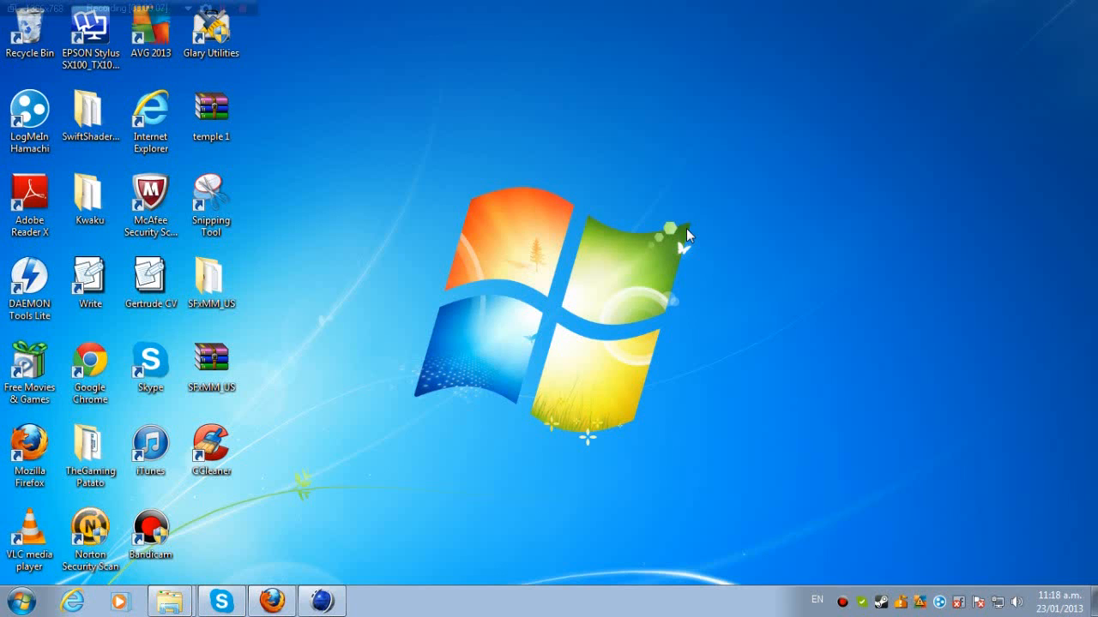
mouse_move(381, 156)
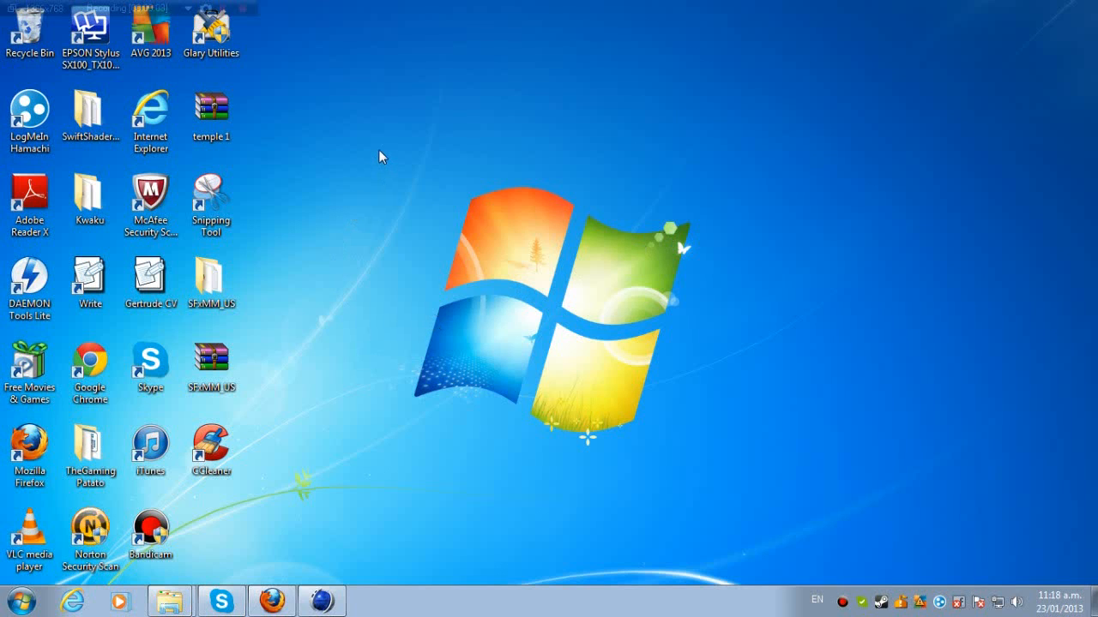
mouse_move(741, 162)
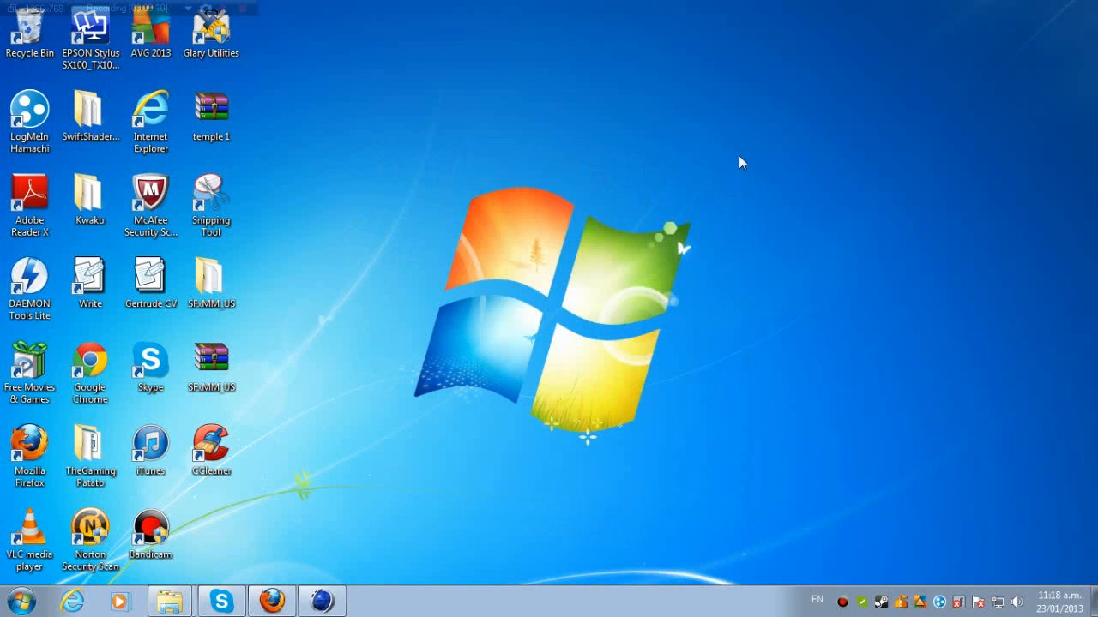
mouse_move(362, 505)
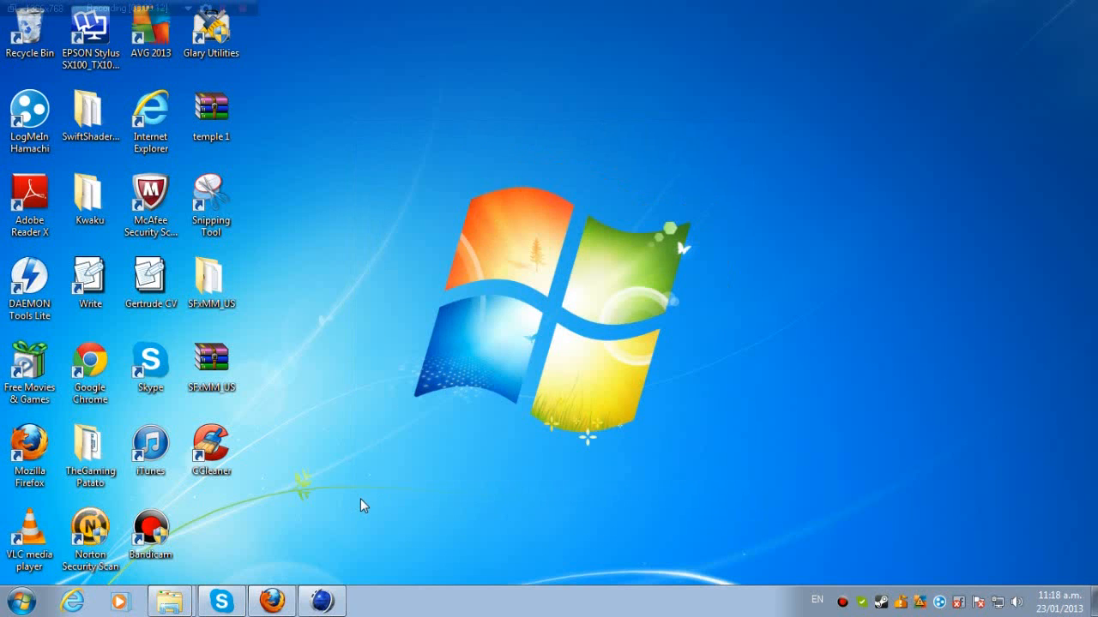
mouse_move(429, 76)
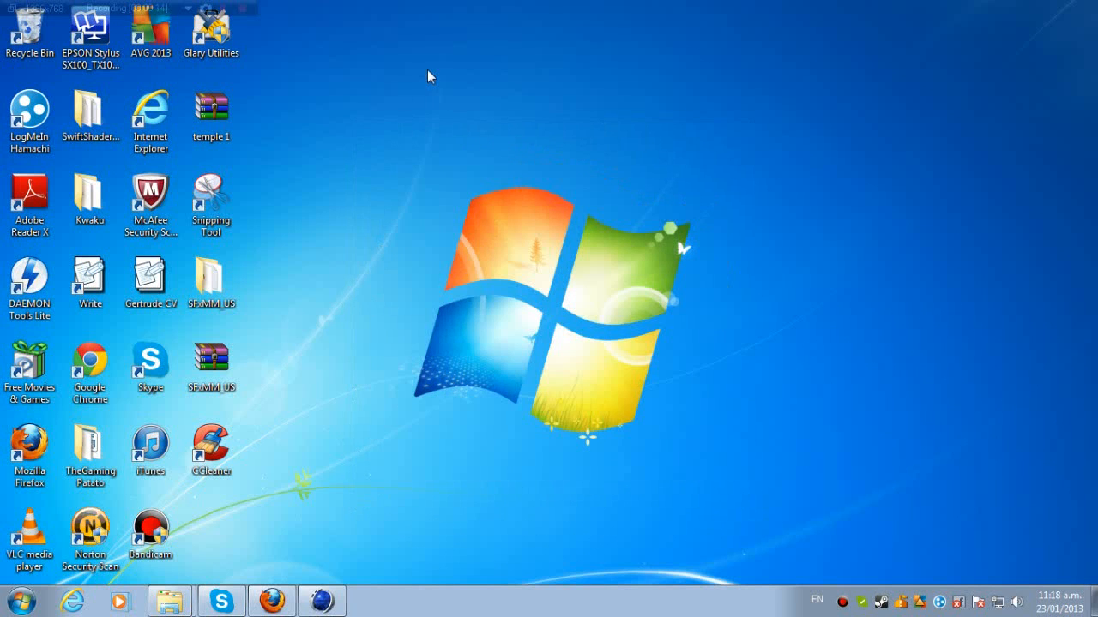
mouse_move(728, 514)
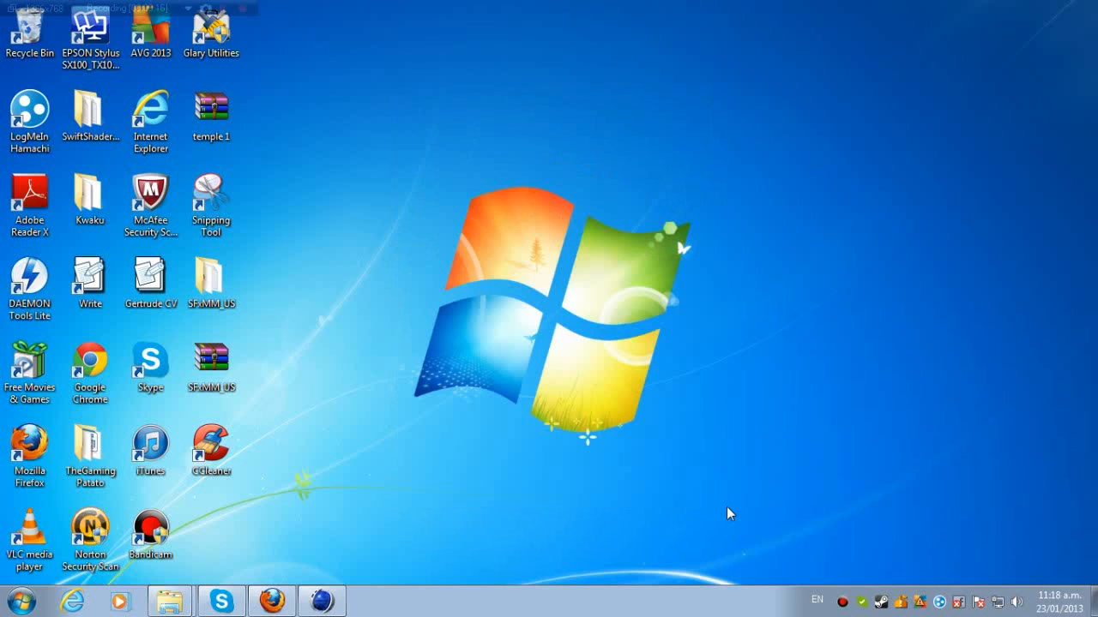
mouse_move(723, 491)
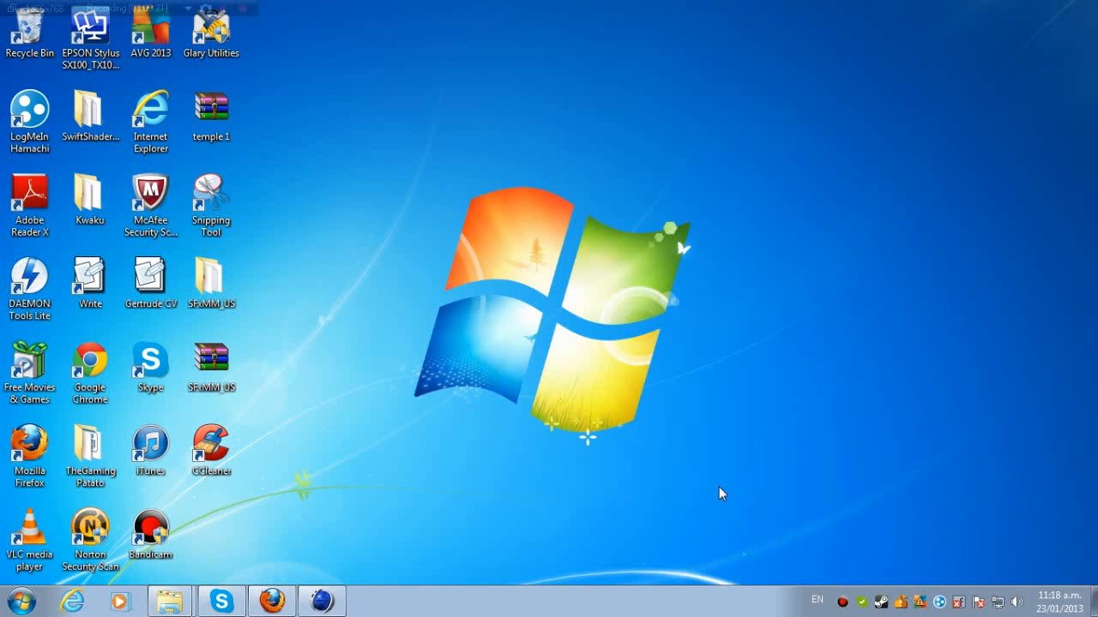
mouse_move(660, 493)
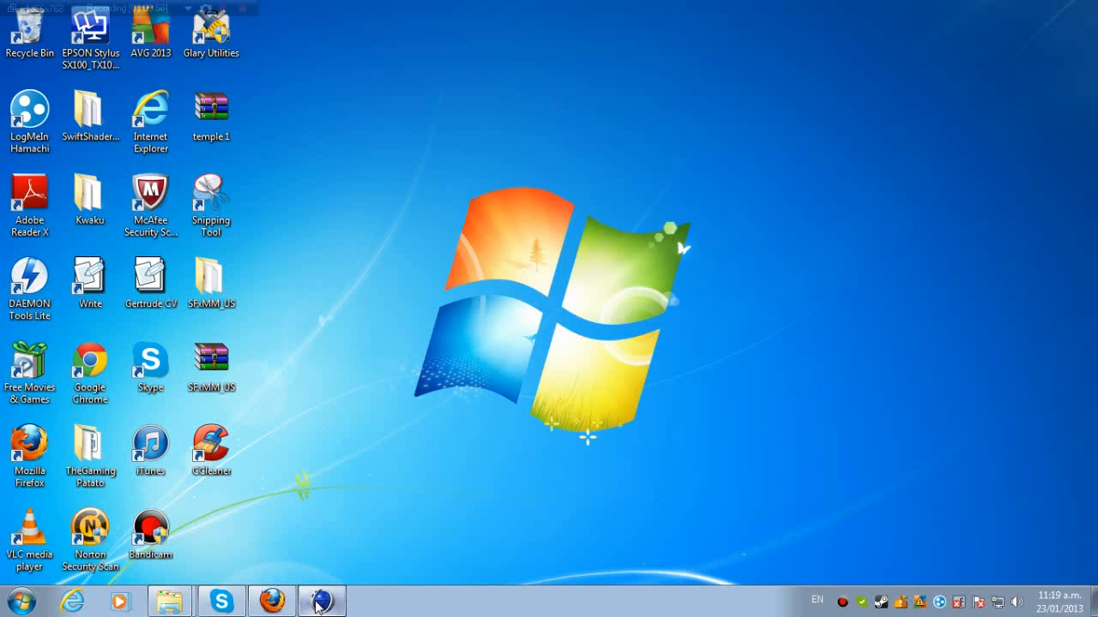
Switch to the CINEMA 4D window from the taskbar, showing an empty untitled scene
click(321, 601)
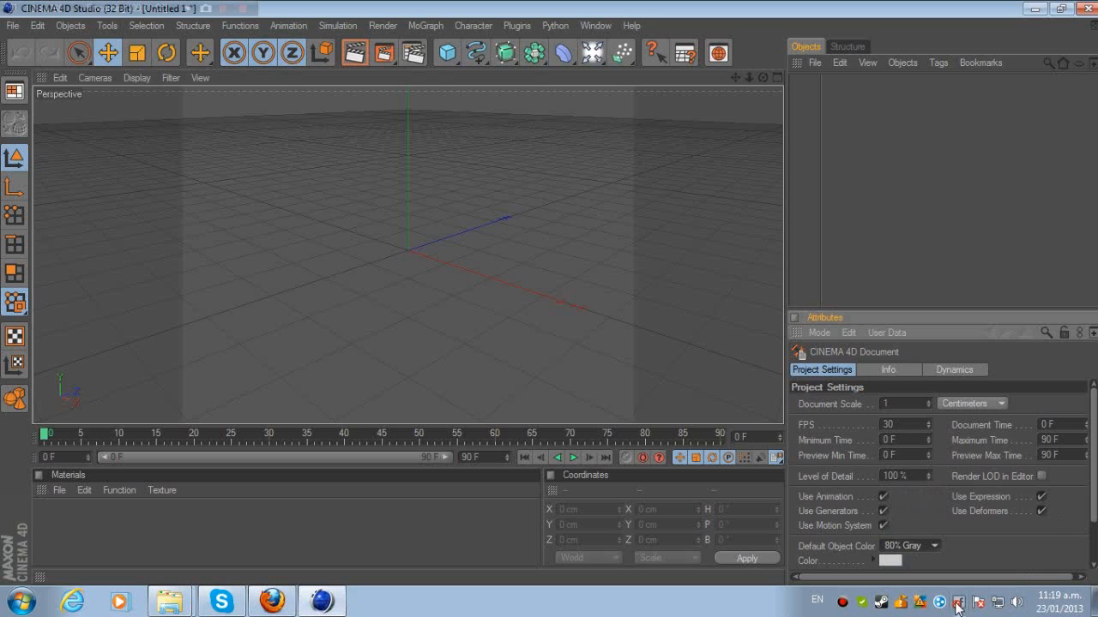
mouse_move(266, 246)
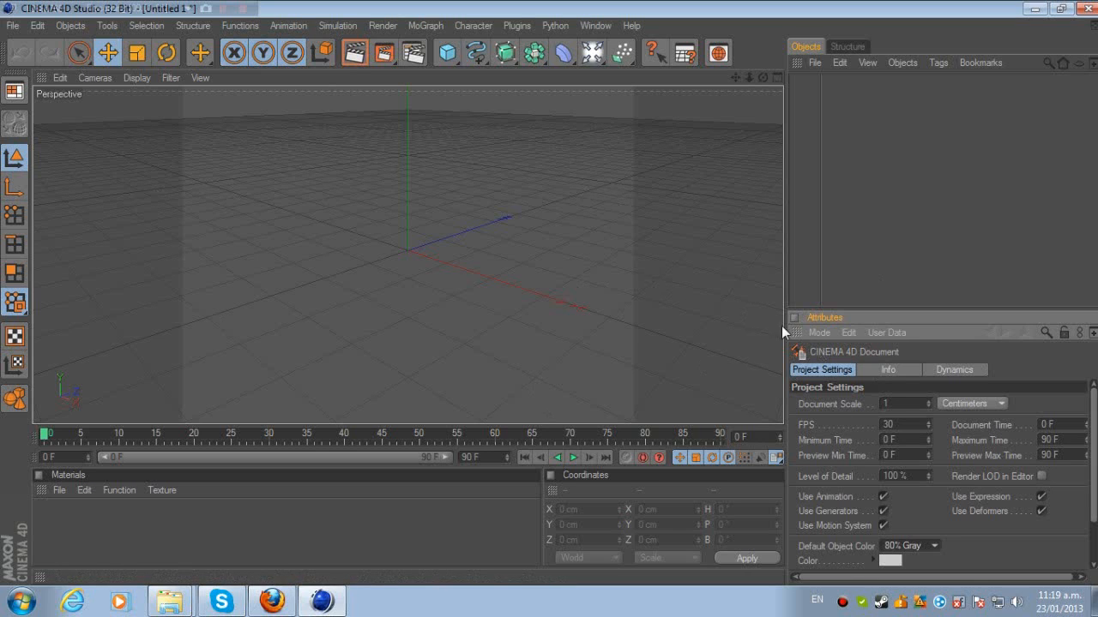
mouse_move(605, 196)
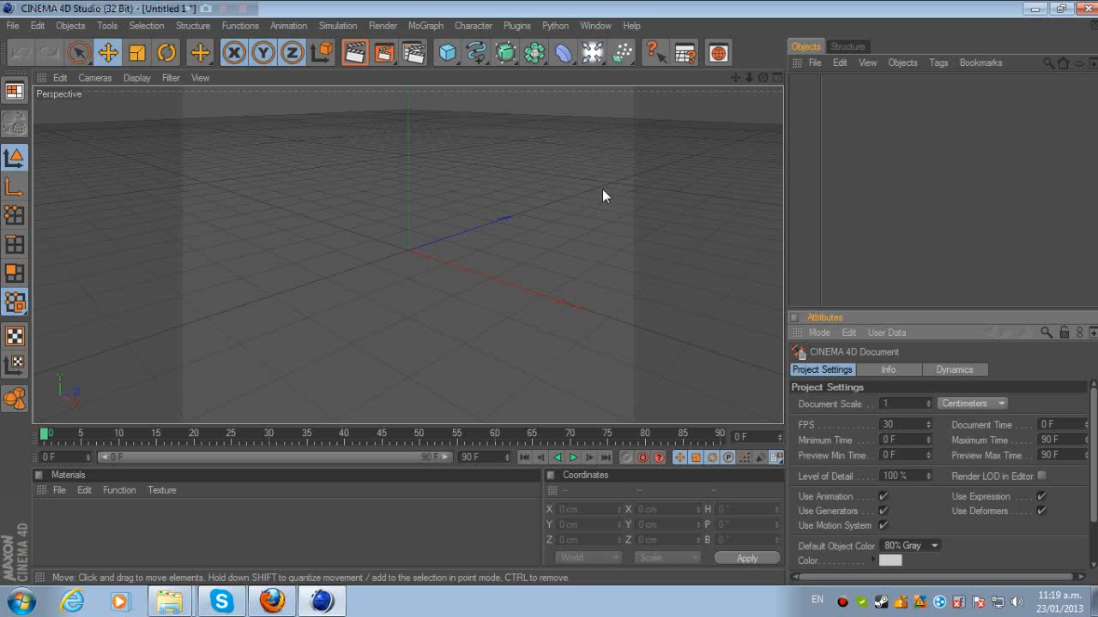
mouse_move(452, 349)
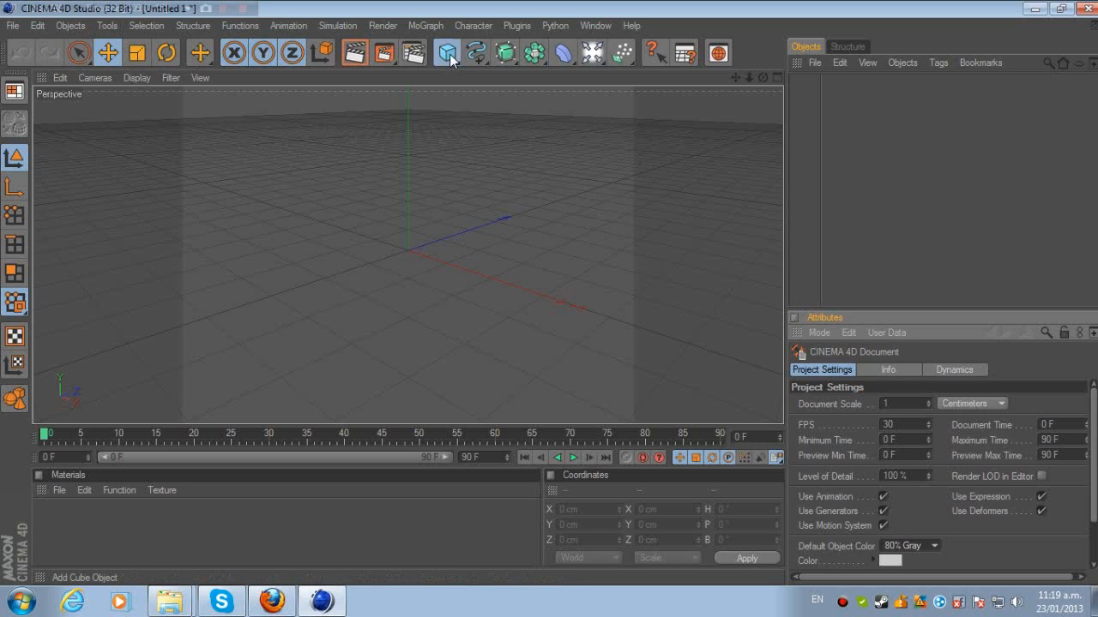
Add a Plane primitive sized 1500 x 1000 cm, pitched 90° to stand upright
click(447, 52)
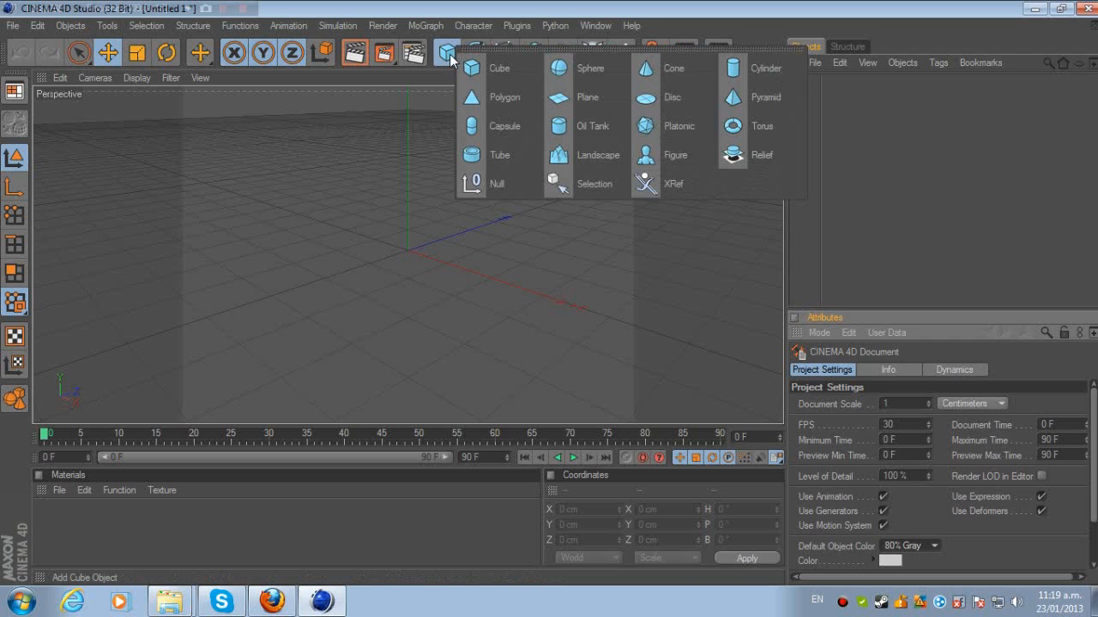
mouse_move(588, 97)
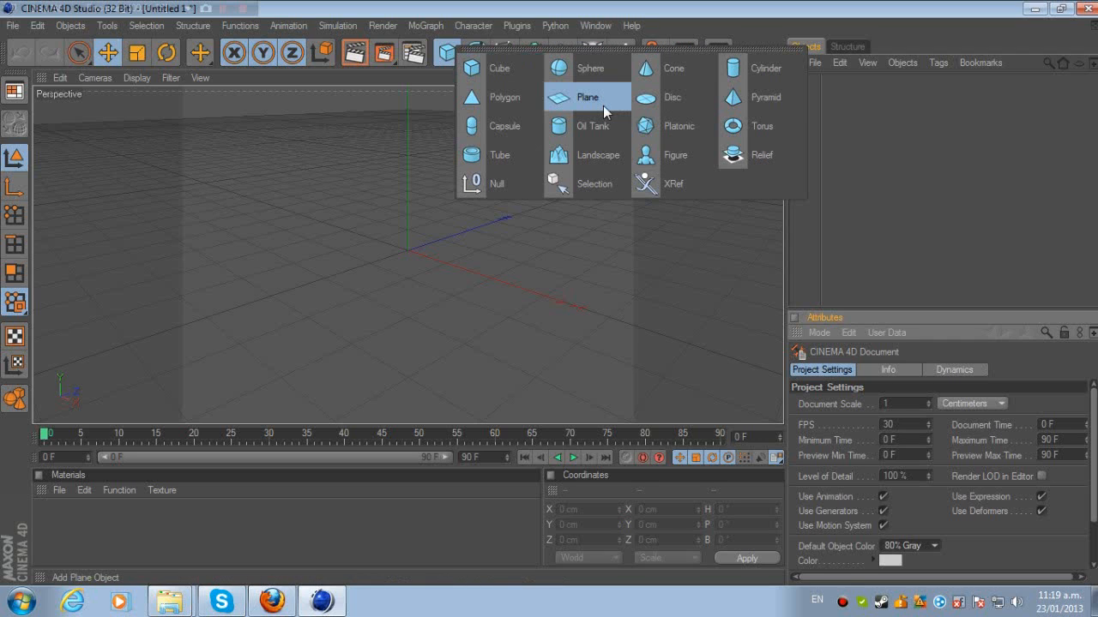
click(587, 96)
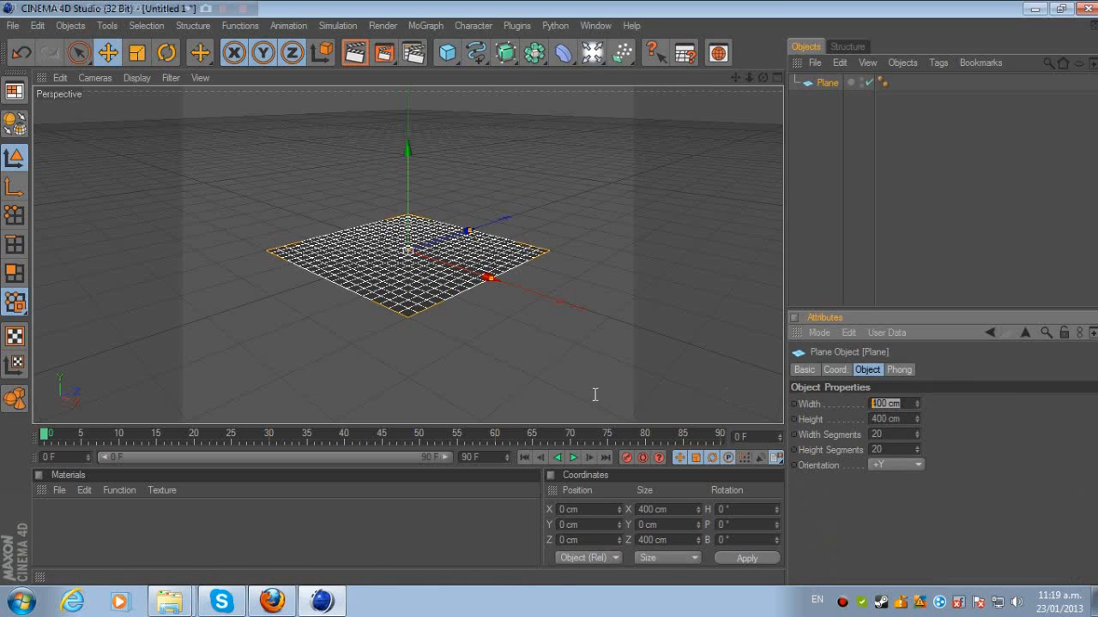
mouse_move(557, 399)
text(1500)
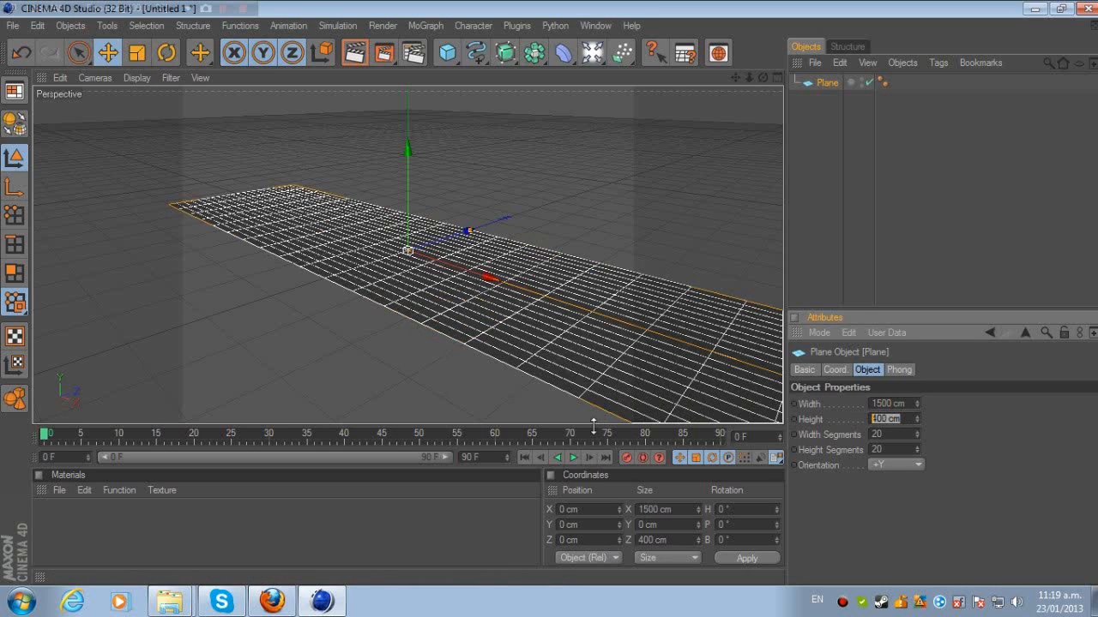
text(10)
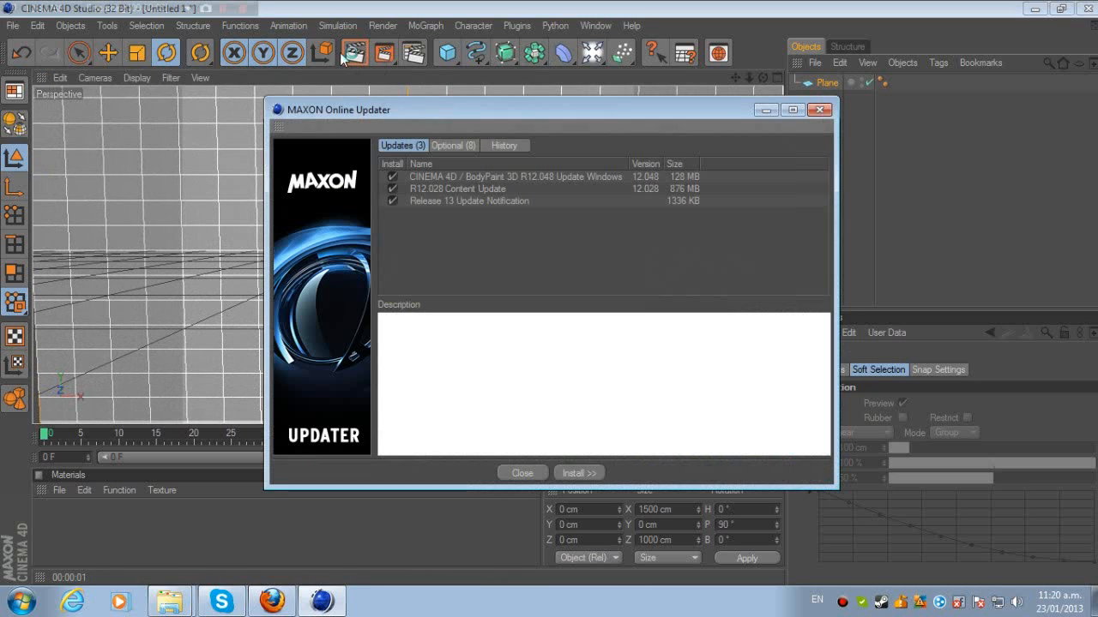
View the first update entry, then close the MAXON Online Updater window
click(514, 177)
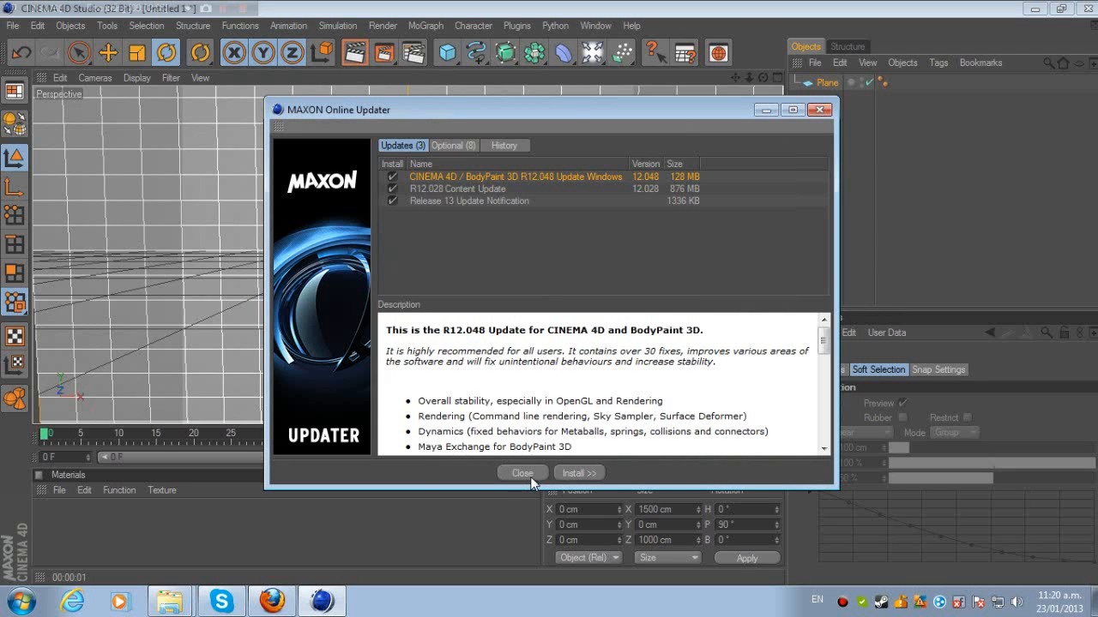
click(522, 473)
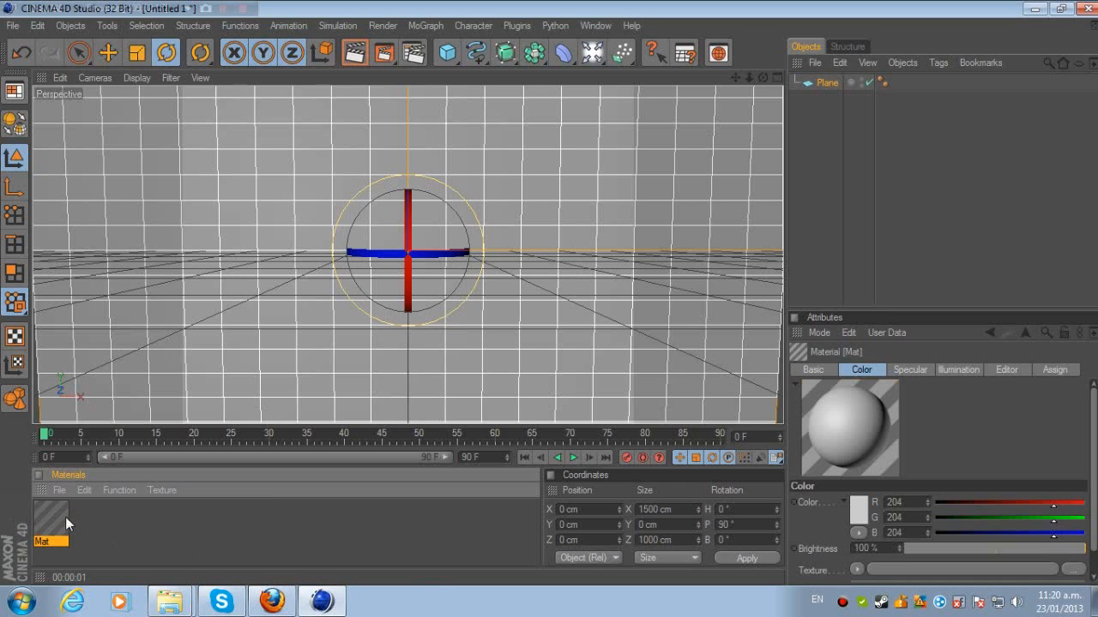
Load 2013-01-23_10.14.59.png from Pictures as Mat's colour texture
double_click(50, 521)
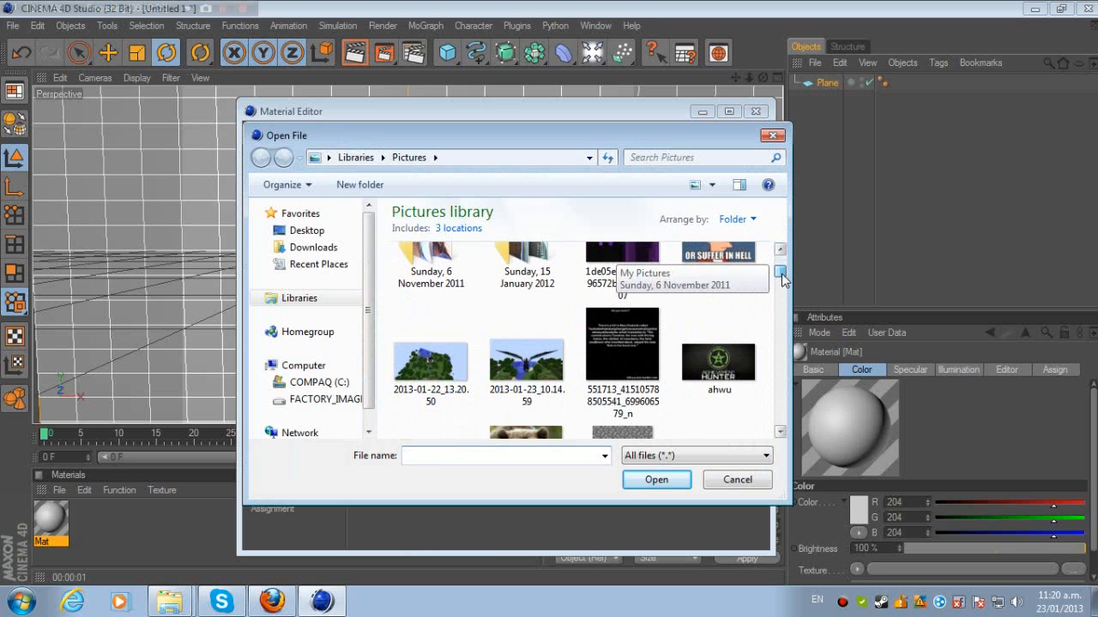
click(525, 355)
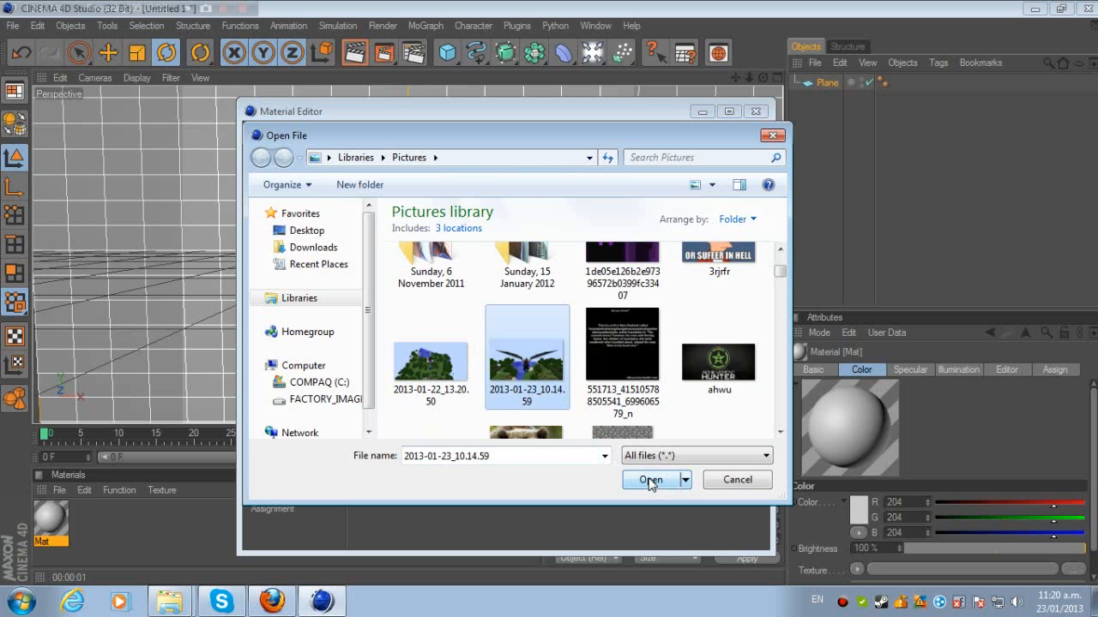
click(650, 479)
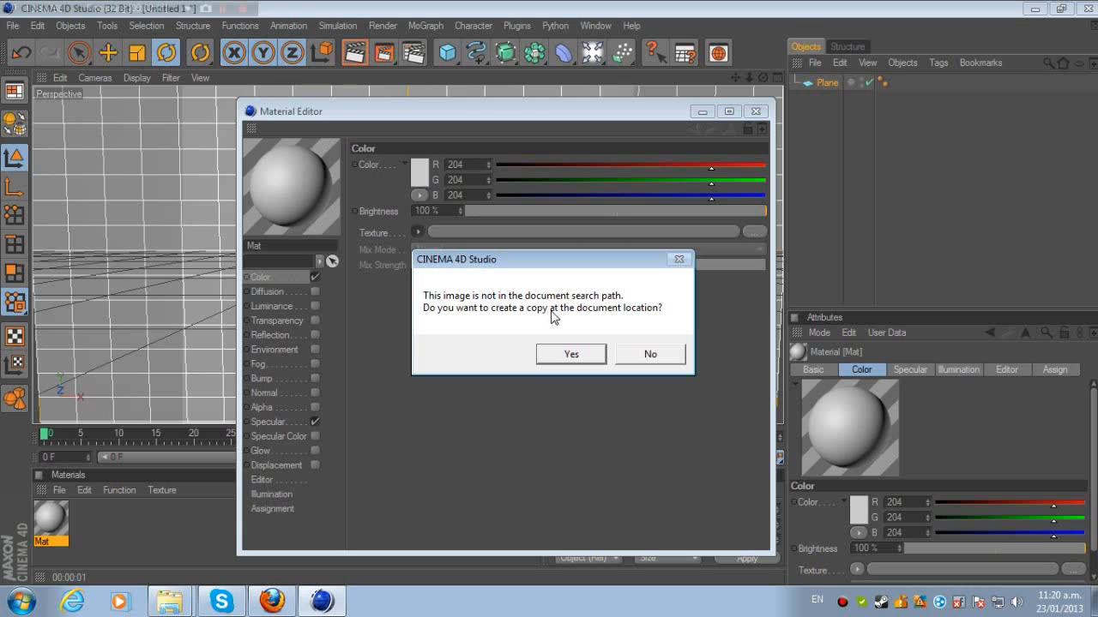
mouse_move(452, 332)
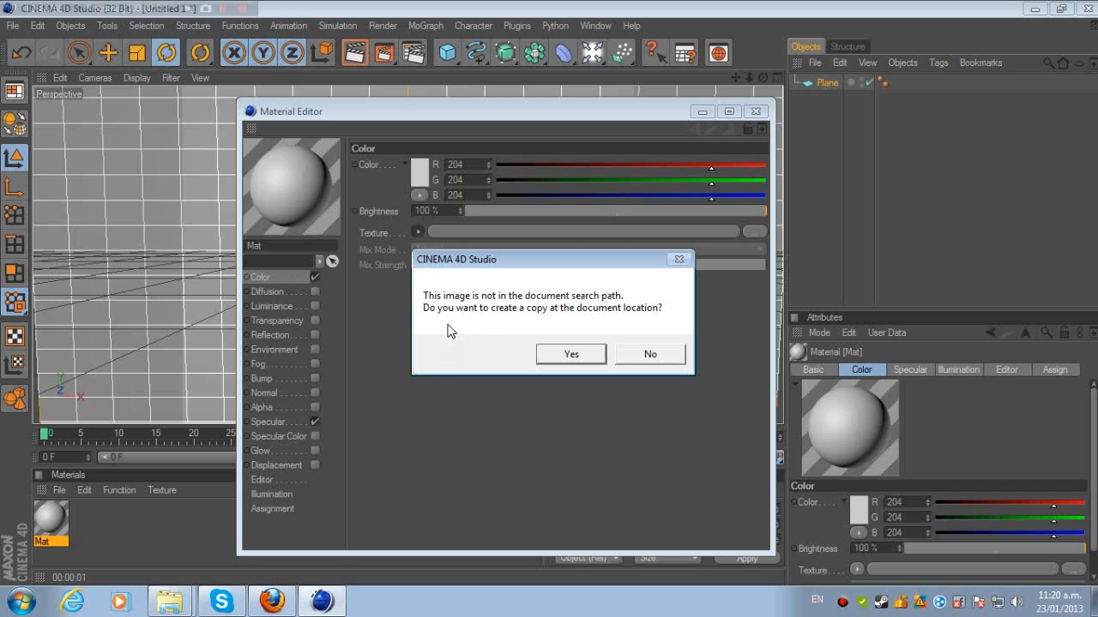
mouse_move(549, 328)
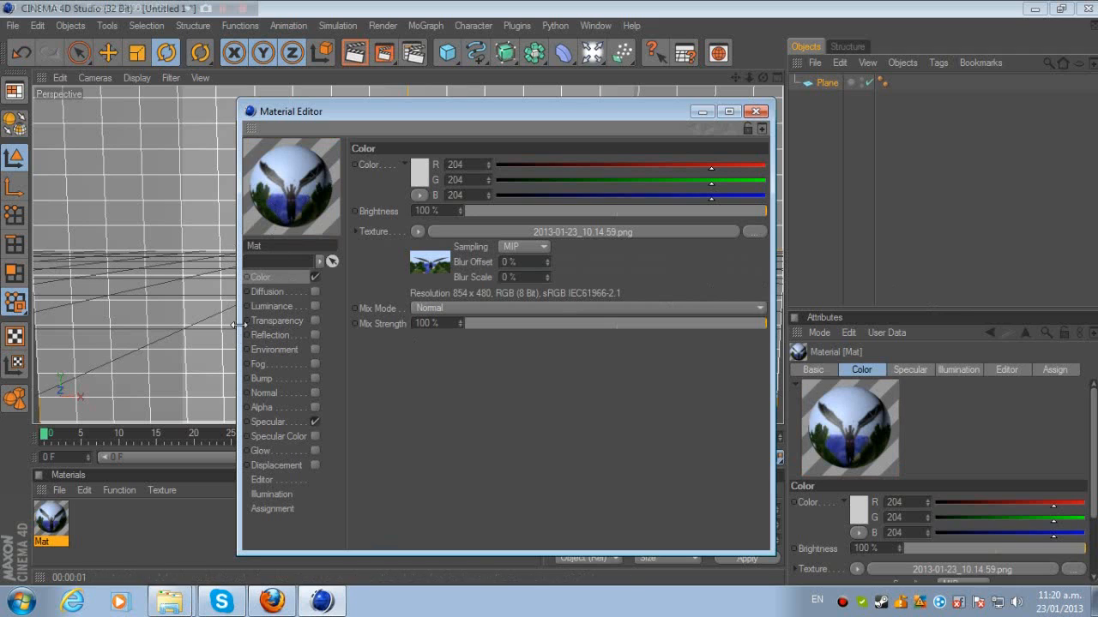
Turn off Mat's specular highlight in the Material Editor
click(268, 421)
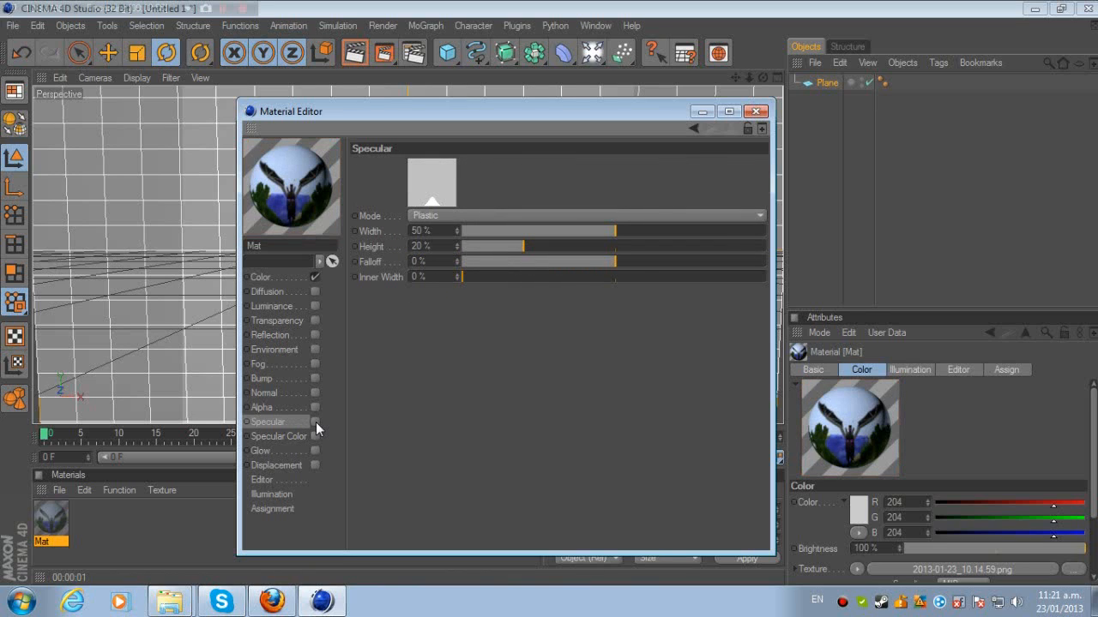
mouse_move(358, 443)
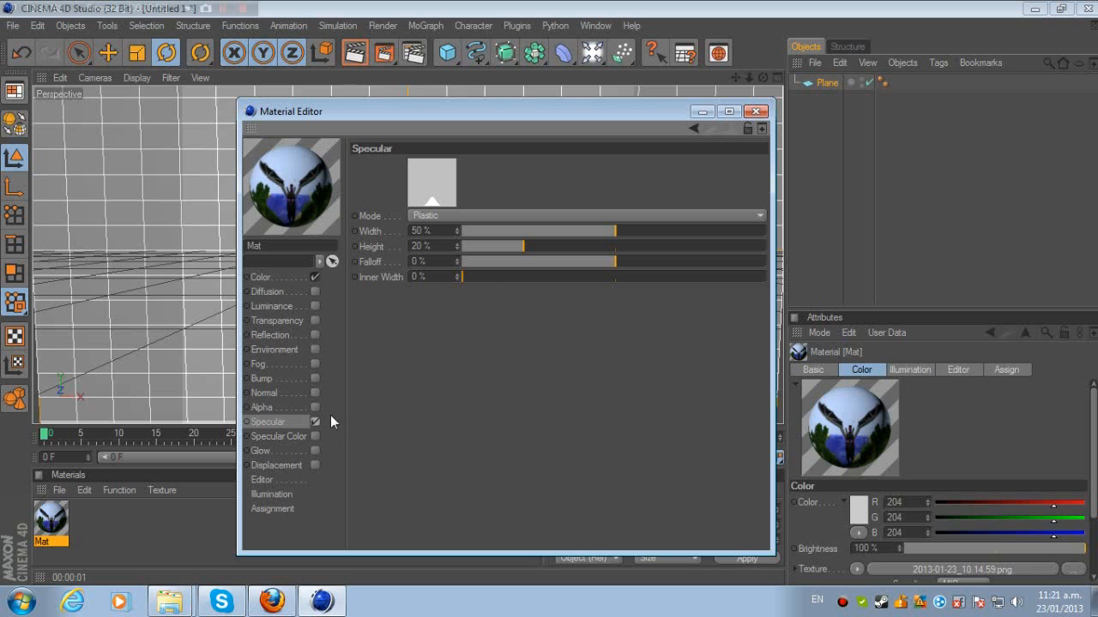
click(754, 111)
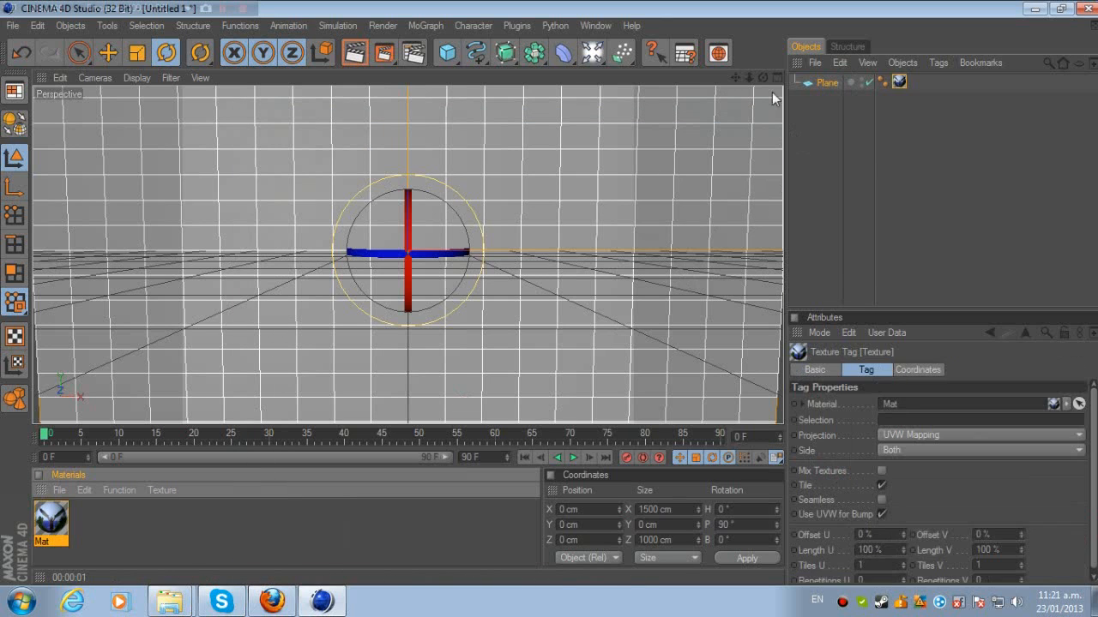
click(353, 53)
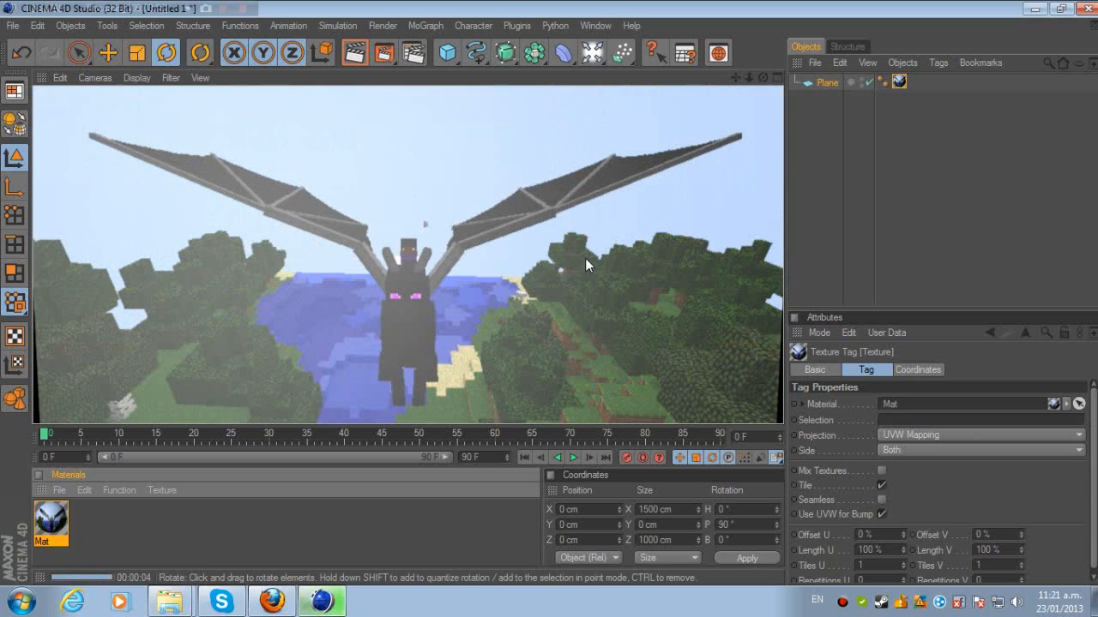
Apply the dragon material to the plane and render the active view
click(50, 523)
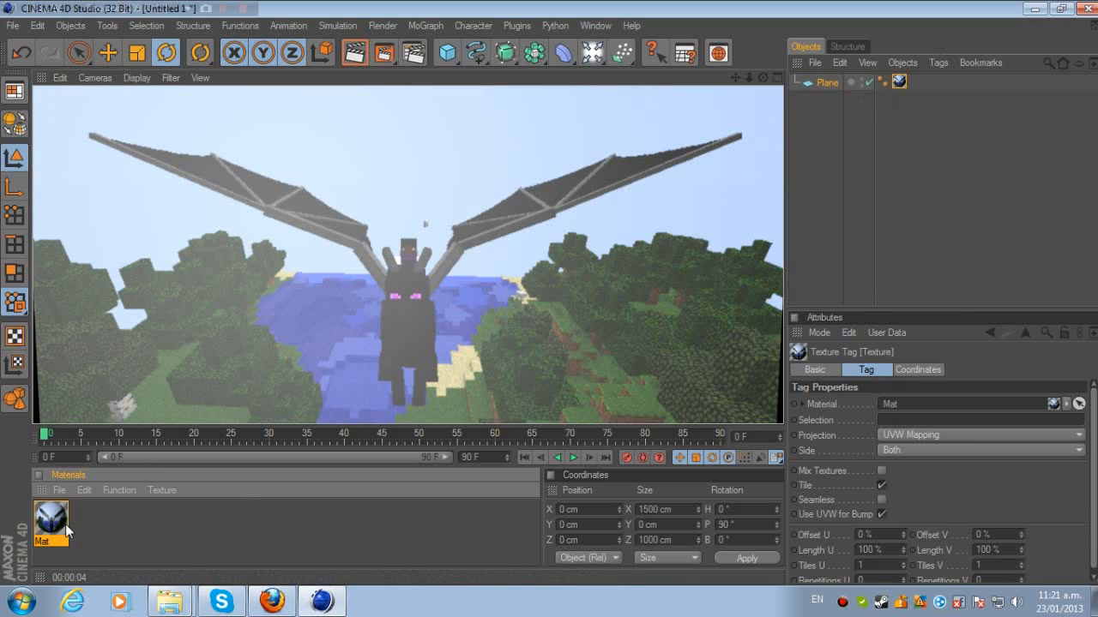
double_click(50, 521)
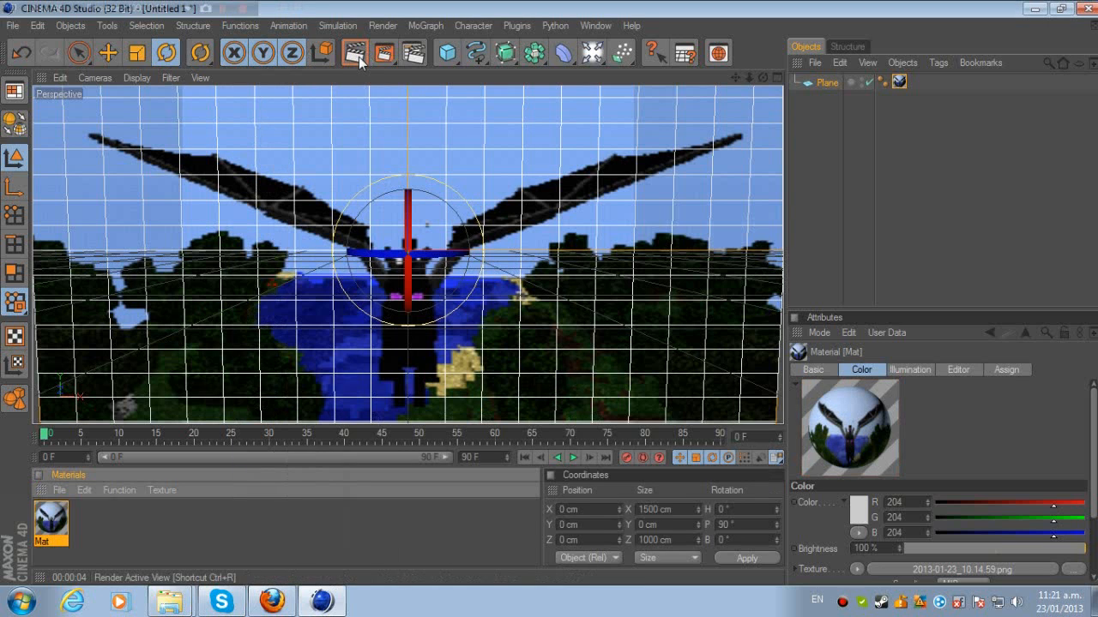
click(359, 53)
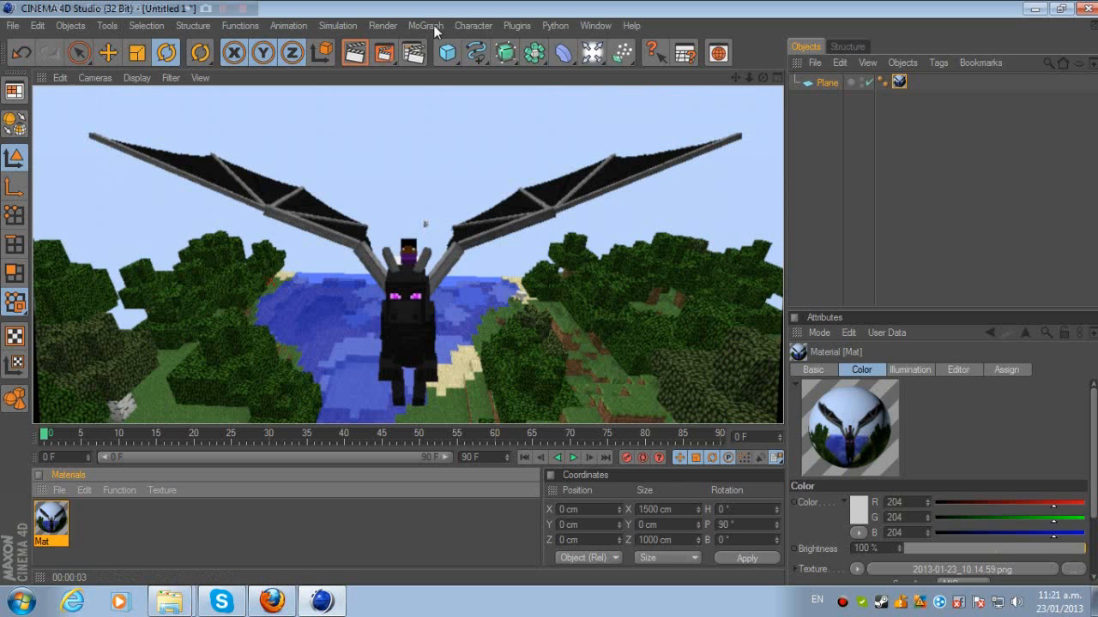
Add a MoText object reading 'MinecrAft'
click(425, 25)
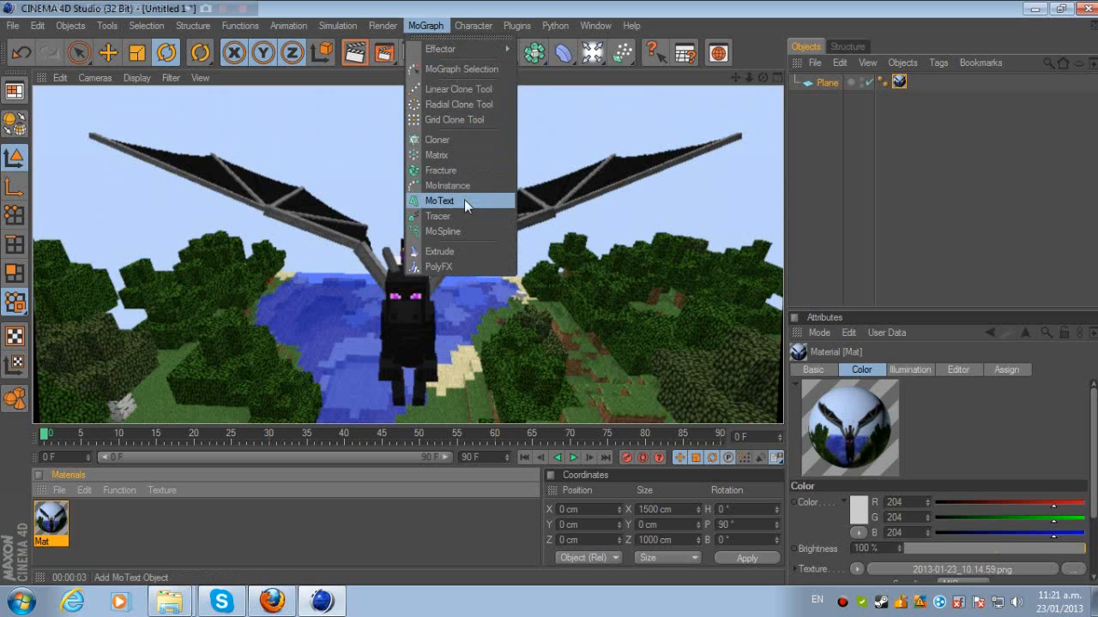
click(439, 199)
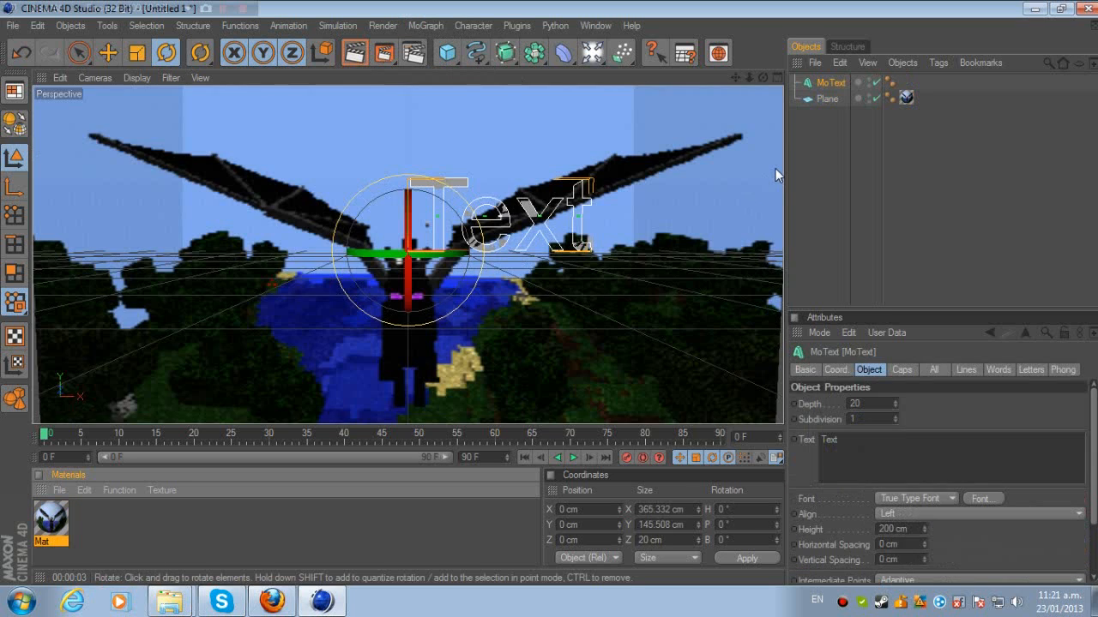
mouse_move(651, 291)
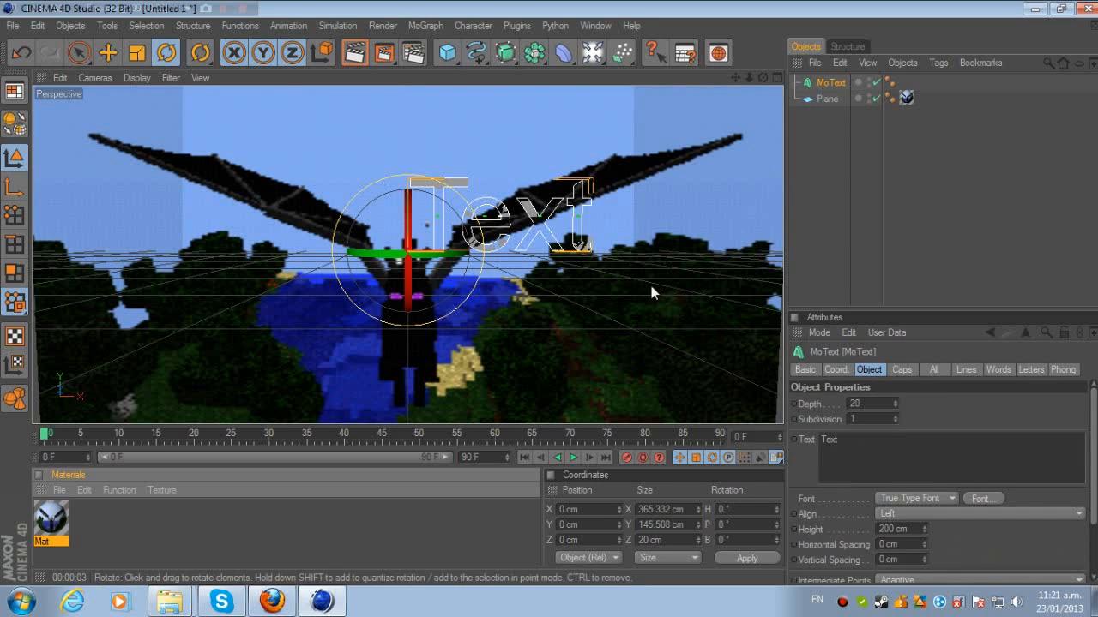
mouse_move(506, 197)
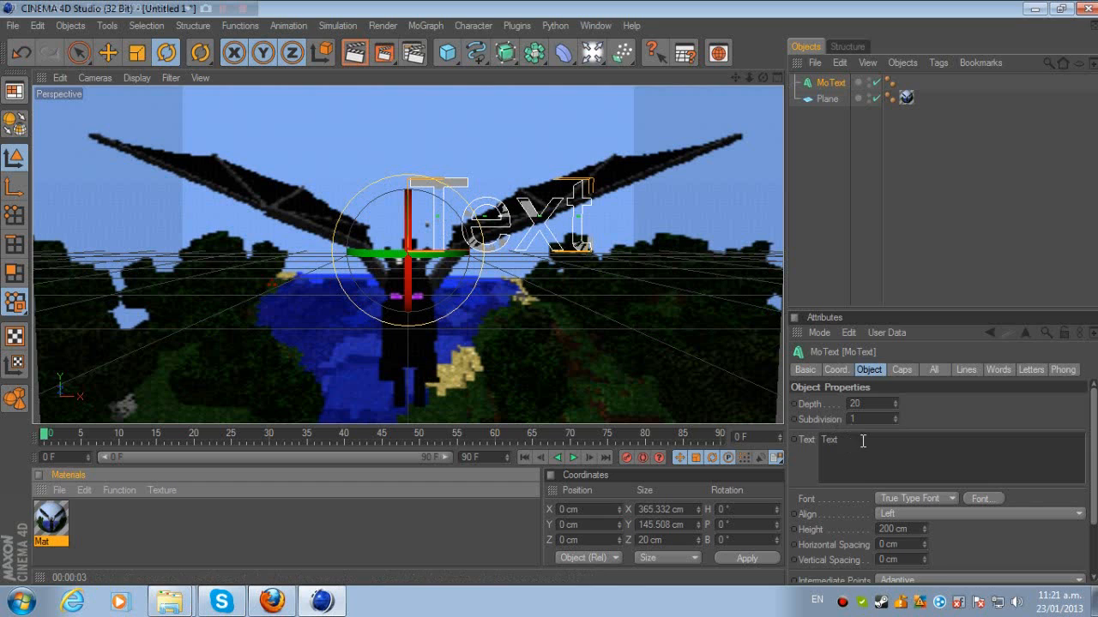
text(M)
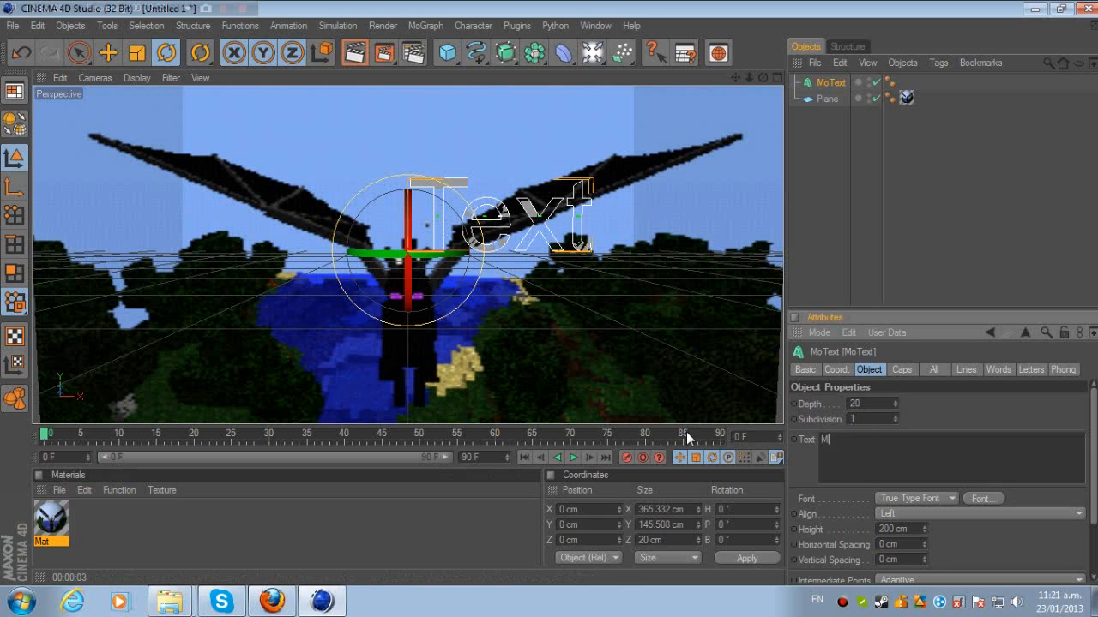
text(ine)
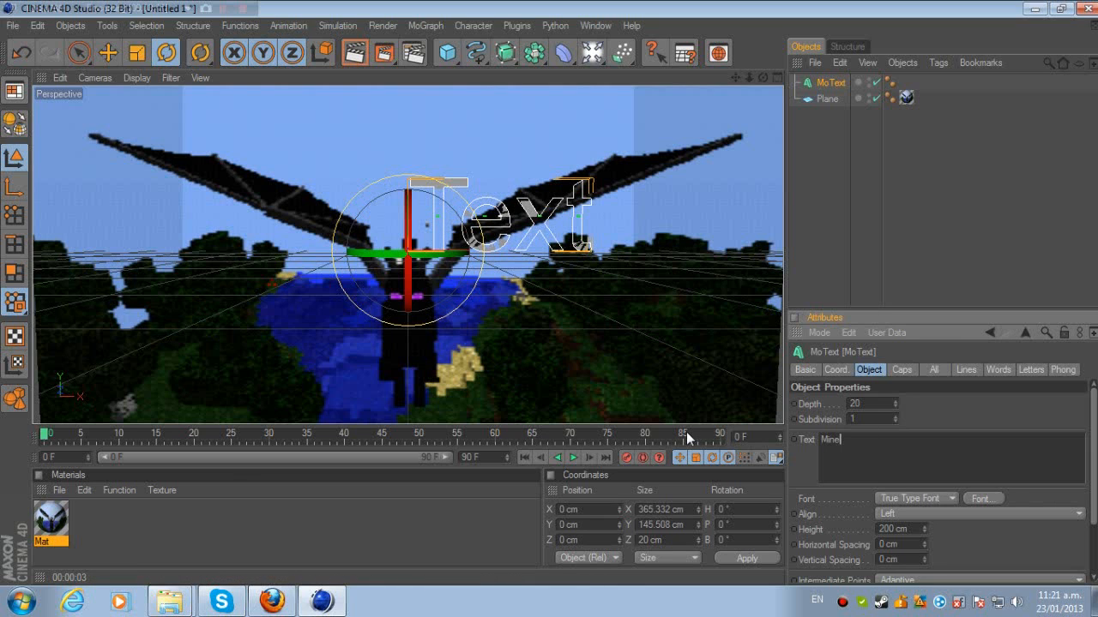
text(c)
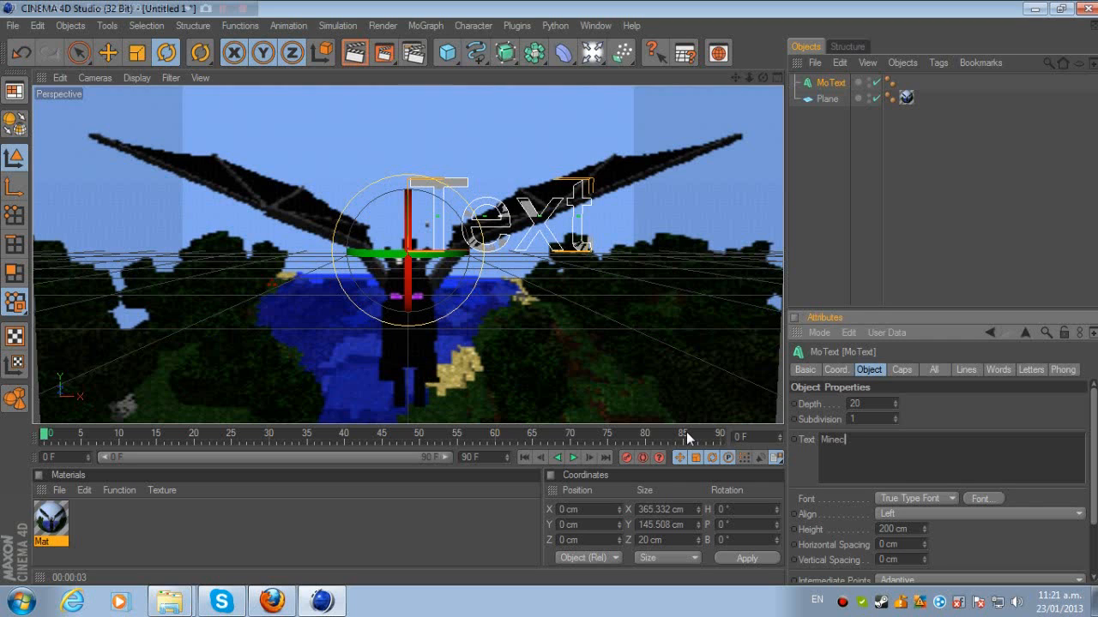
text(r)
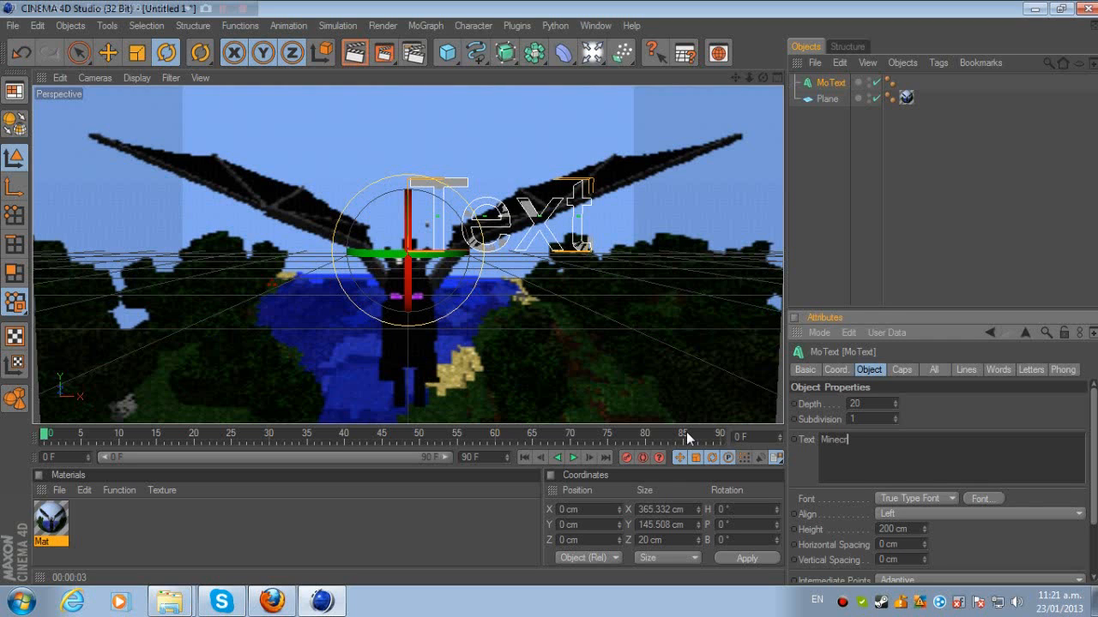
text(A)
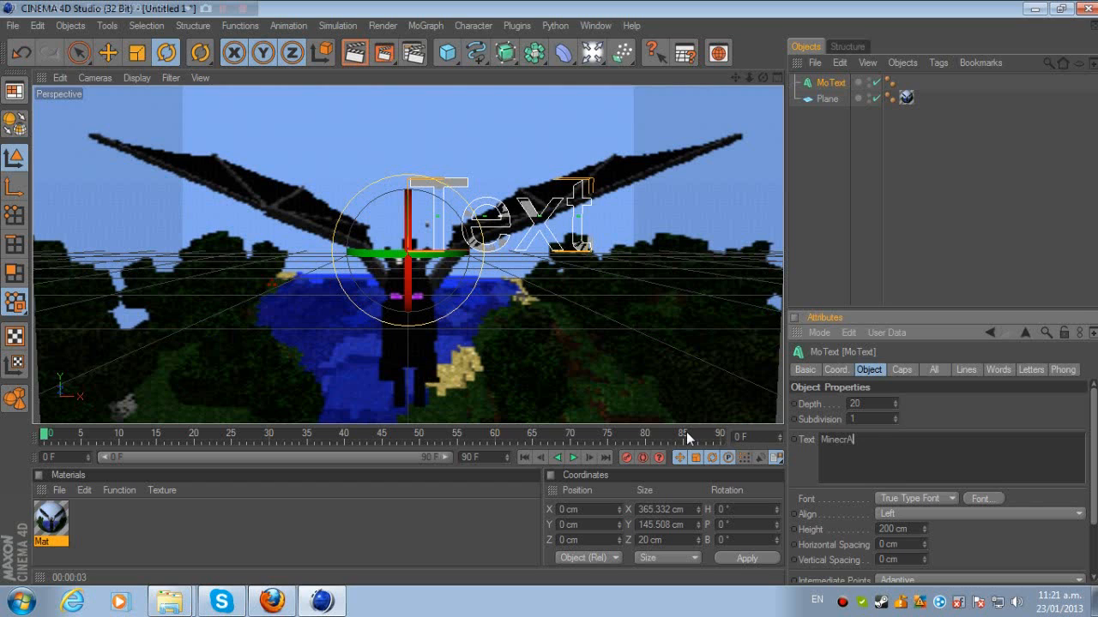
text(ft)
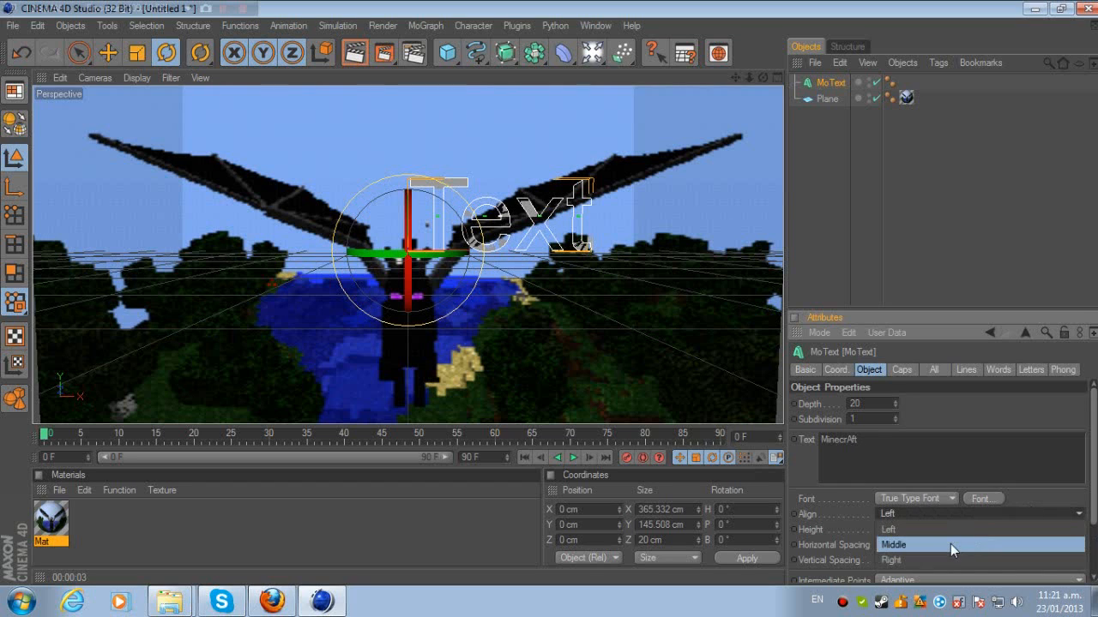
Centre-align the text in MineCrafter 2.0 font, 135 cm tall, raised above the dragon
click(894, 544)
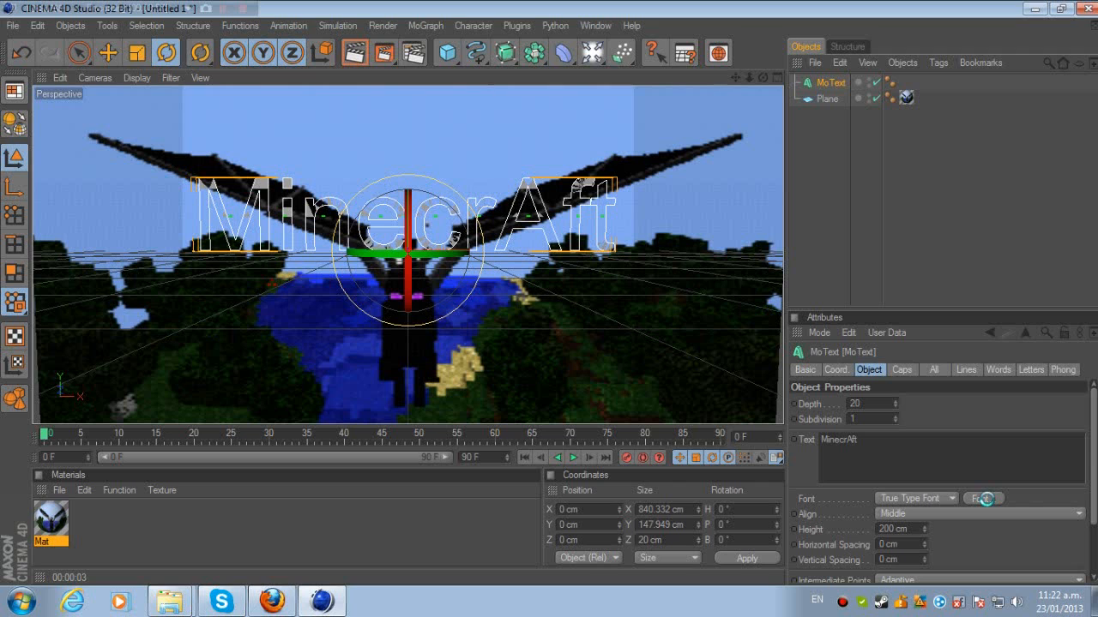
click(982, 498)
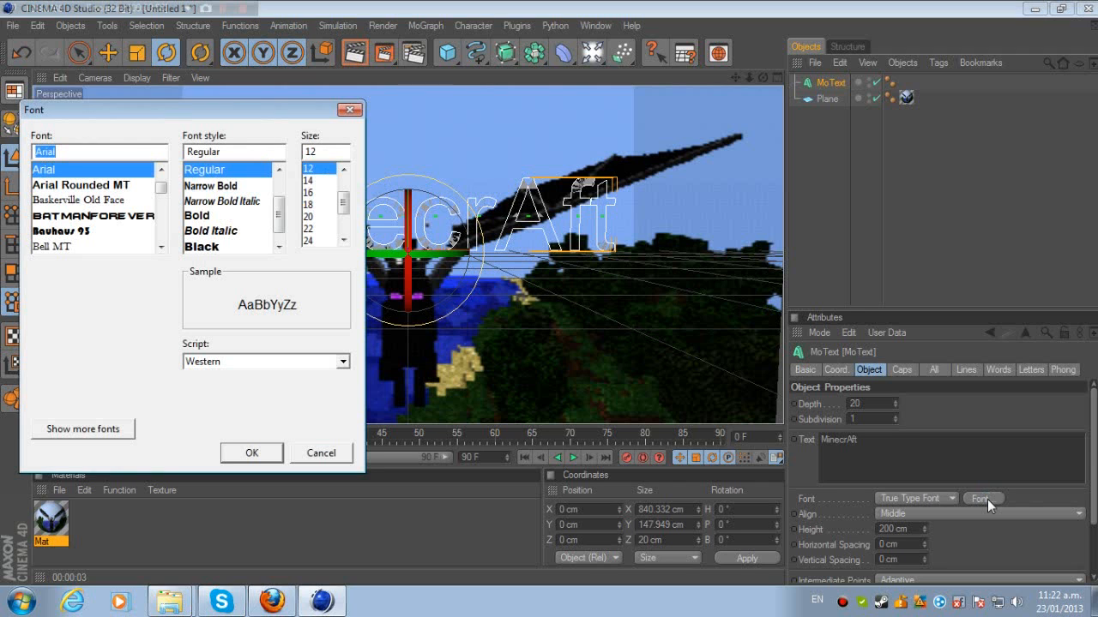
text(m)
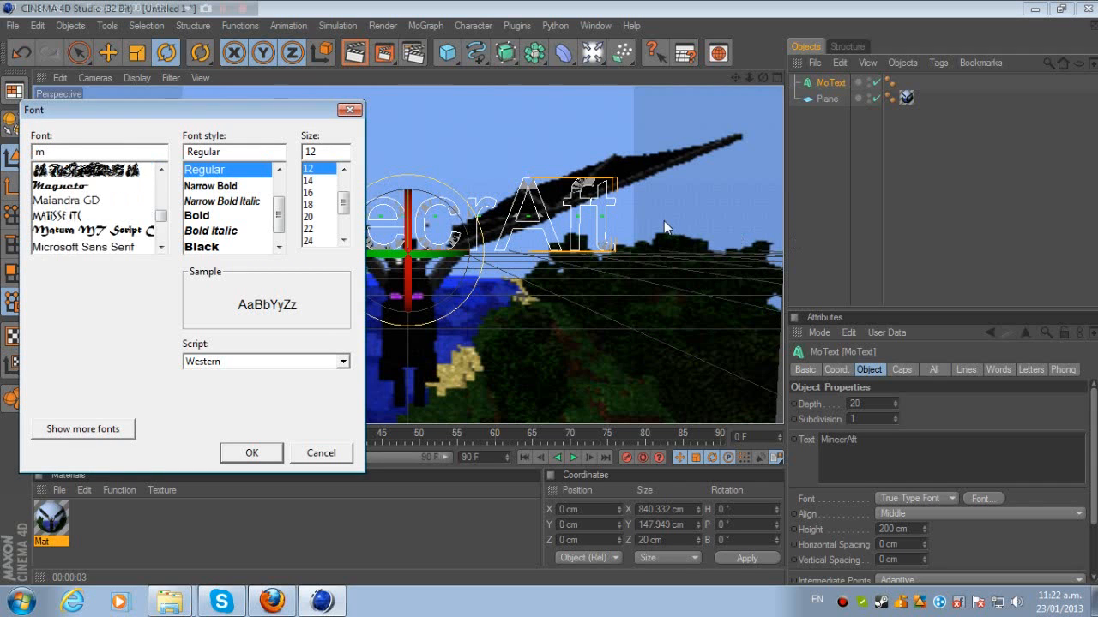
click(81, 184)
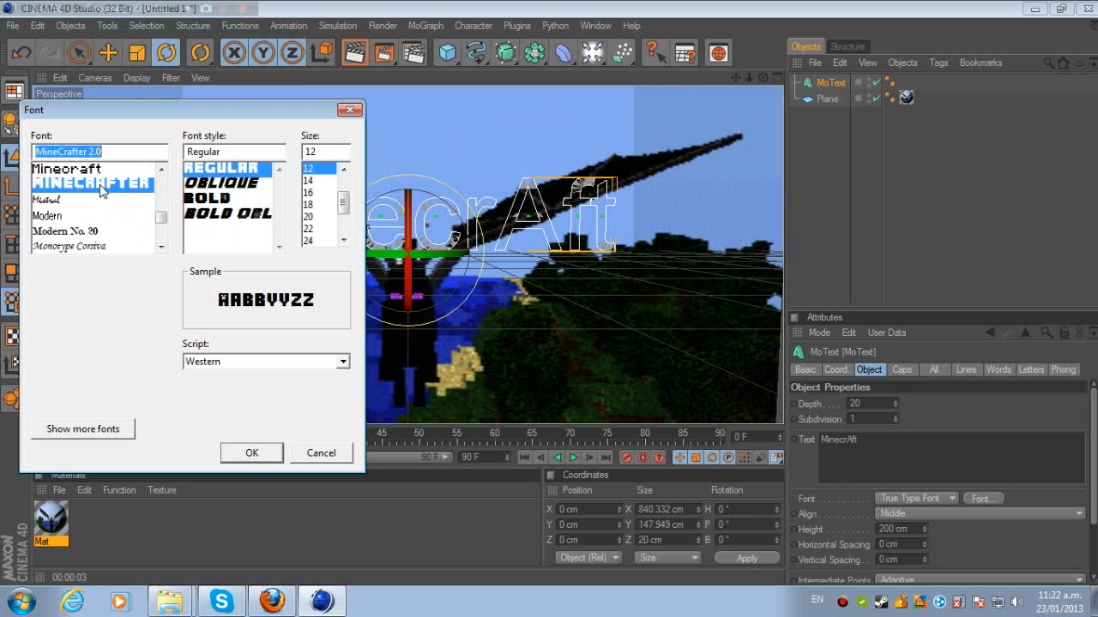
click(252, 452)
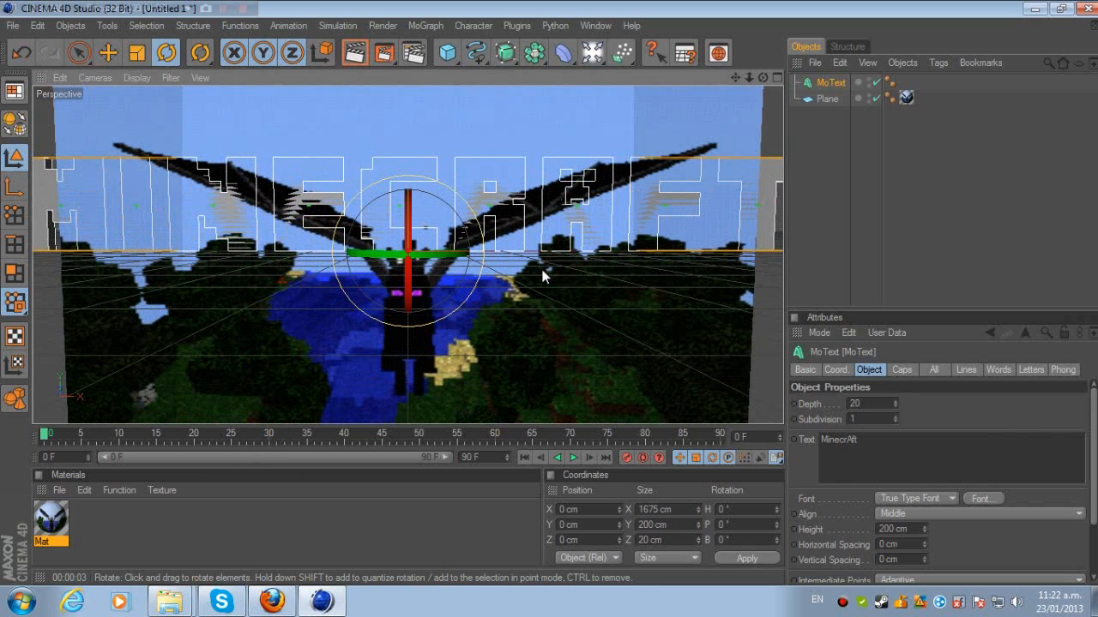
mouse_move(930, 532)
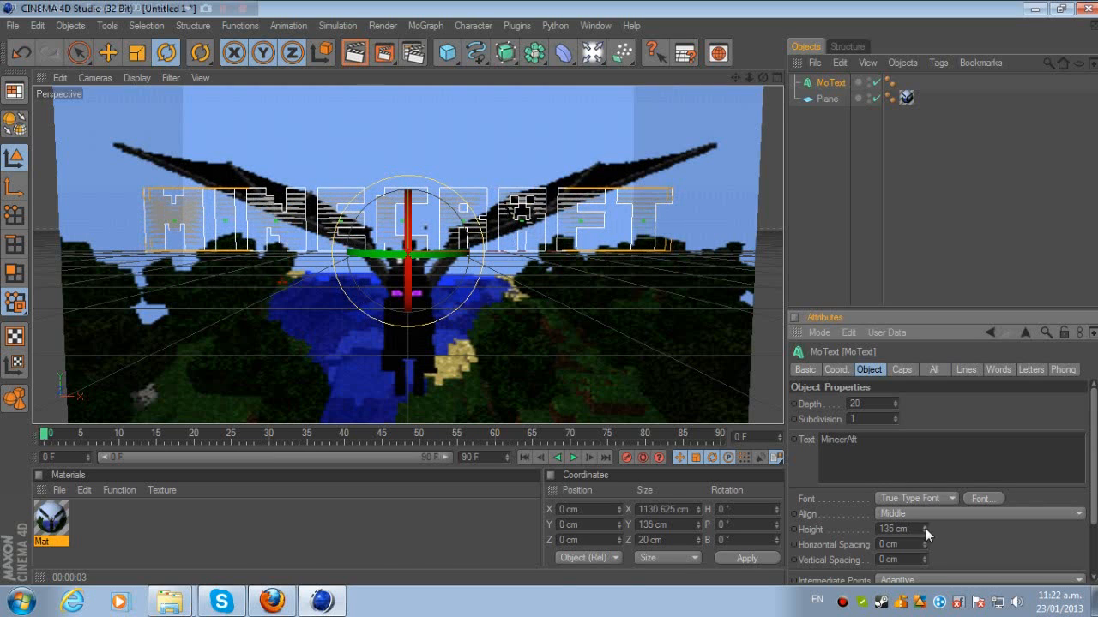
click(107, 53)
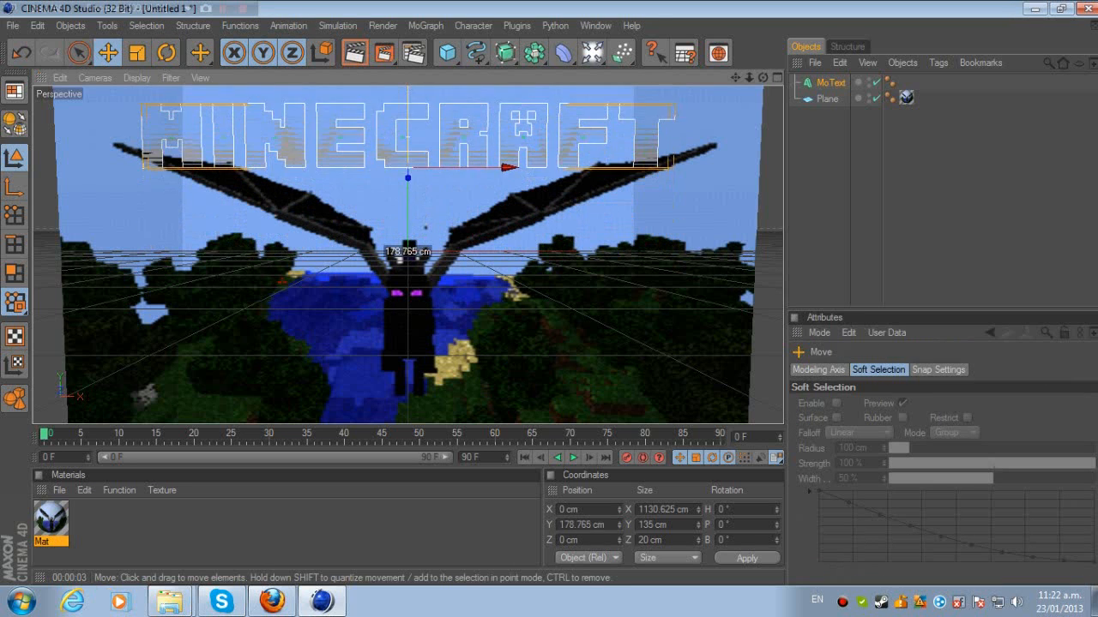
drag(407, 177, 407, 152)
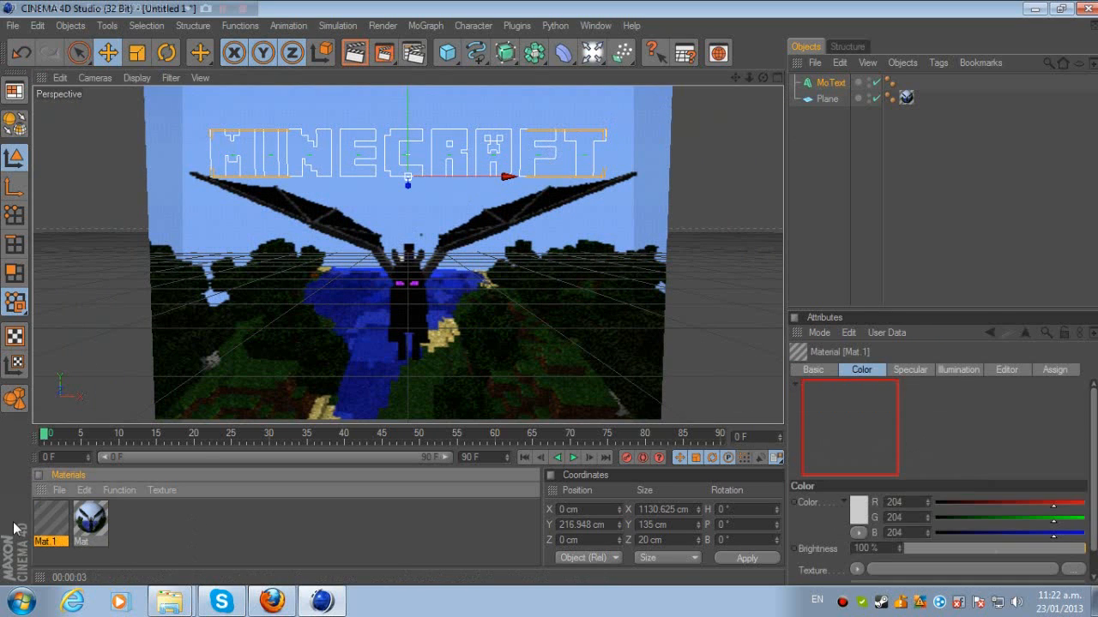
Disable Mat.1's specular and load c stone.jpg as its colour texture, copied to the document
double_click(89, 524)
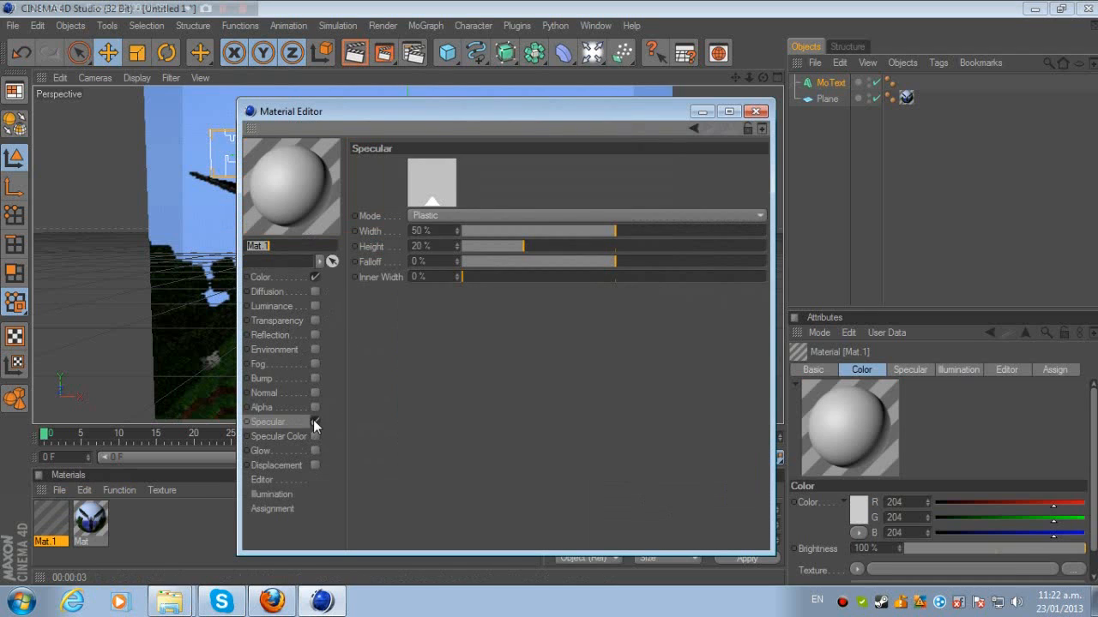
click(262, 276)
text(c)
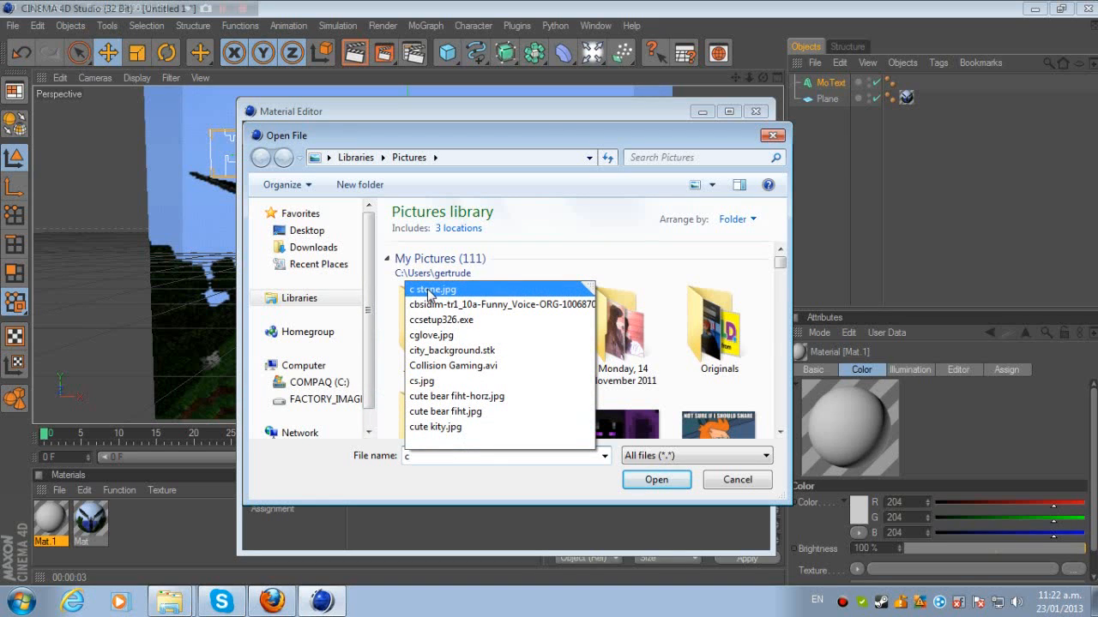
click(433, 289)
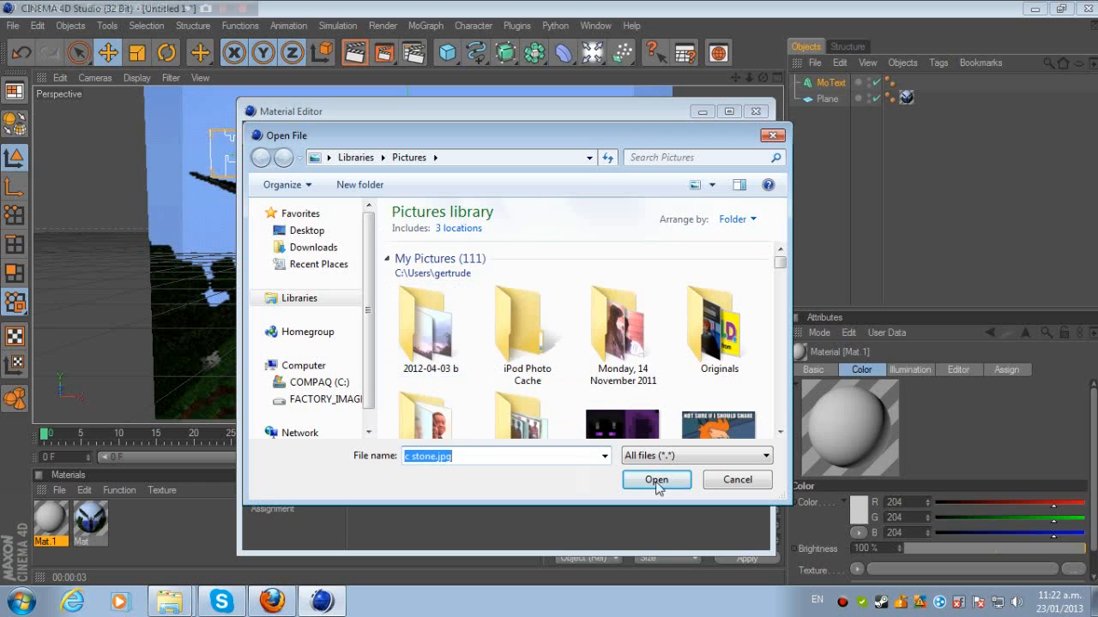
click(656, 479)
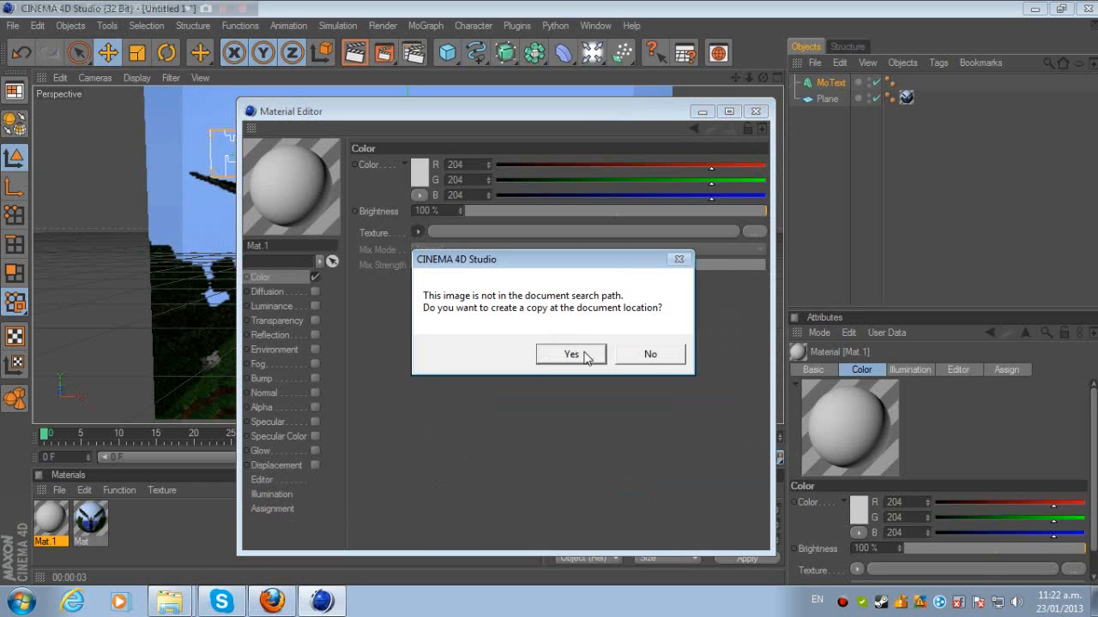
click(570, 354)
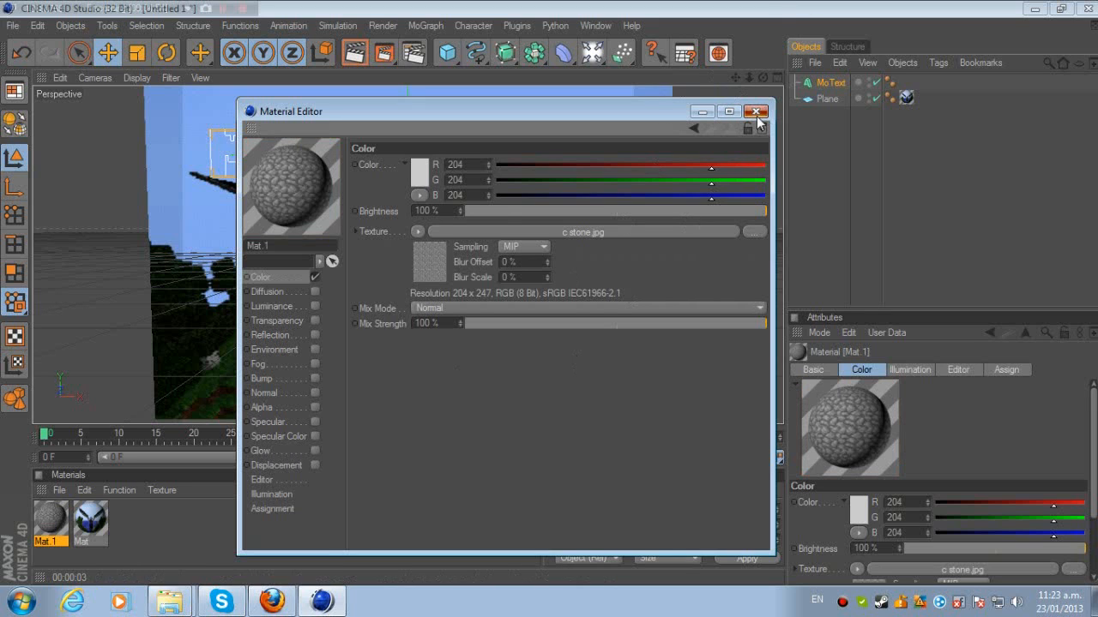
click(755, 110)
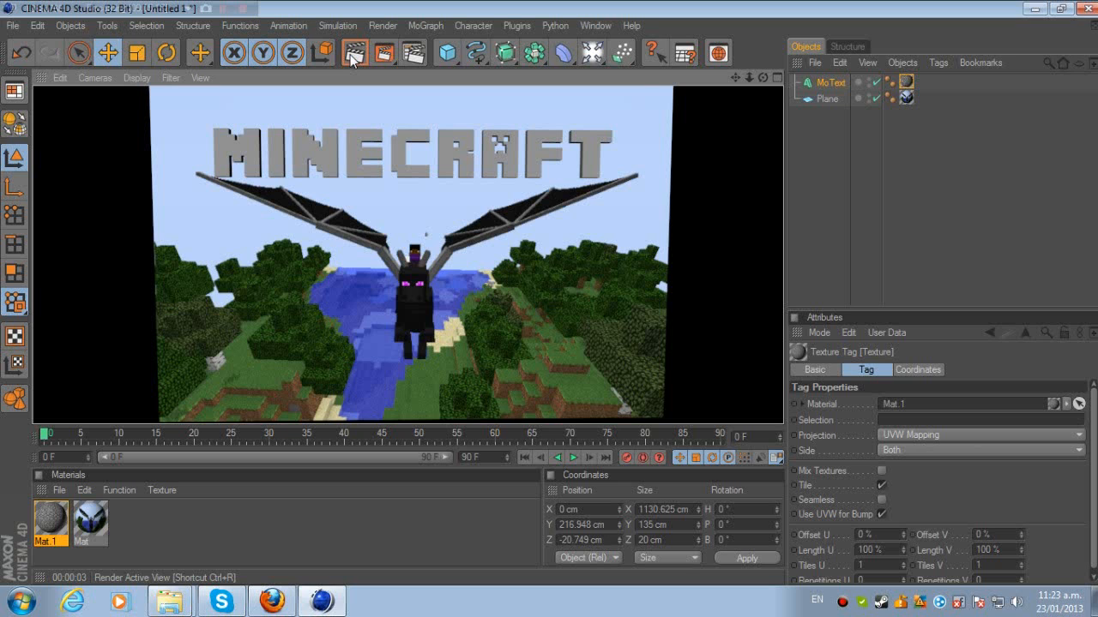
mouse_move(414, 120)
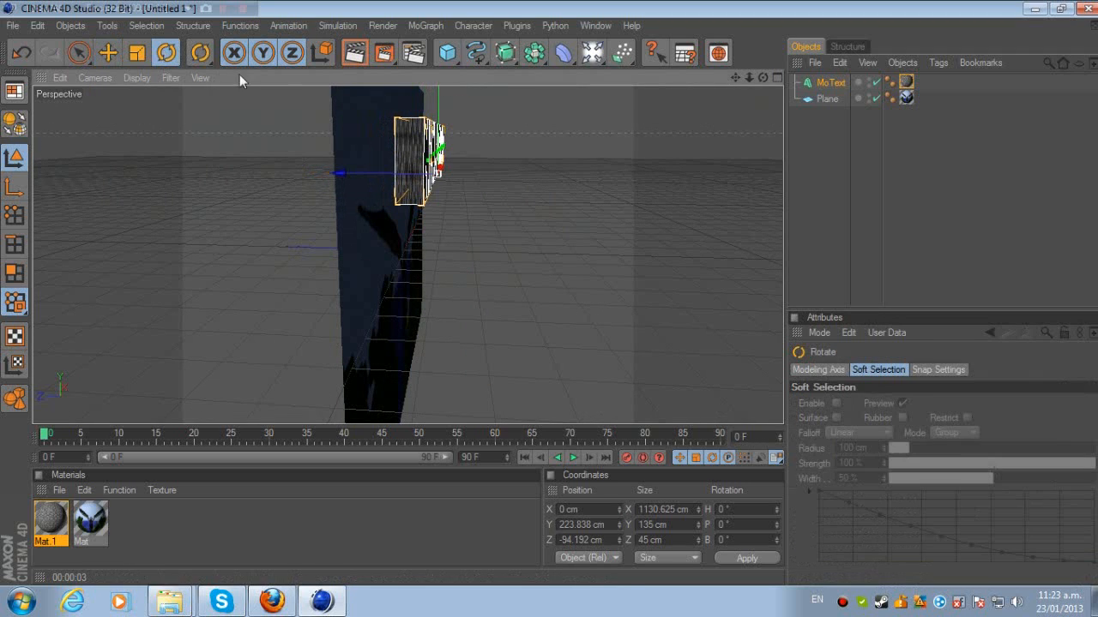
Tilt the MinecrAft text back to about −15.39° and select MoText in Objects
drag(438, 146, 485, 133)
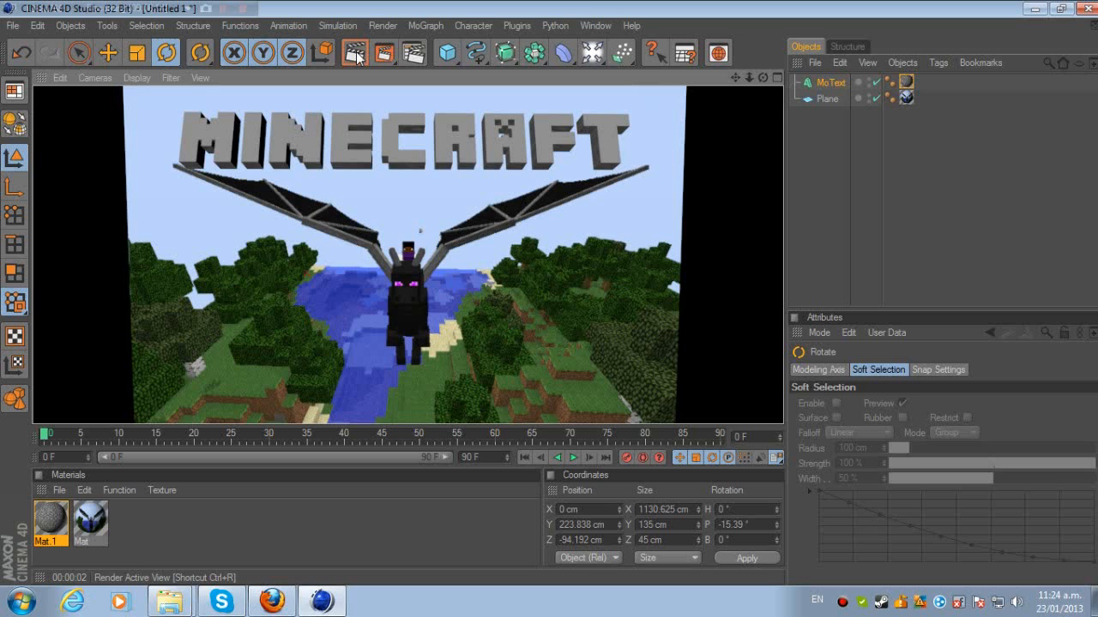
mouse_move(260, 251)
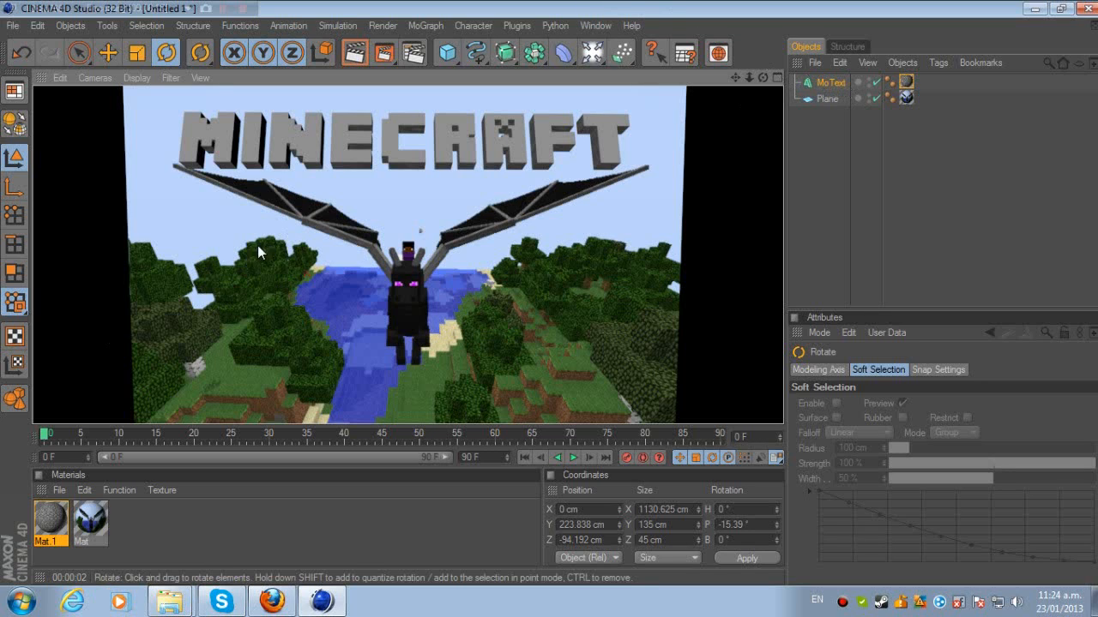
mouse_move(414, 409)
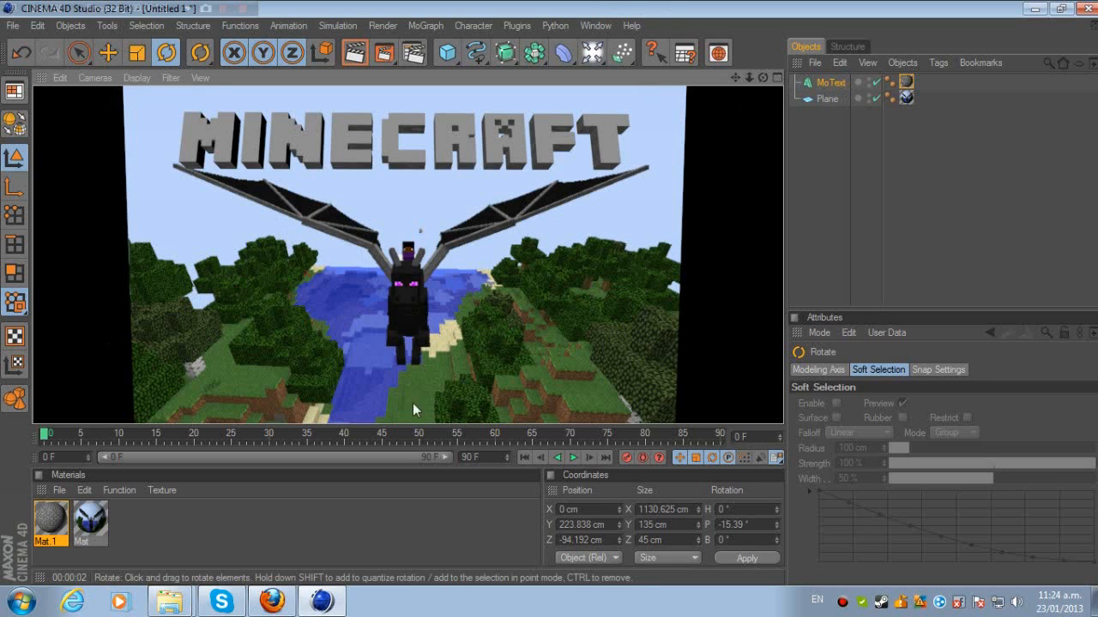
click(830, 82)
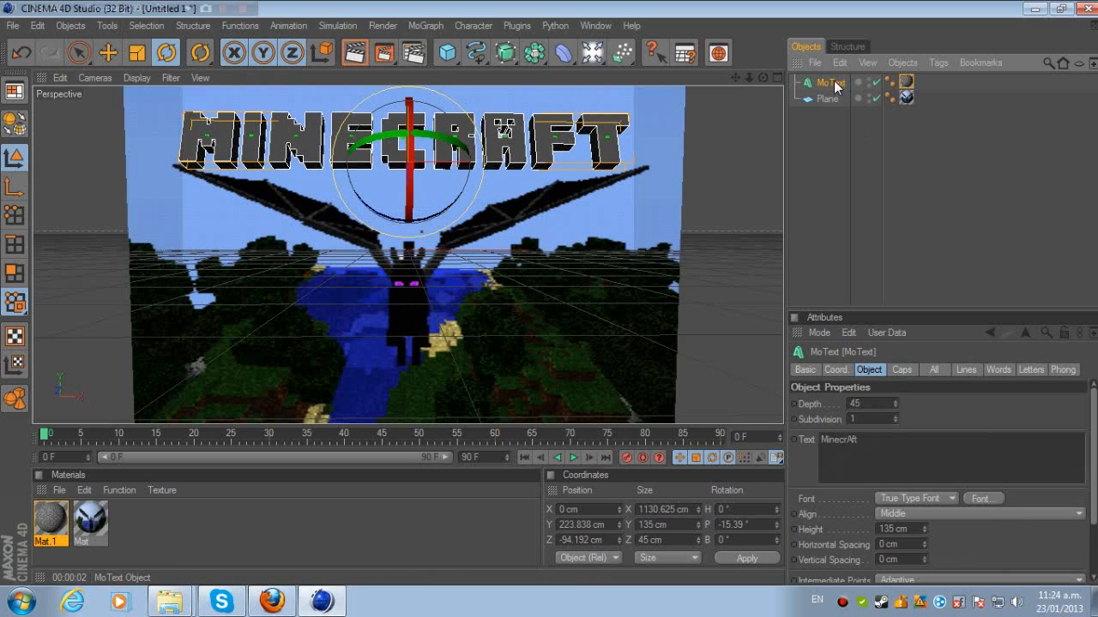
Duplicate the text as 'DrAgon', 90 cm tall, with its pitch reset to 0°
key(ctrl+v)
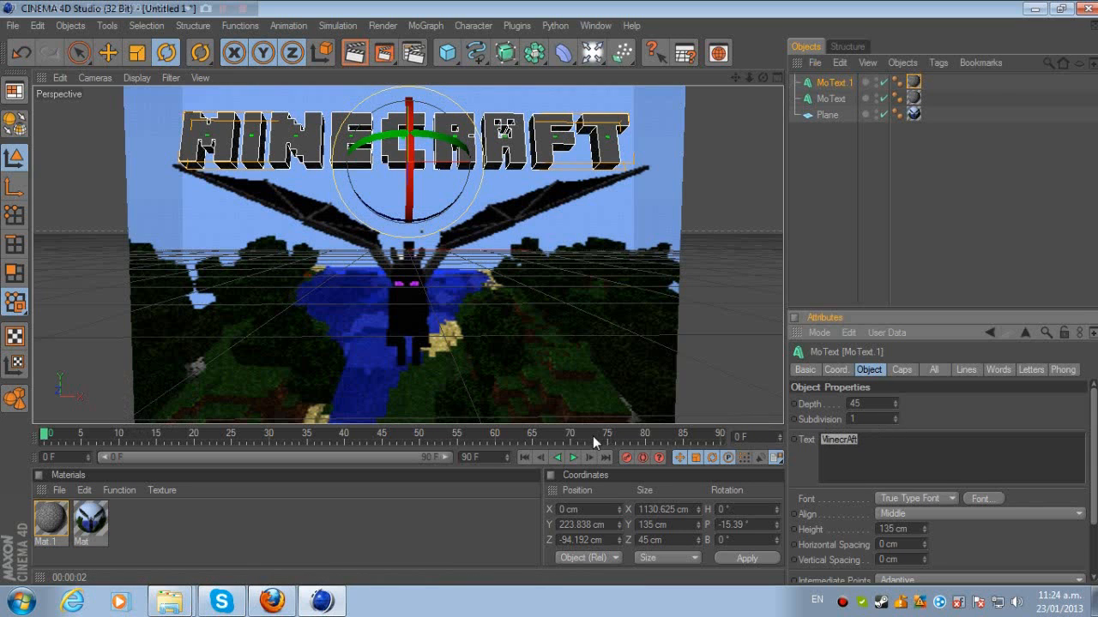
text(Dra)
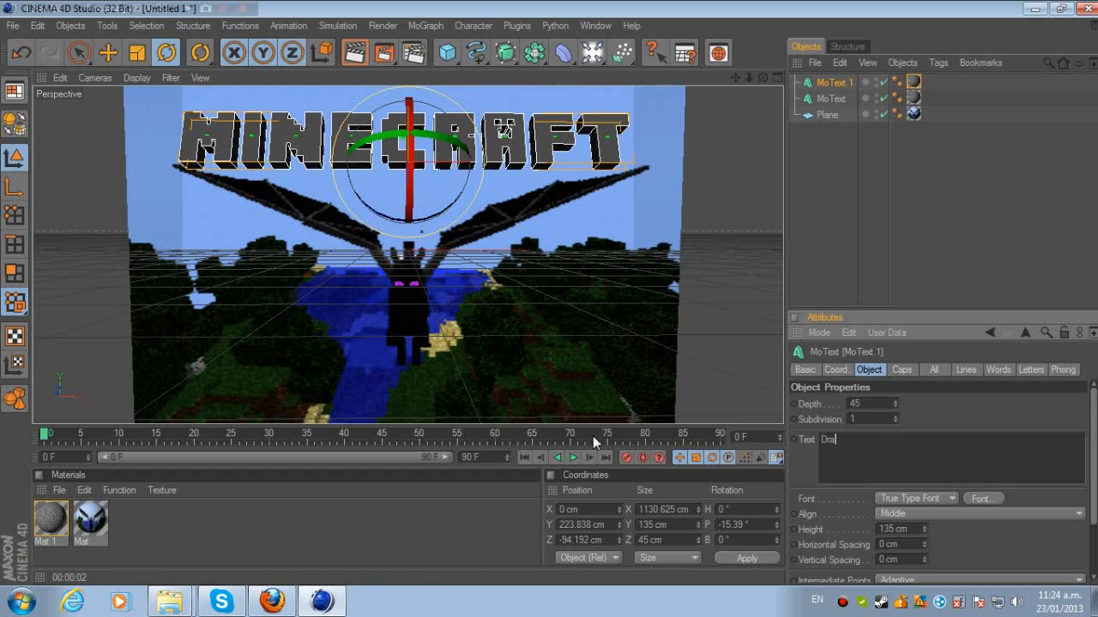
text(A)
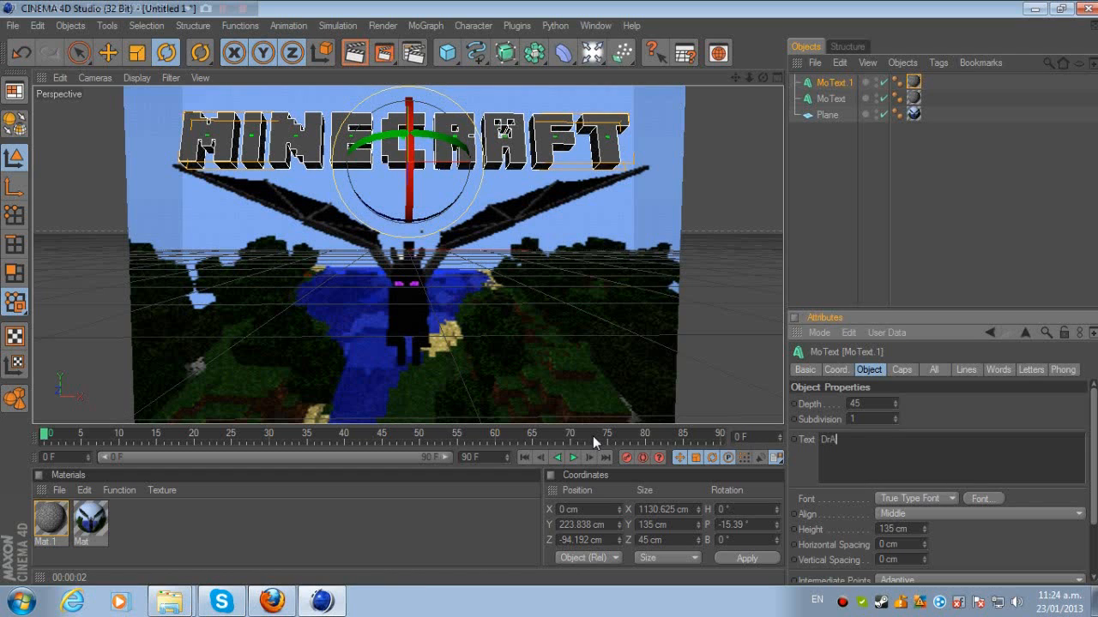
text(gon)
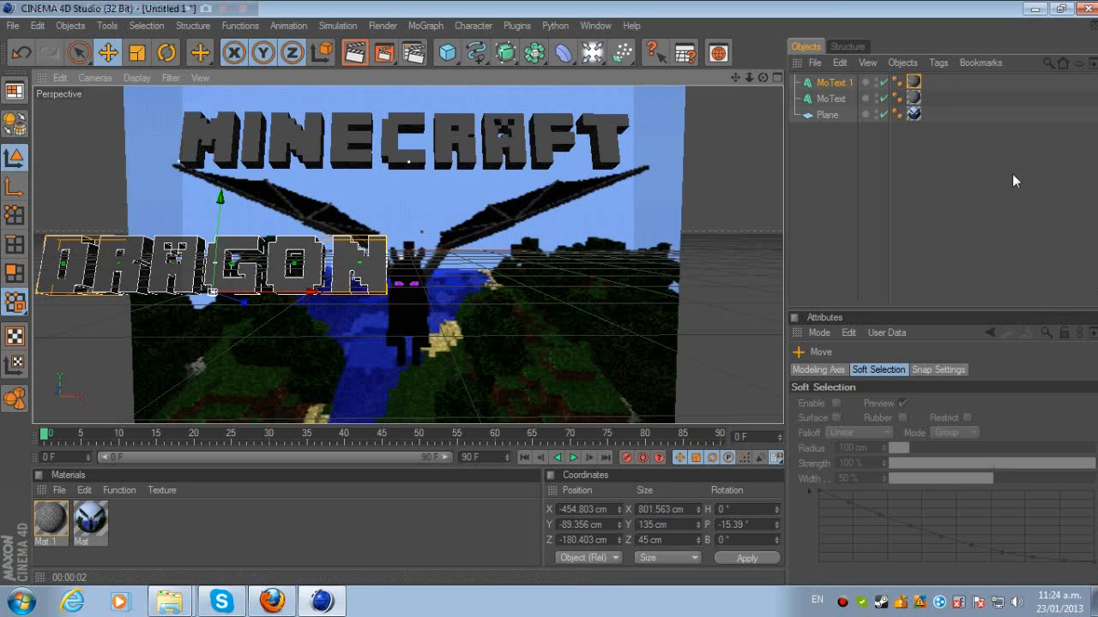
click(828, 82)
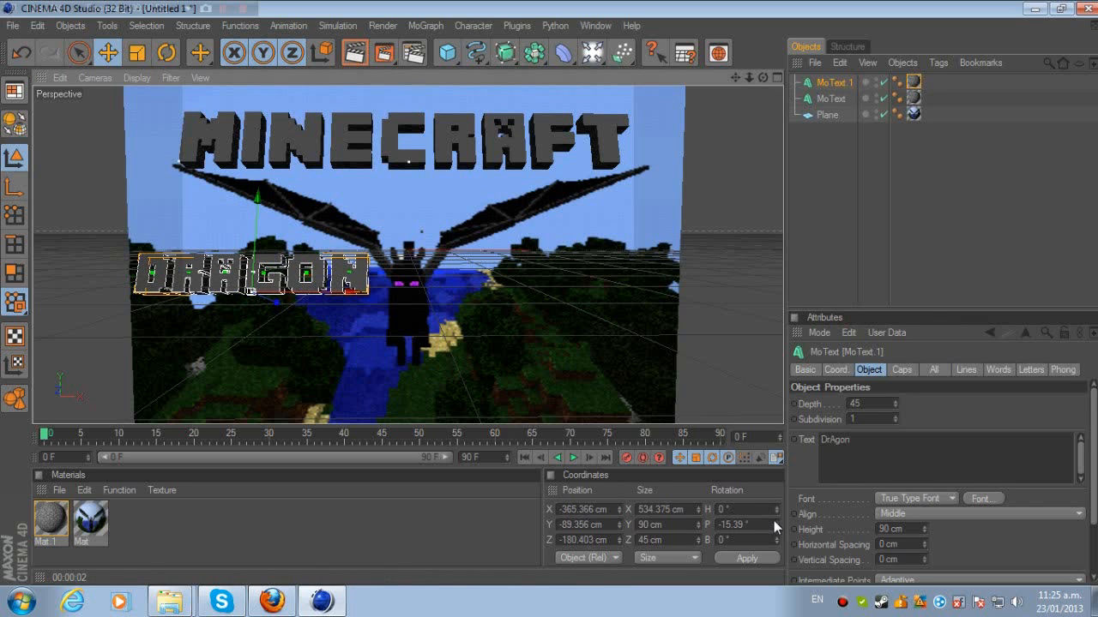
click(165, 52)
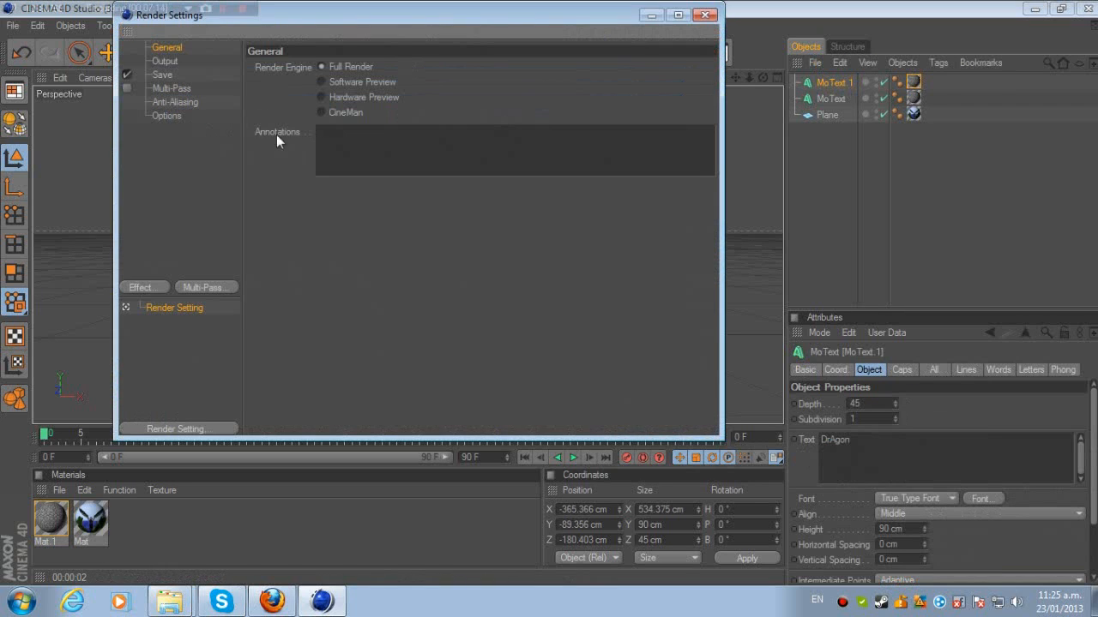
Set the render Output size to 1280 x 720 pixels and close Render Settings
click(164, 61)
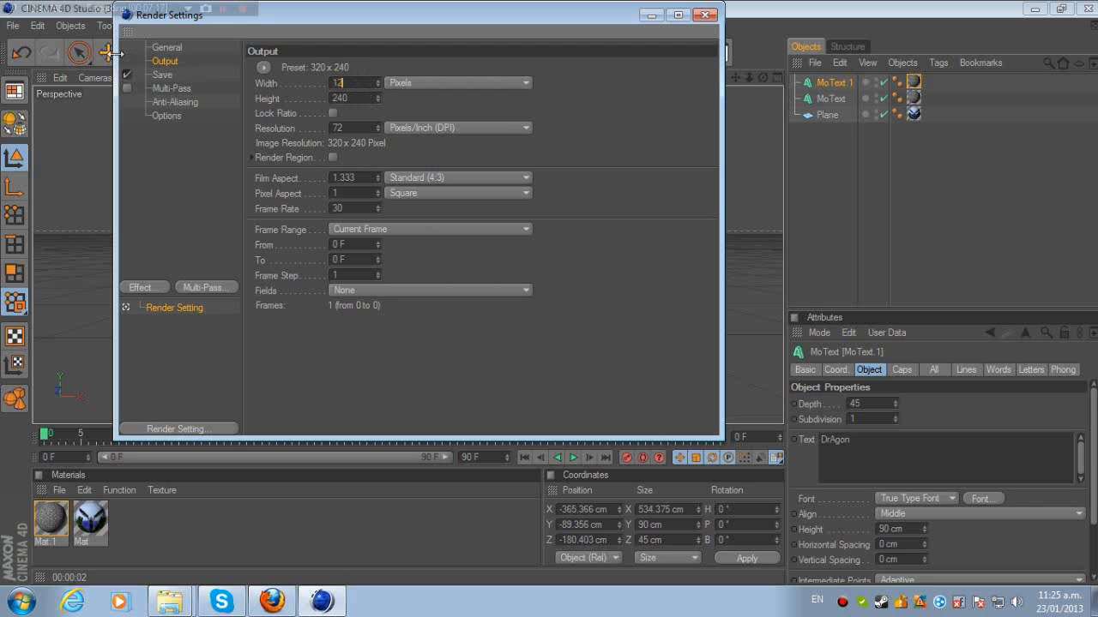
text(1280)
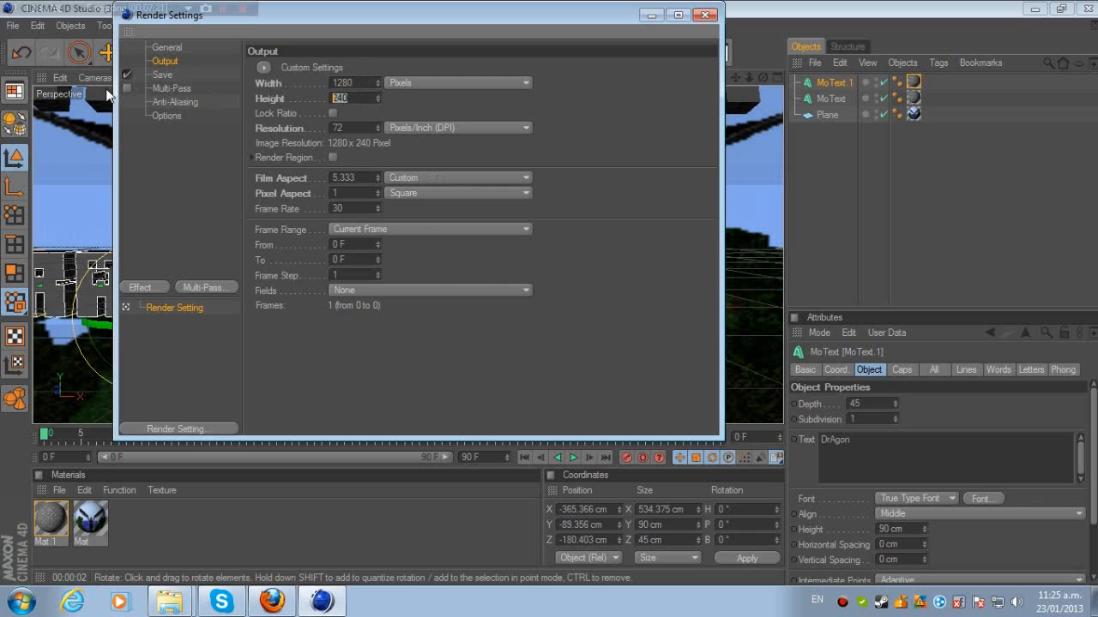
text(720)
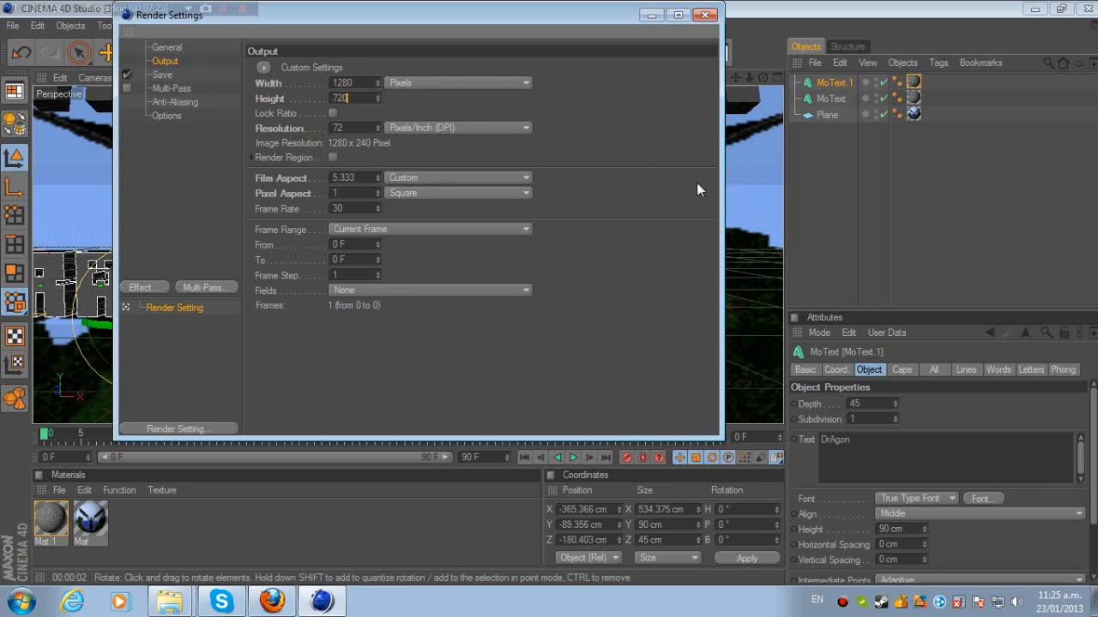
click(457, 177)
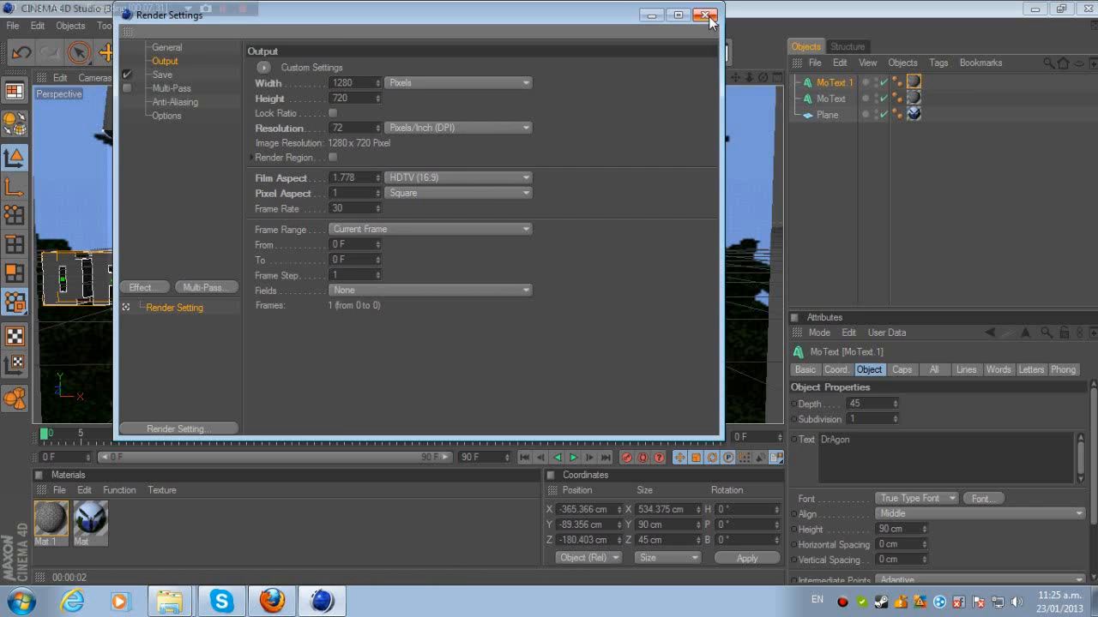
click(705, 16)
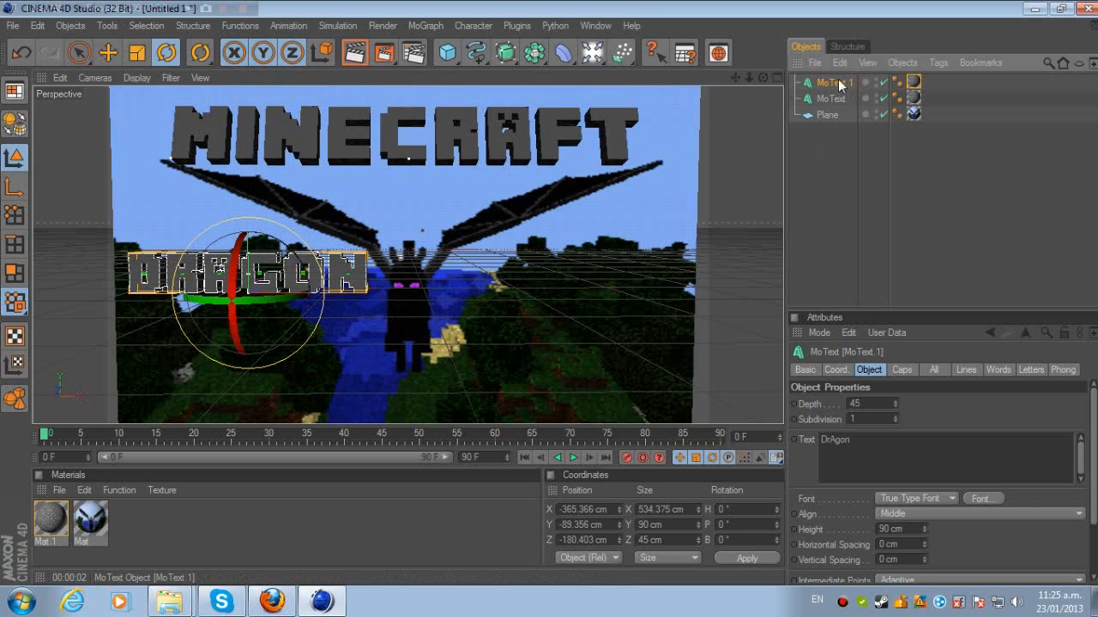
Paste a copy of the DRAGON text, change it to 'Mounts', and select DRAGON to resize
key(ctrl+v)
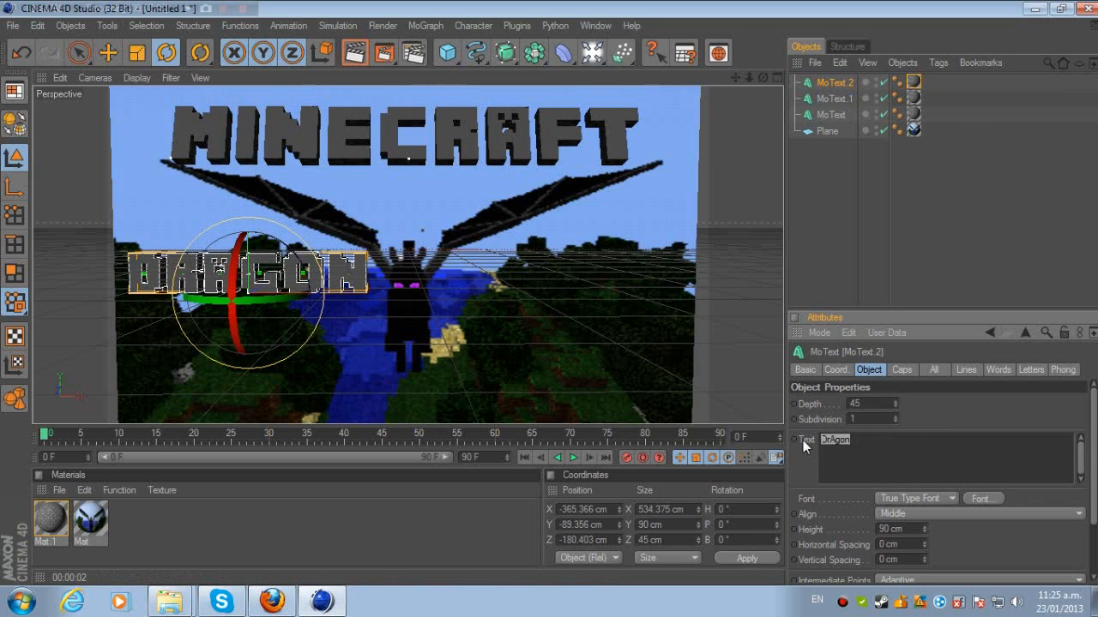
text(Mount)
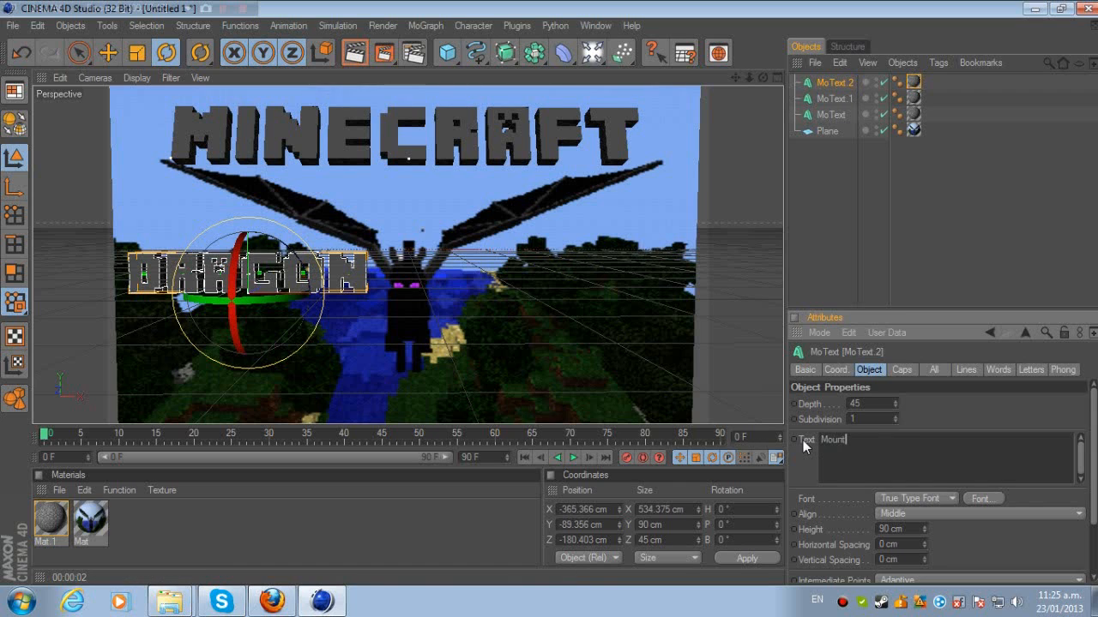
text(s)
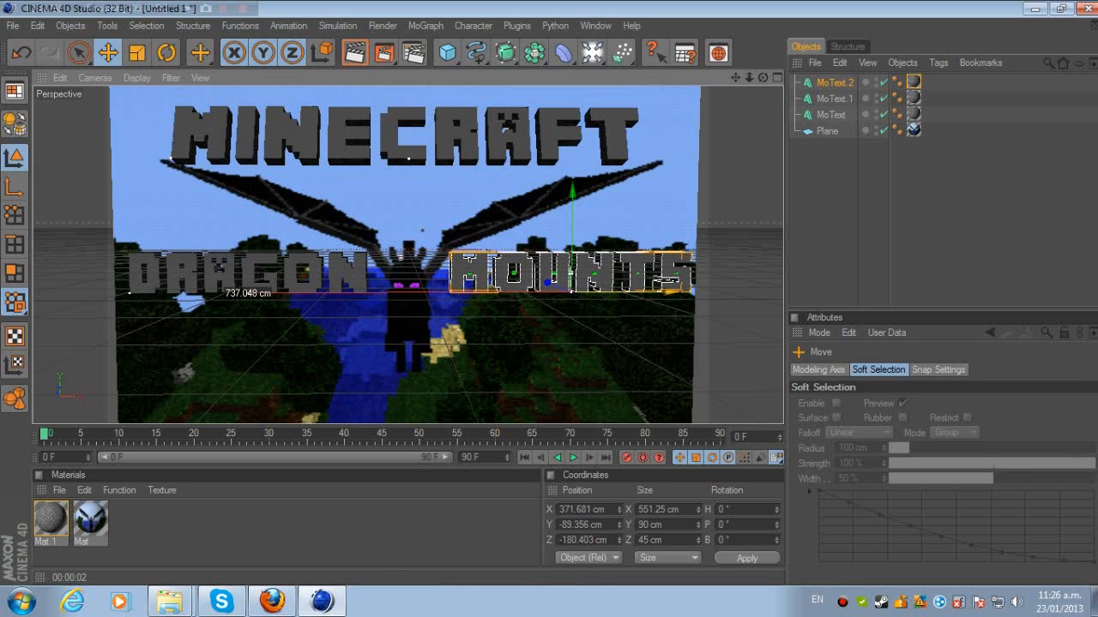
mouse_move(283, 303)
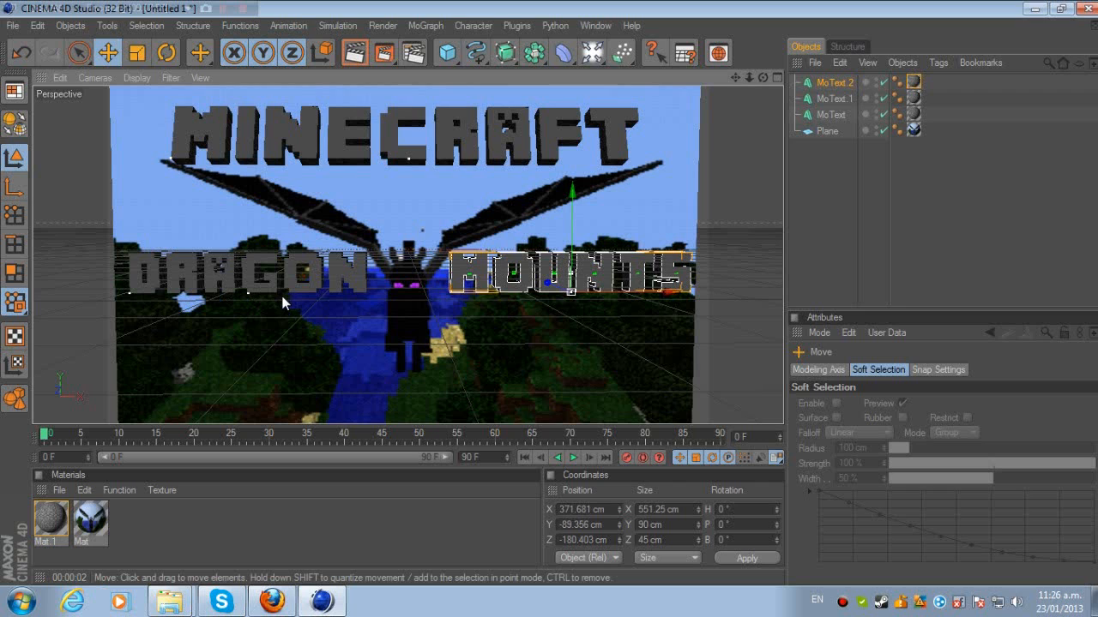
click(835, 82)
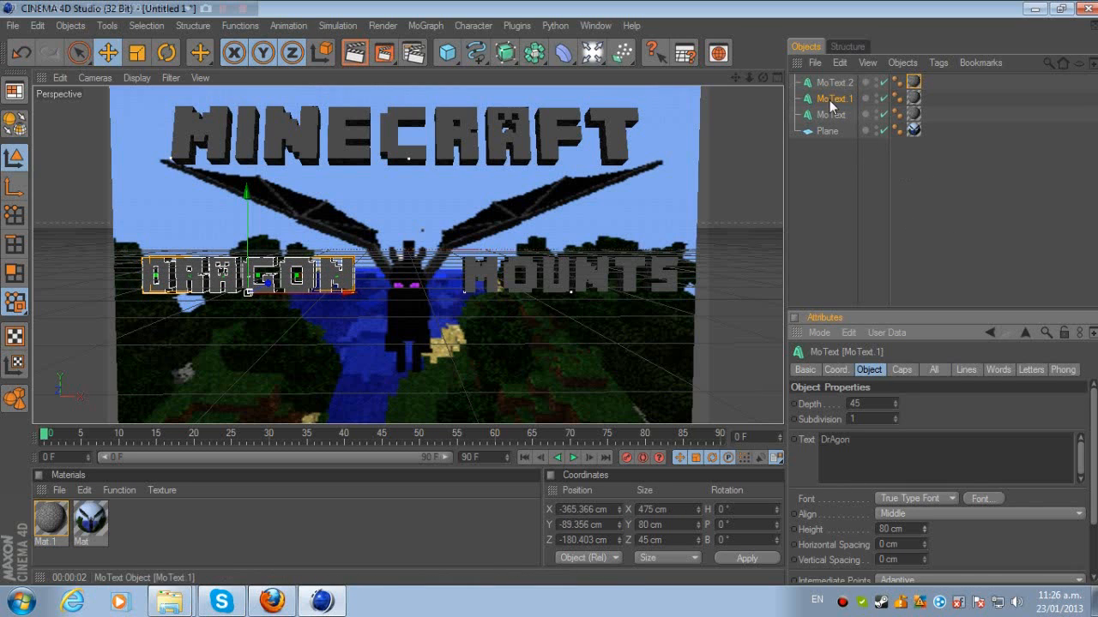
Select the MOUNTS text, paste a duplicate, and change its text to 'Mod'
click(831, 83)
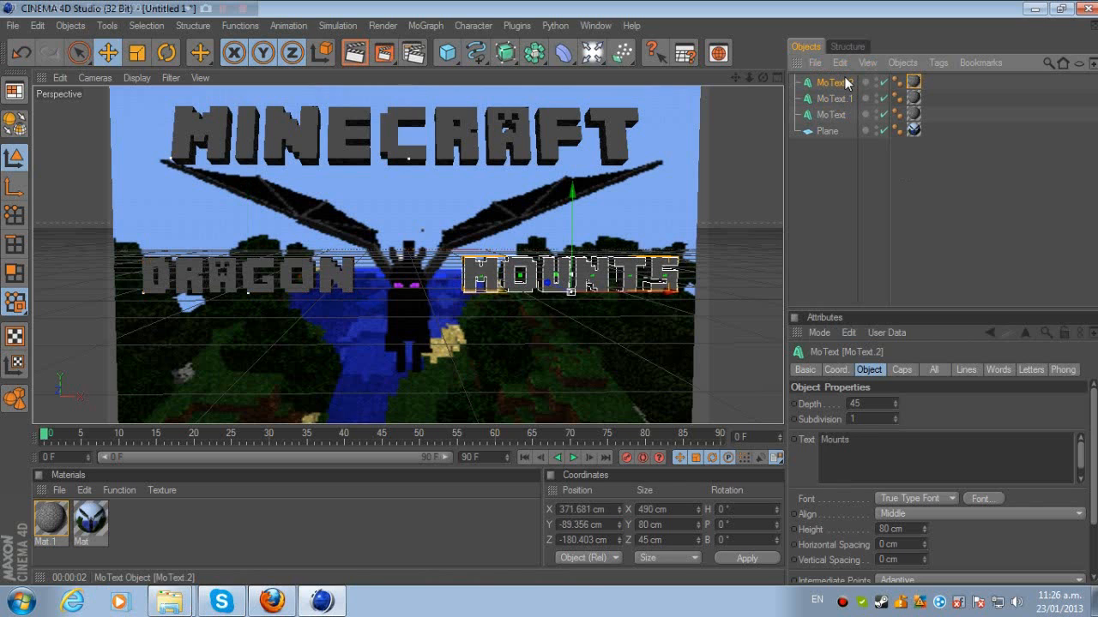
key(ctrl+v)
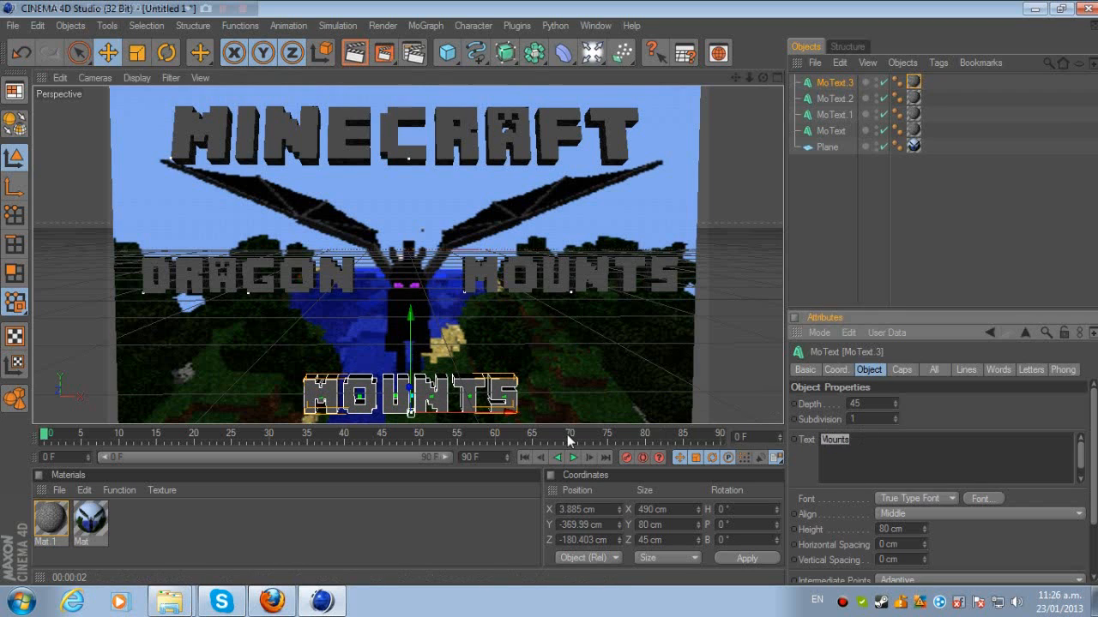
text(Mod)
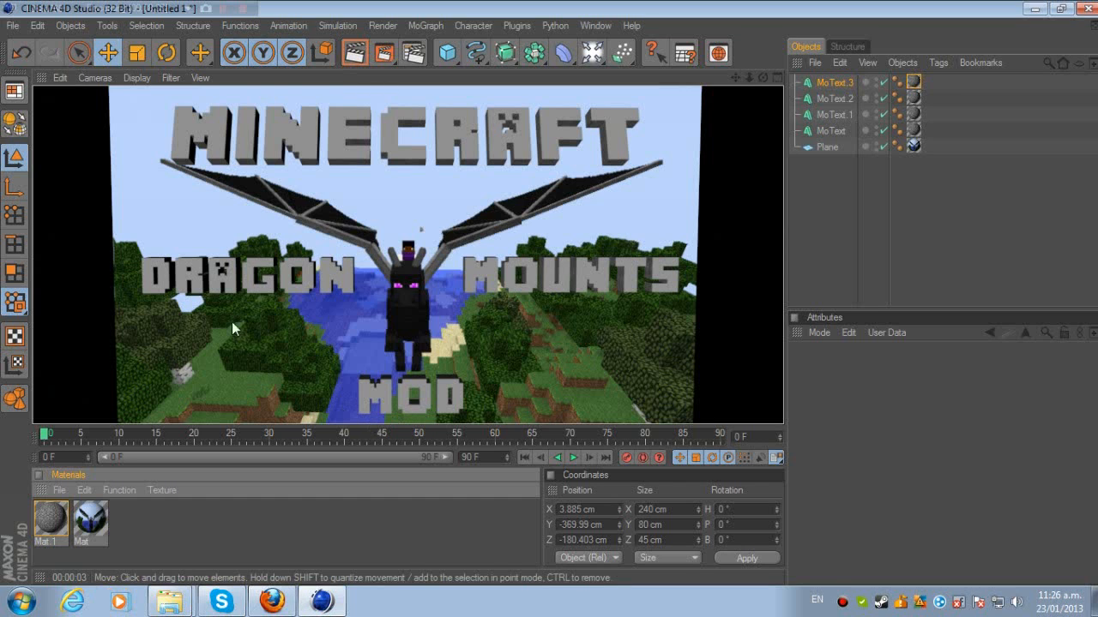
mouse_move(603, 214)
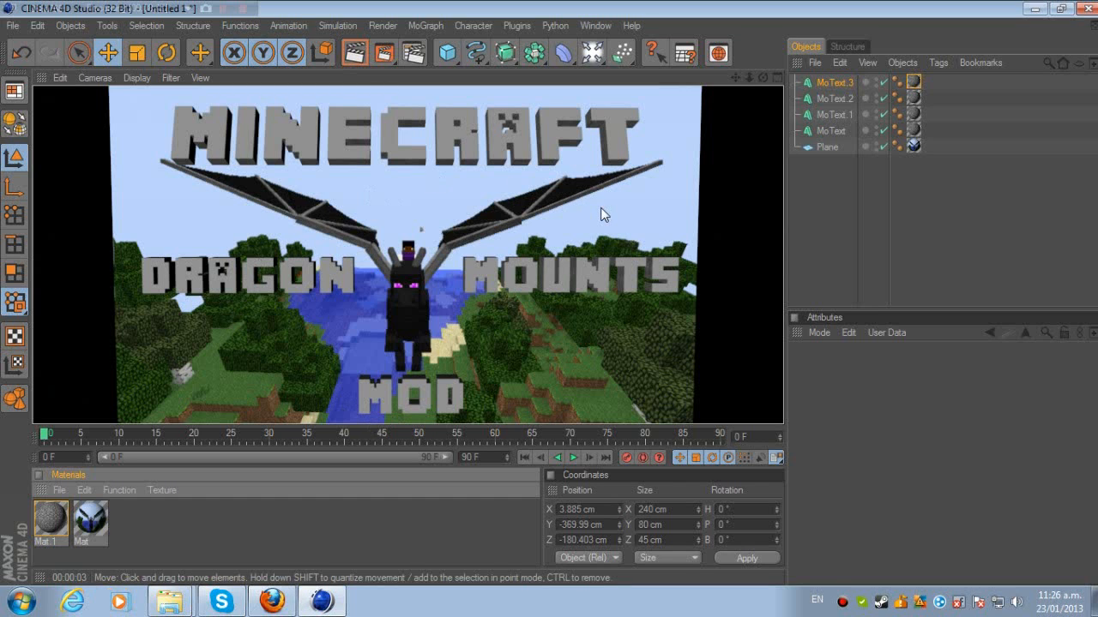
mouse_move(390, 299)
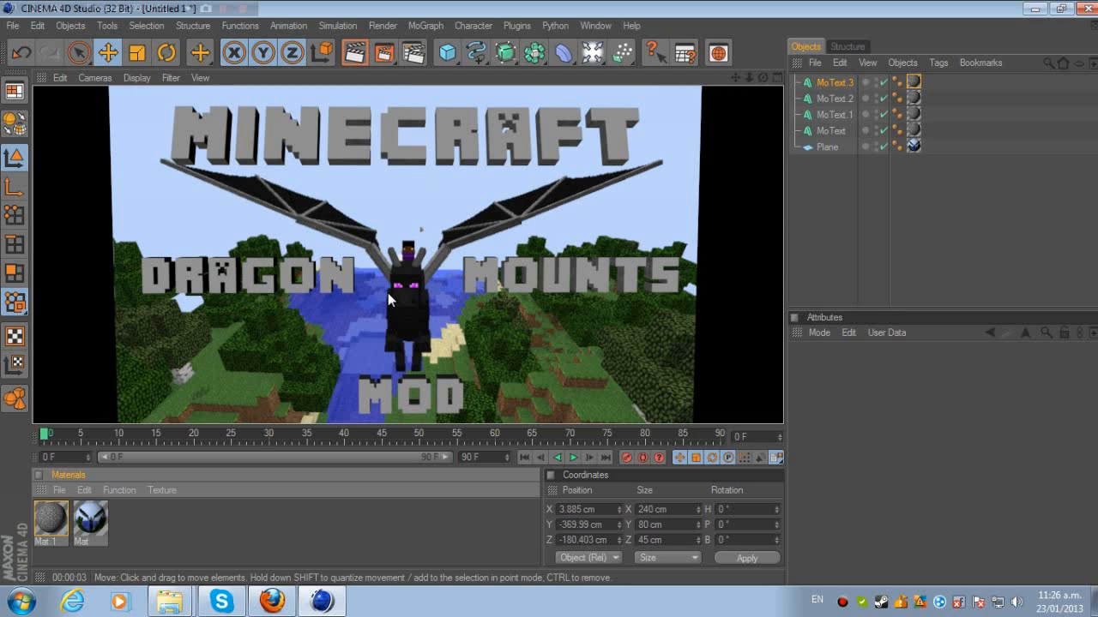
mouse_move(596, 133)
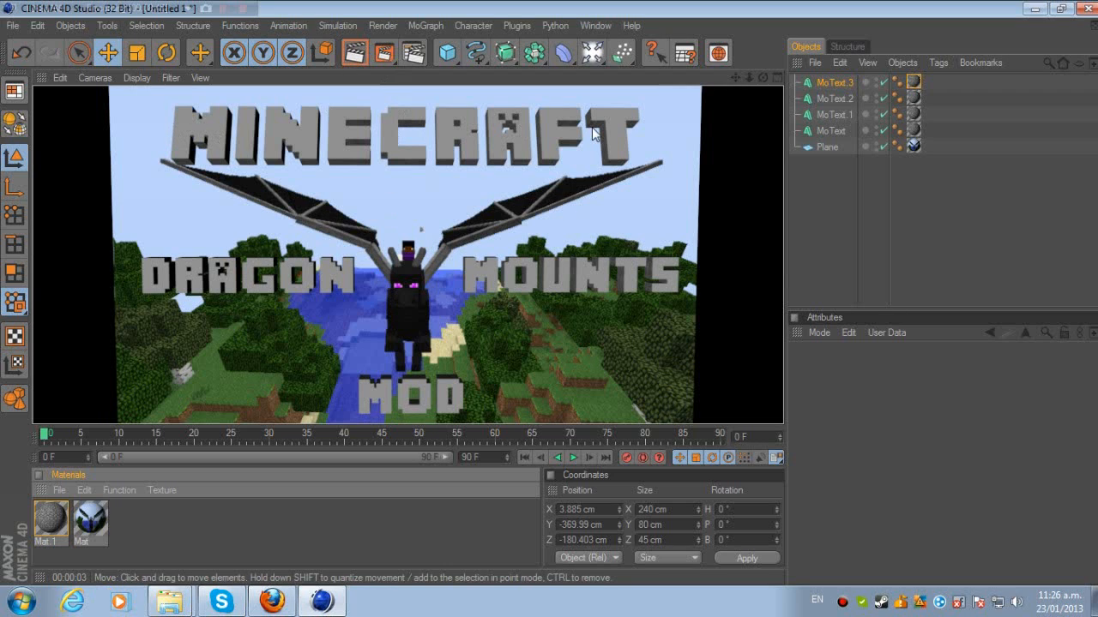
mouse_move(446, 317)
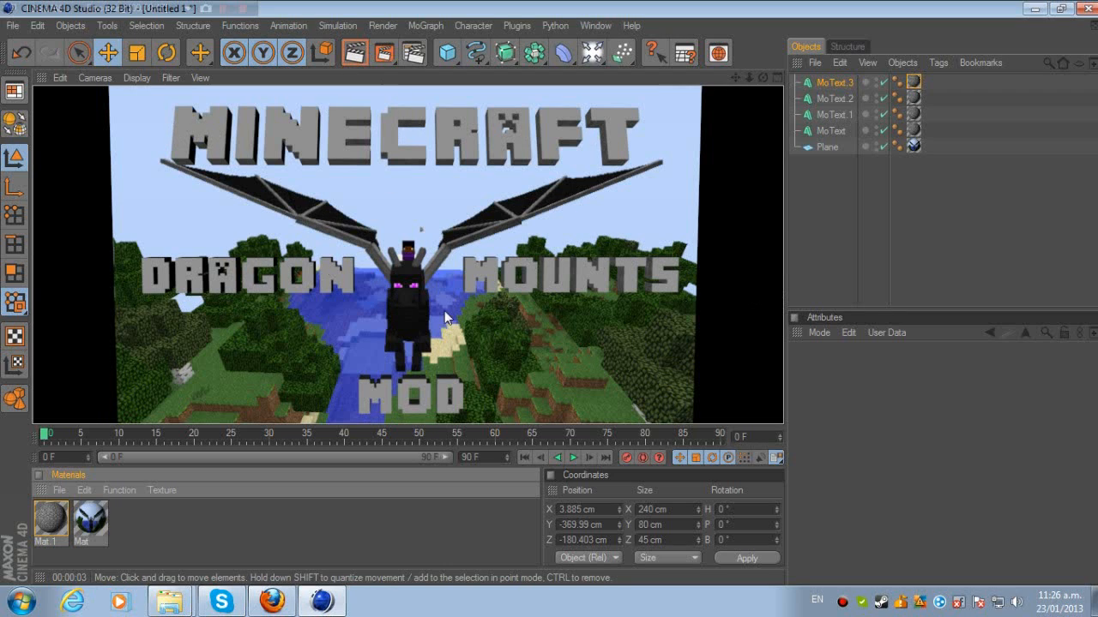
mouse_move(266, 283)
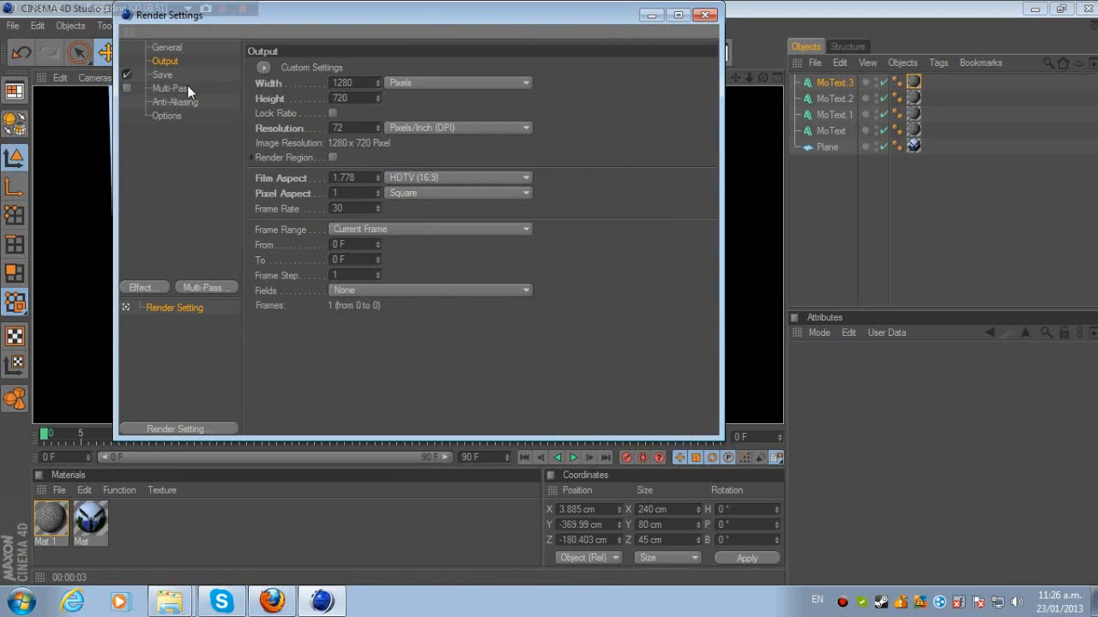
Set the render Save format to JPEG
click(162, 75)
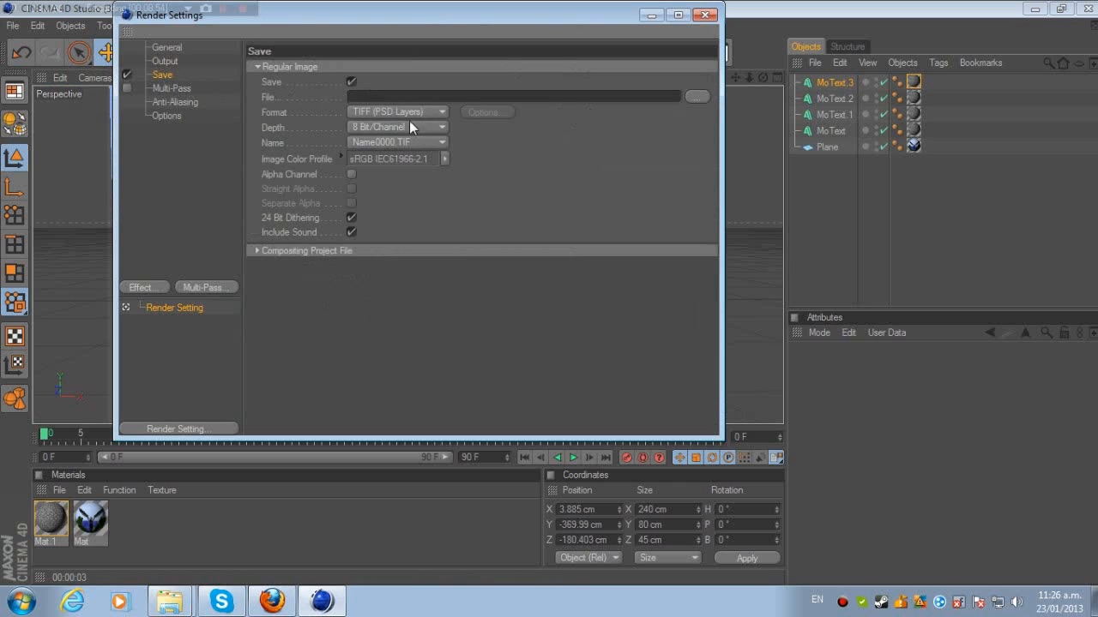
click(397, 112)
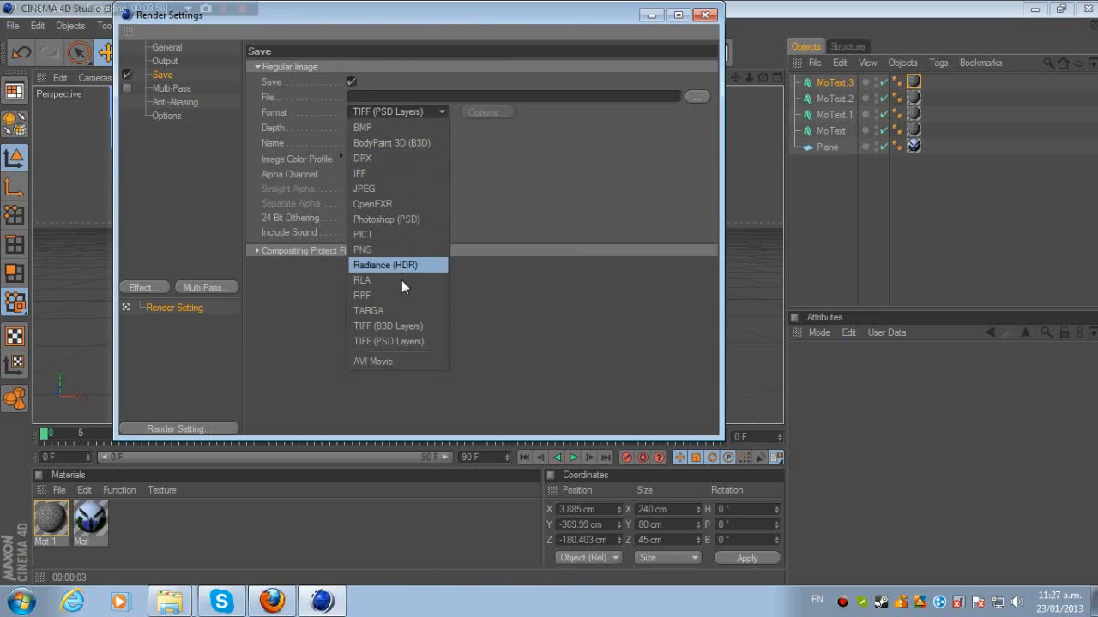
click(366, 188)
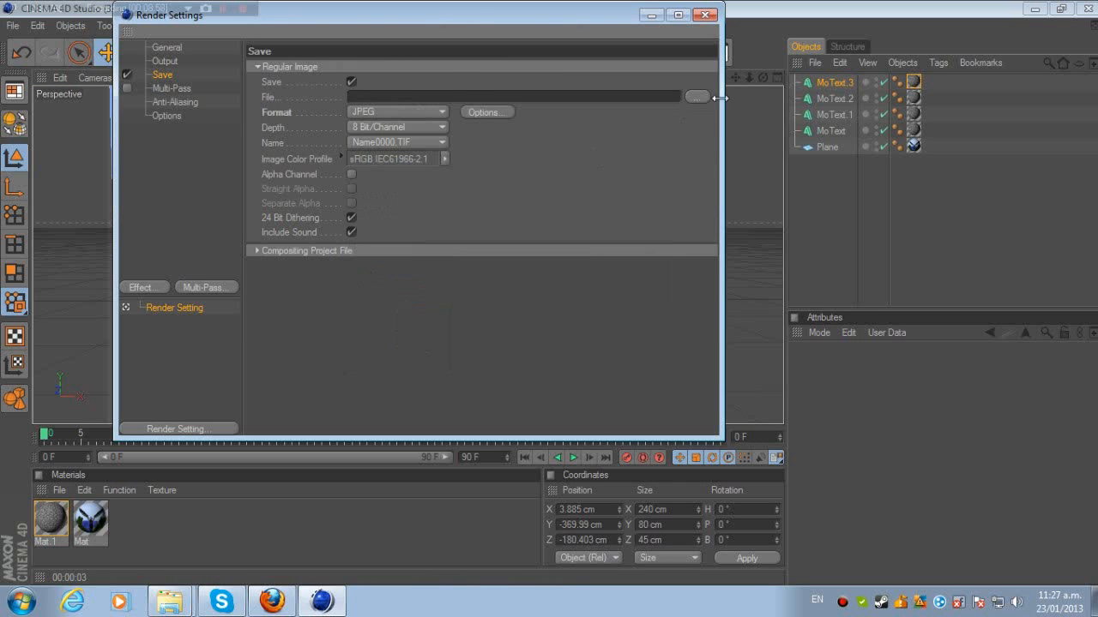
Set the output file to C:\Users\gertrude\Documents\dmm2 and close Render Settings
click(698, 96)
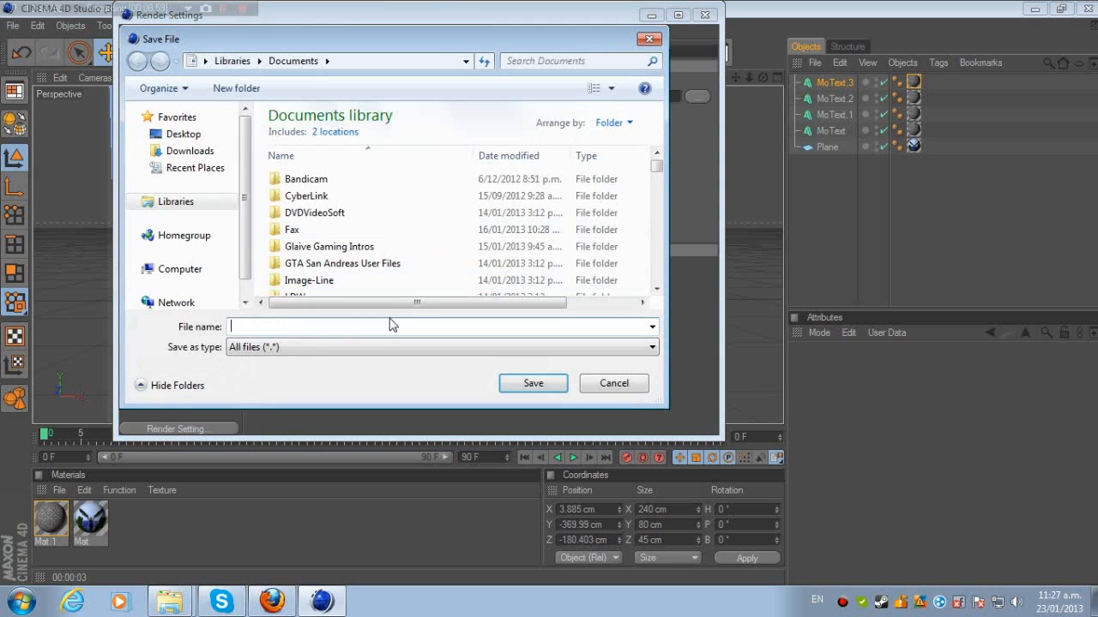
click(143, 268)
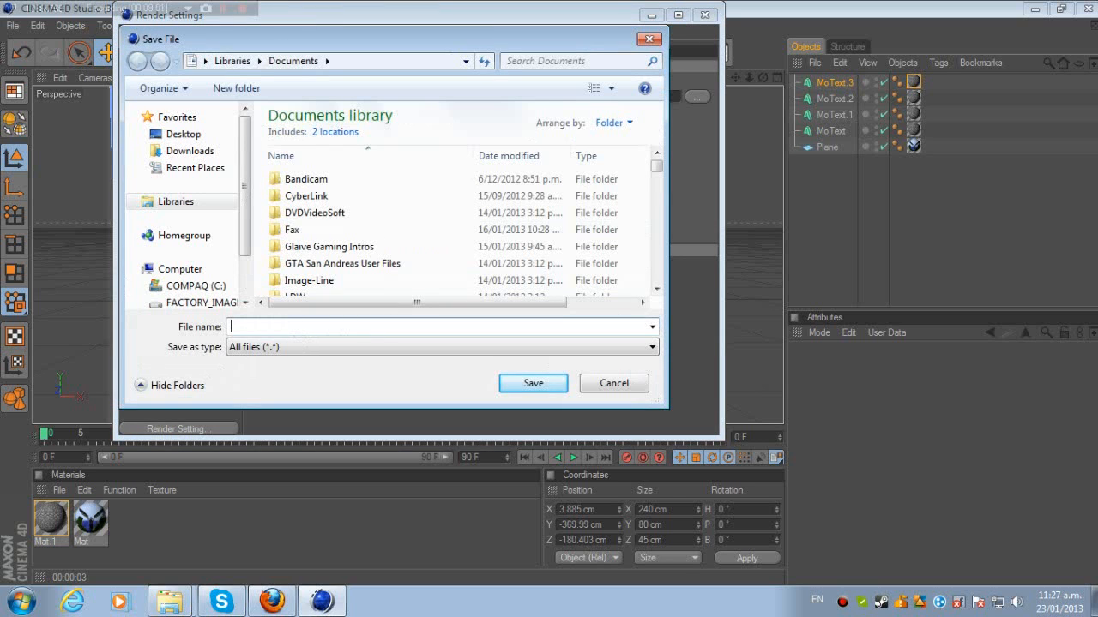
text(dmm2)
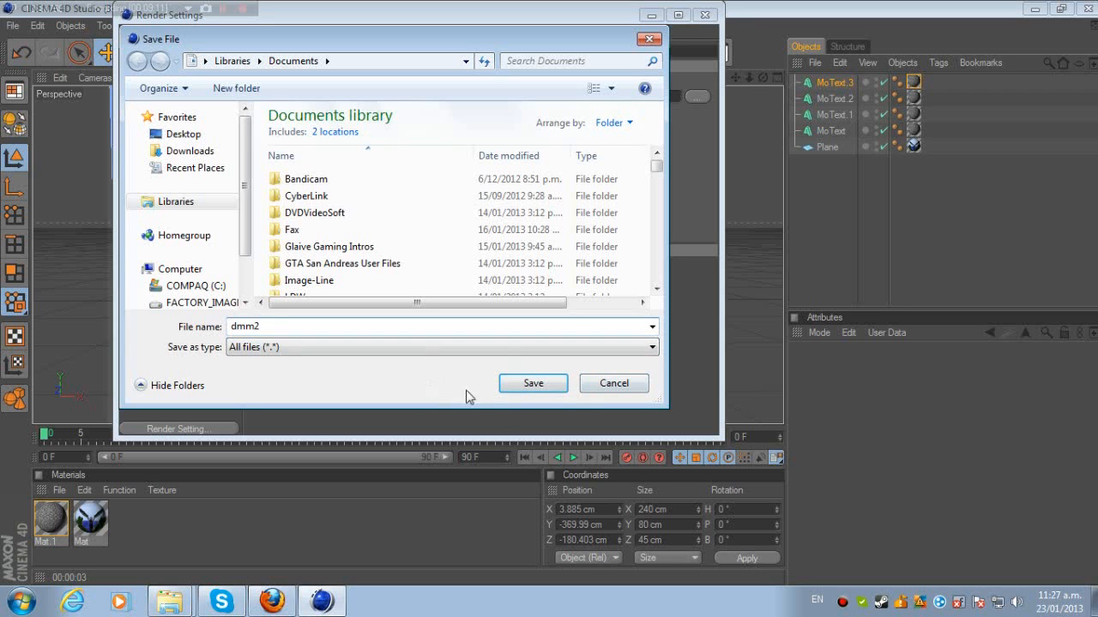
click(533, 383)
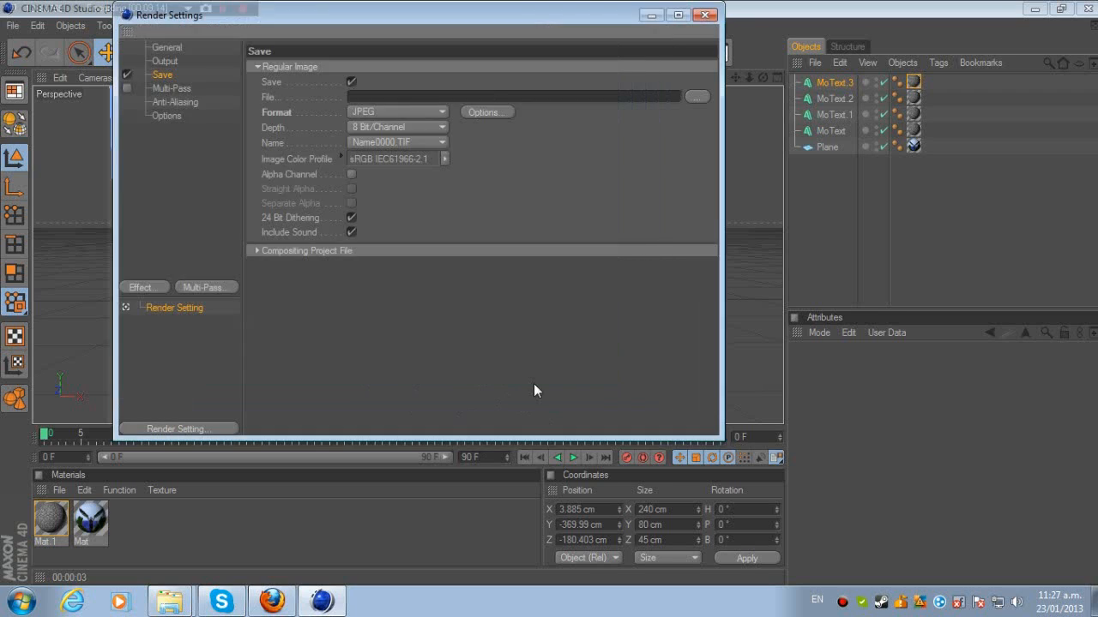
text(C:\Users\gertrude\Documents\dmm2)
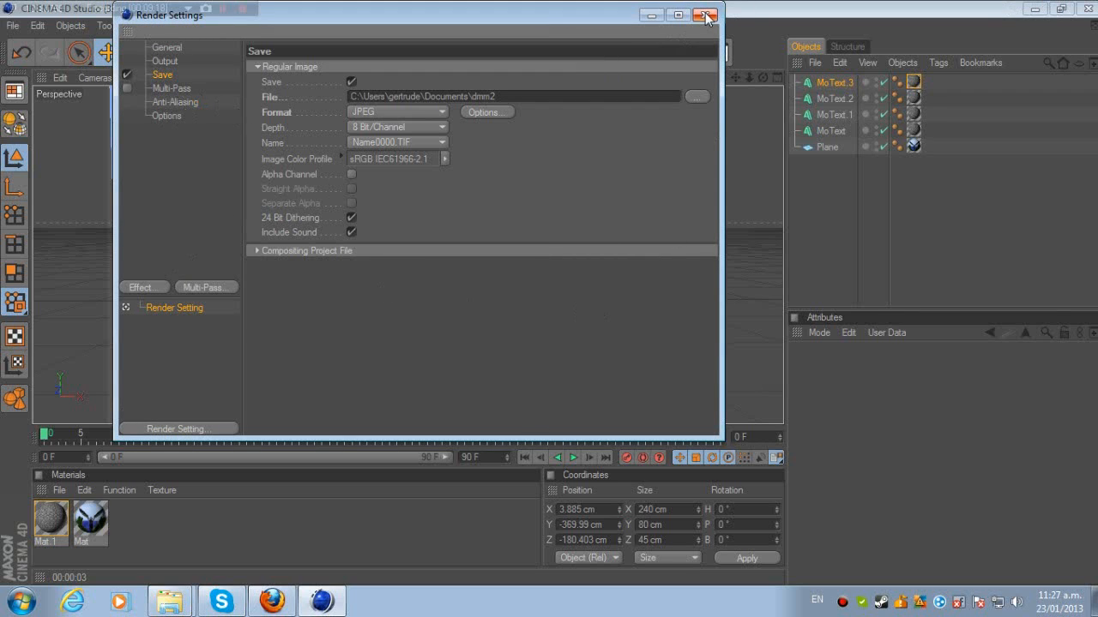
click(706, 15)
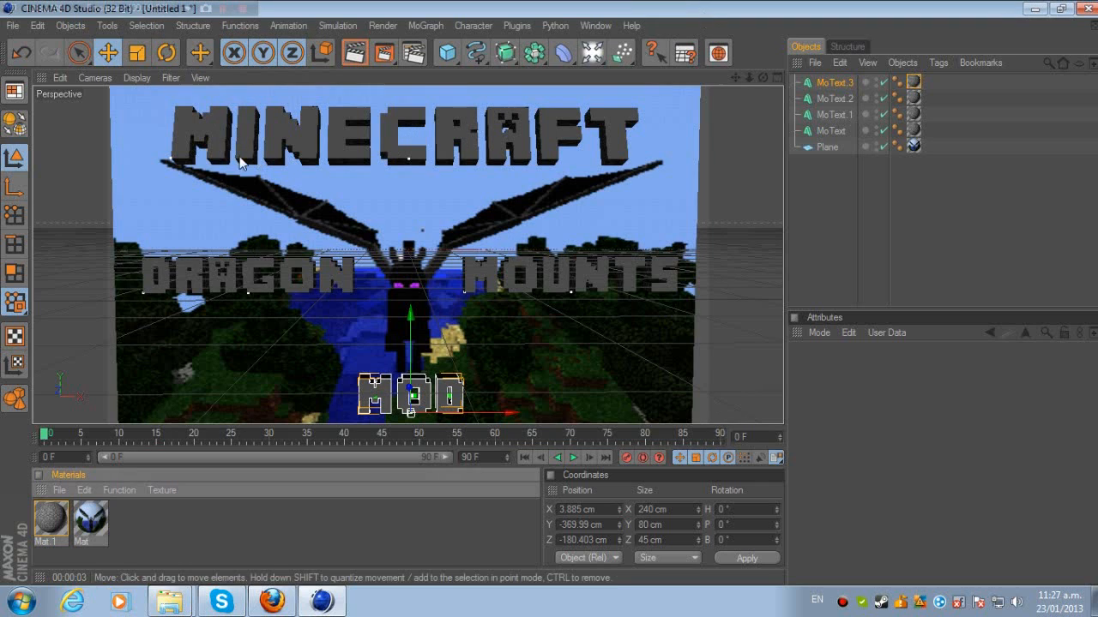
mouse_move(675, 262)
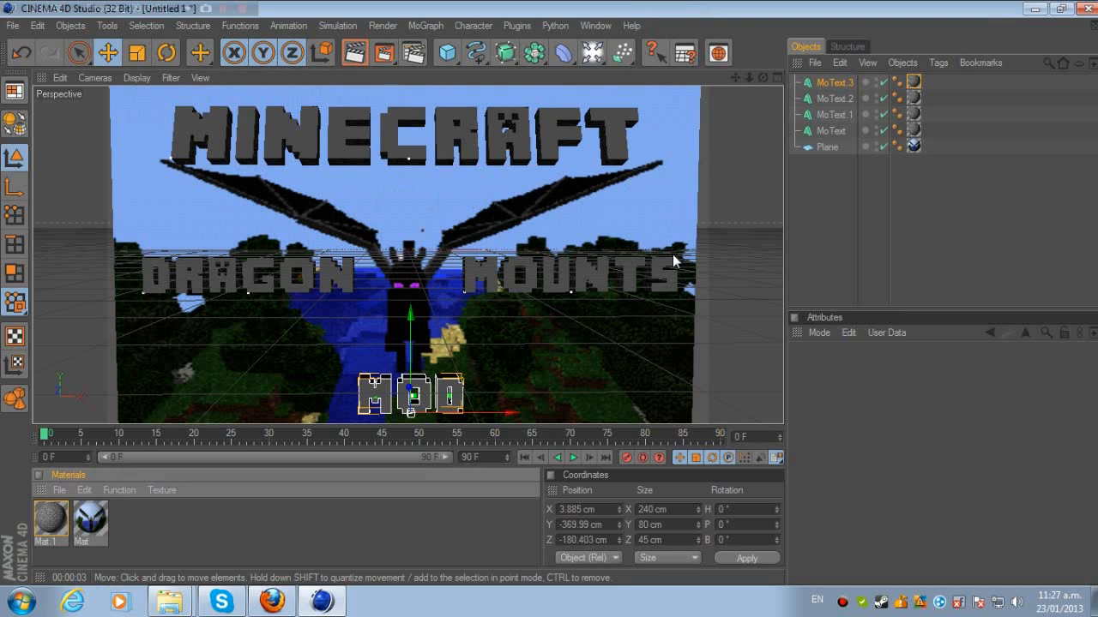
mouse_move(708, 107)
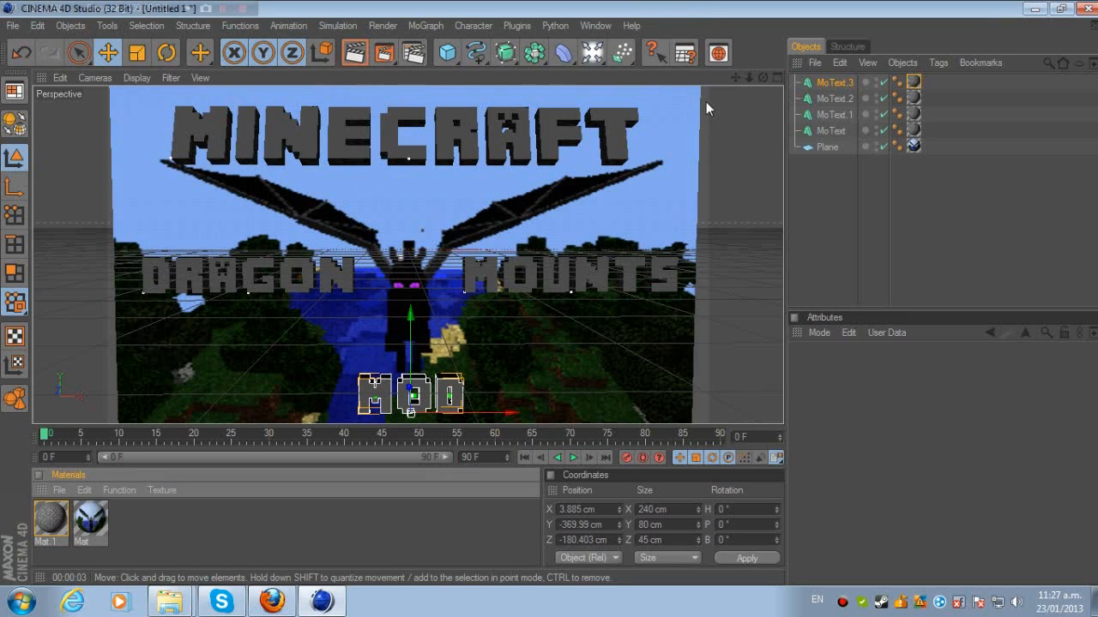
mouse_move(707, 238)
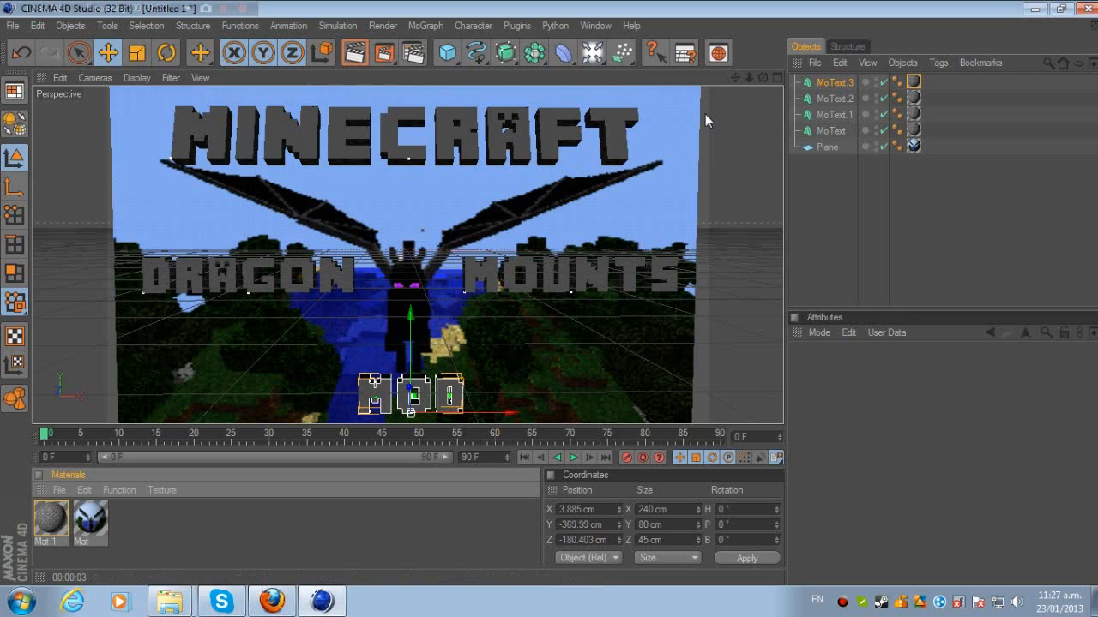
mouse_move(483, 613)
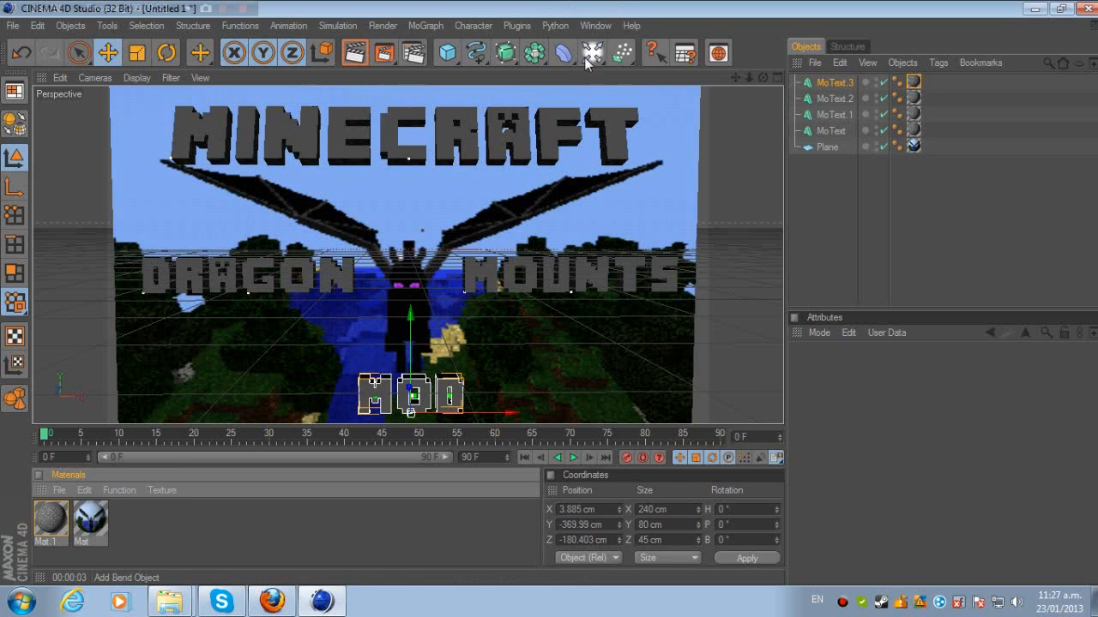
Add a camera object from the Light/Camera menu
click(591, 53)
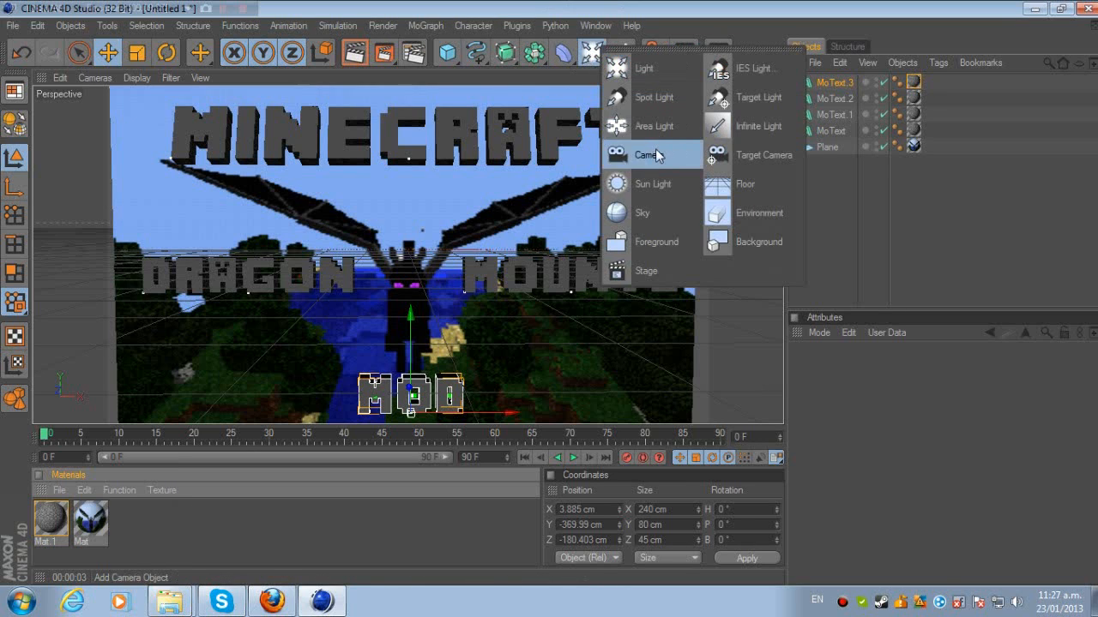
click(649, 155)
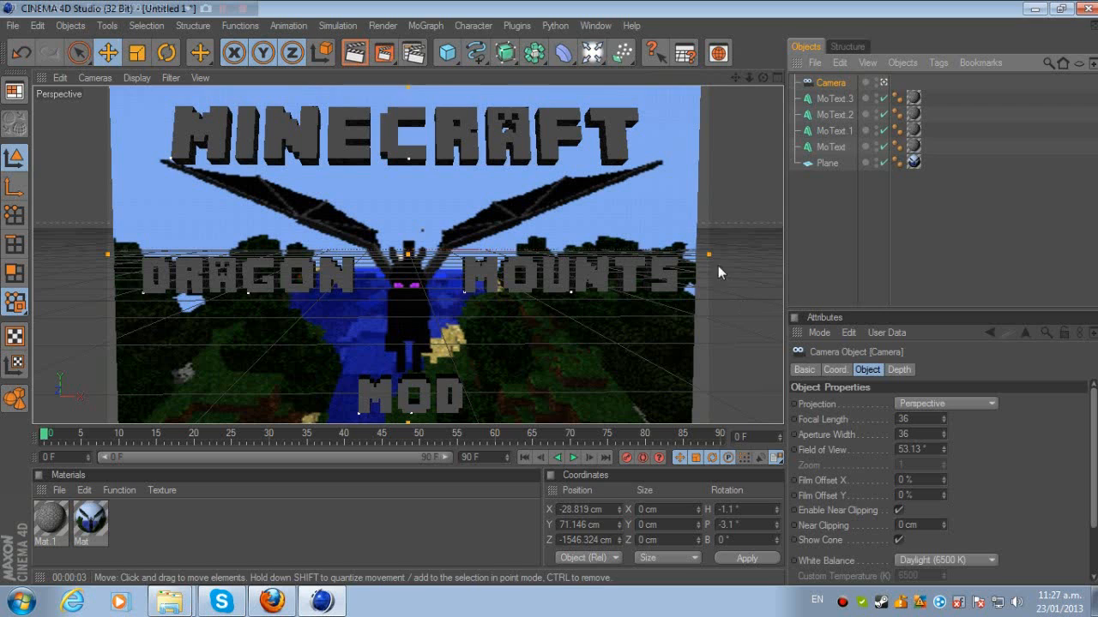
mouse_move(129, 273)
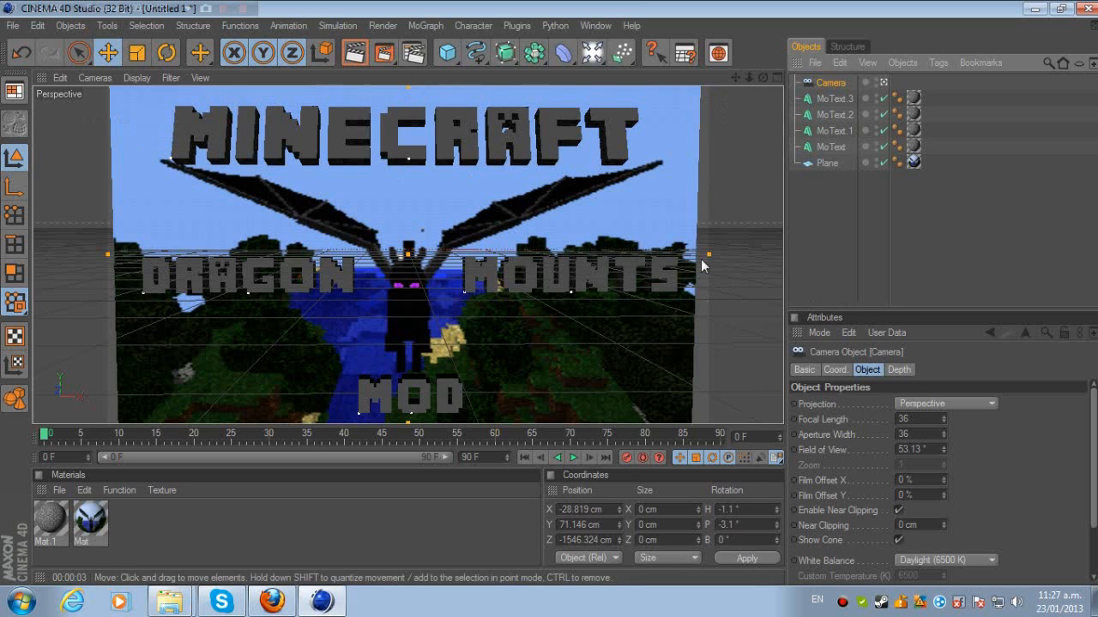
mouse_move(716, 148)
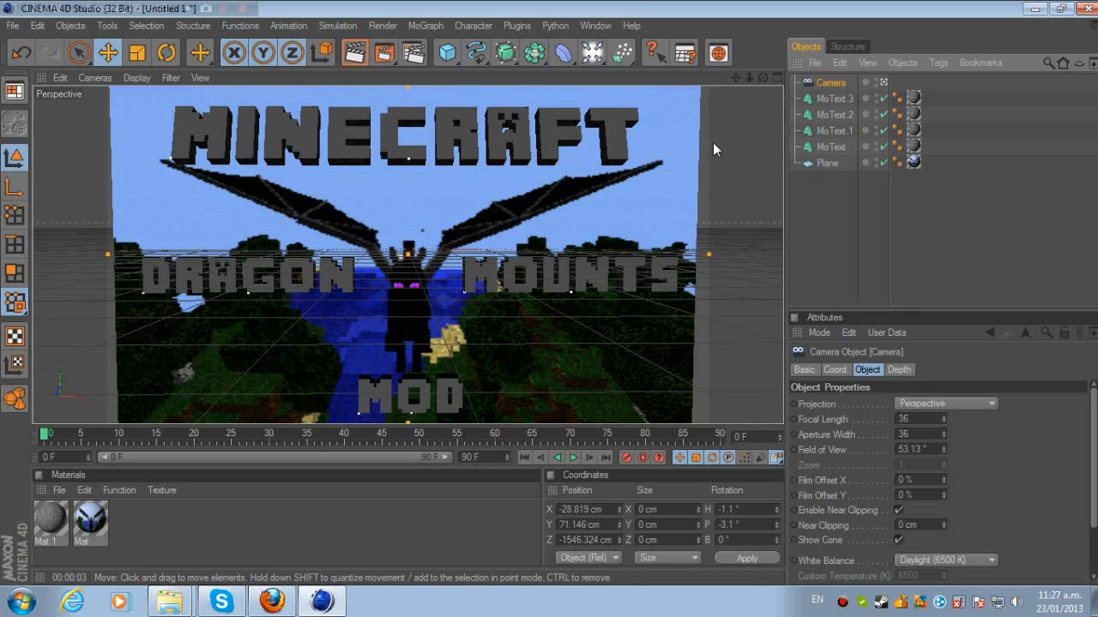
mouse_move(716, 172)
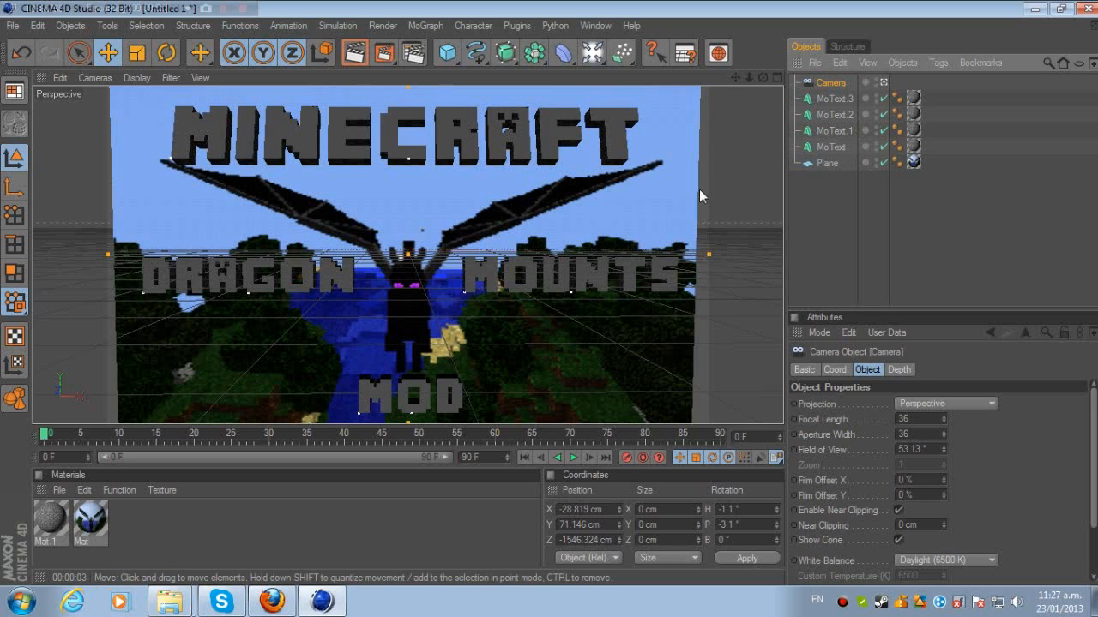
mouse_move(705, 263)
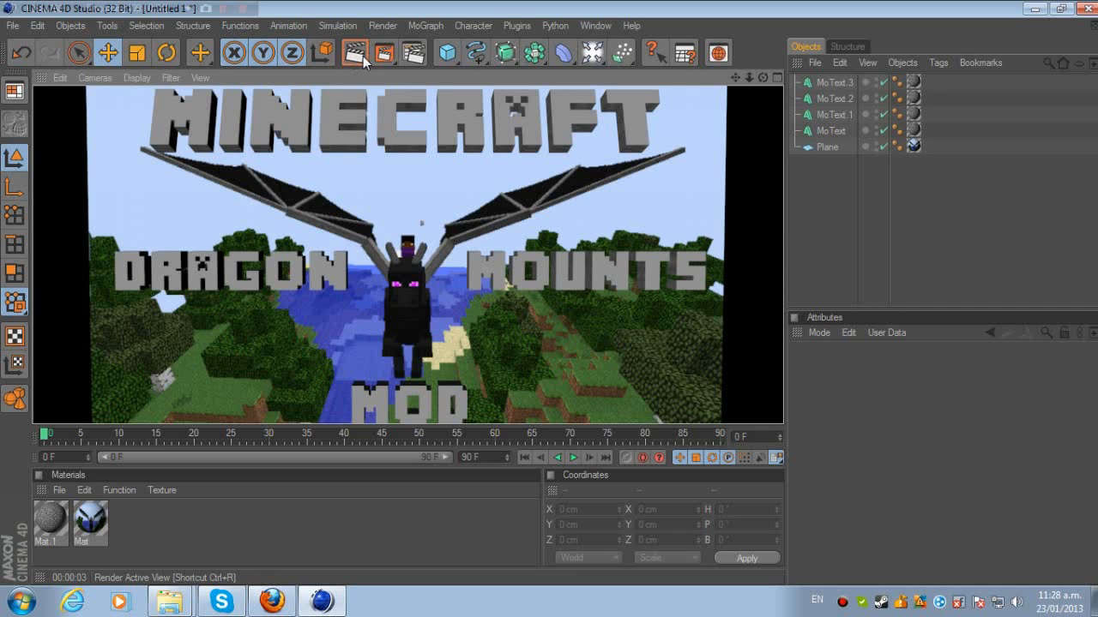
Render the scene to the Picture Viewer as dmm2.jpg
click(383, 53)
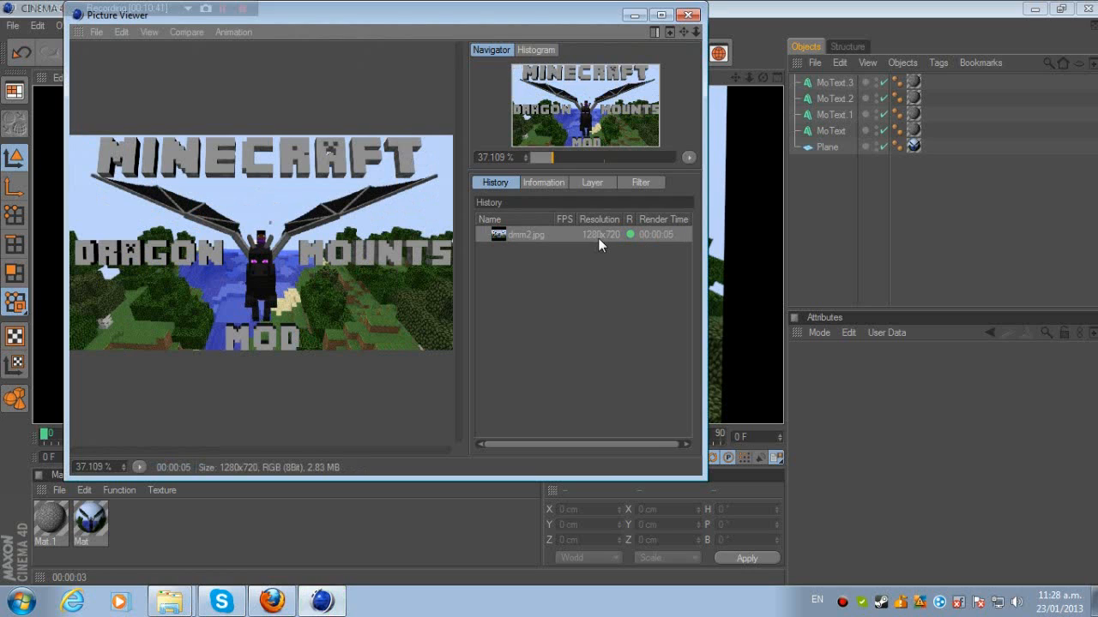
mouse_move(360, 313)
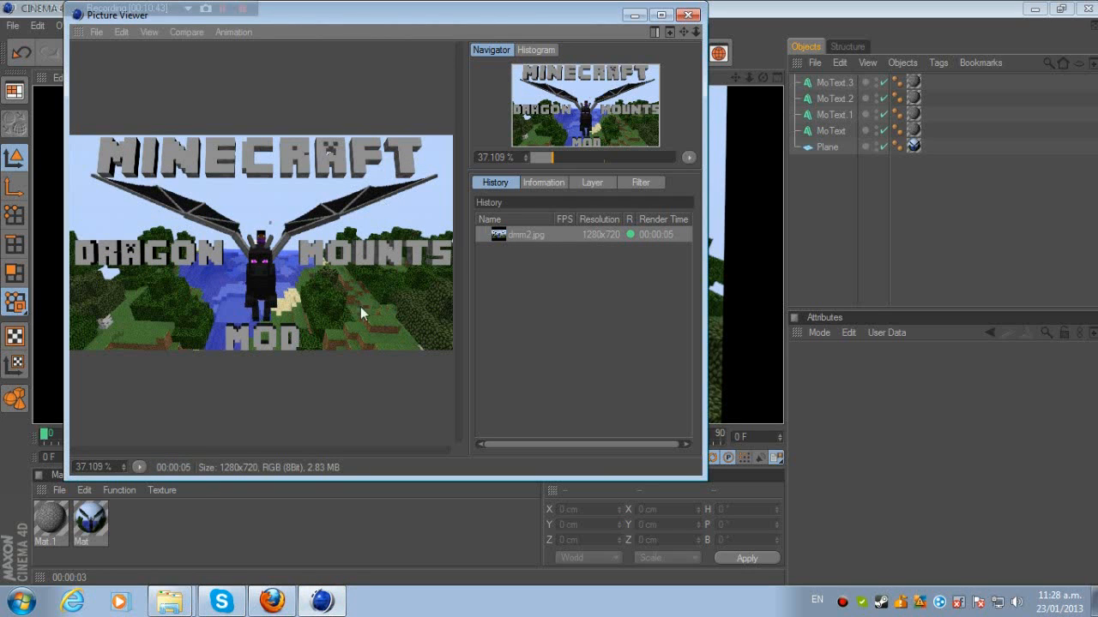
mouse_move(188, 146)
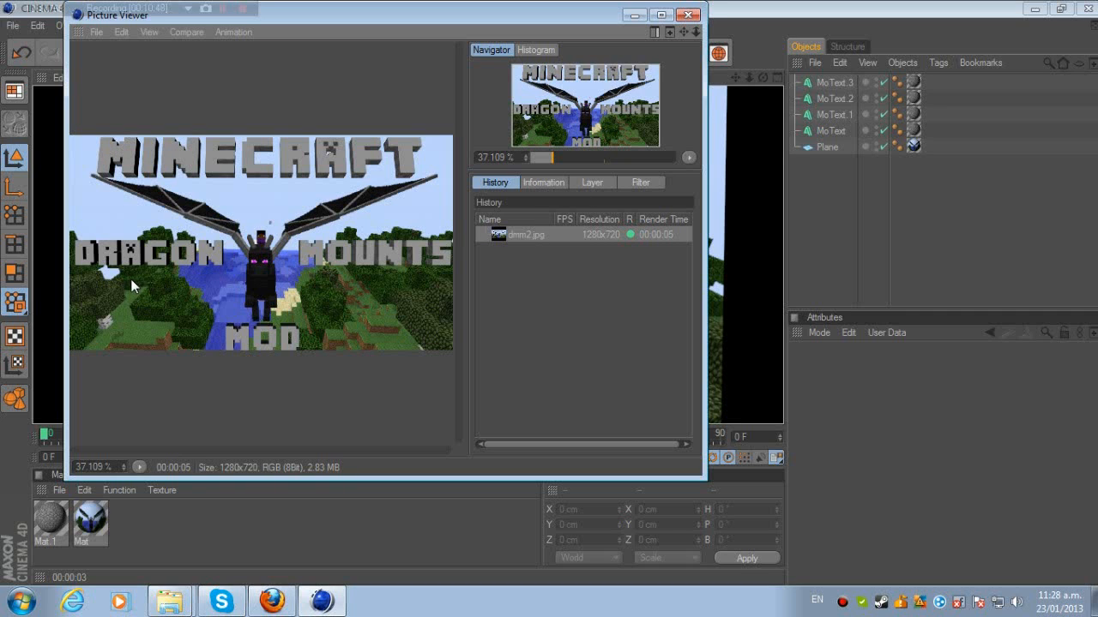
mouse_move(341, 262)
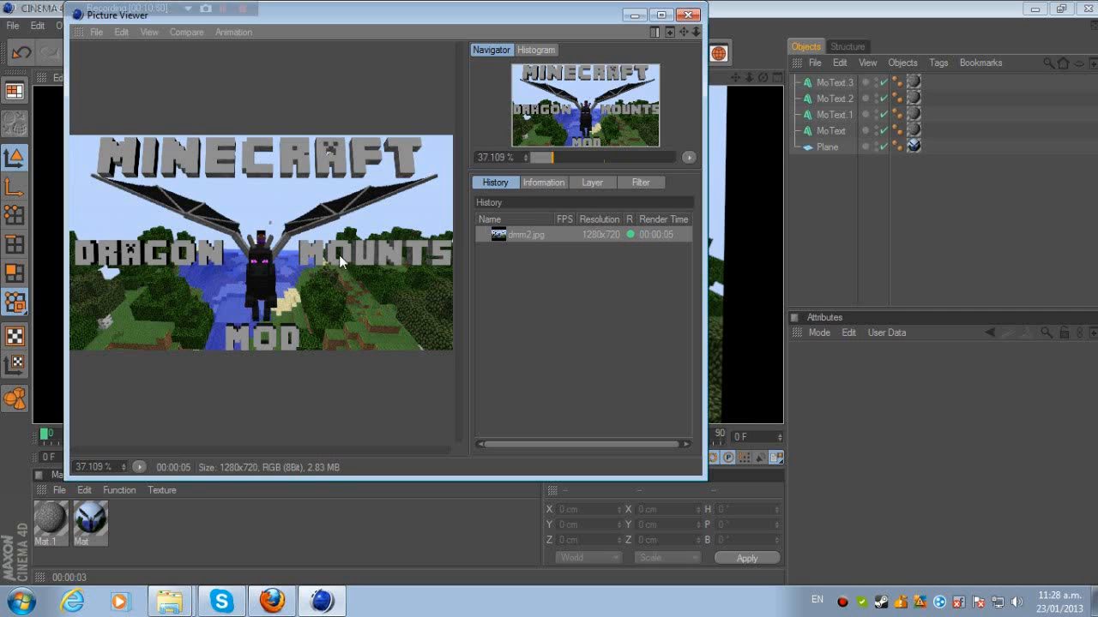
mouse_move(855, 146)
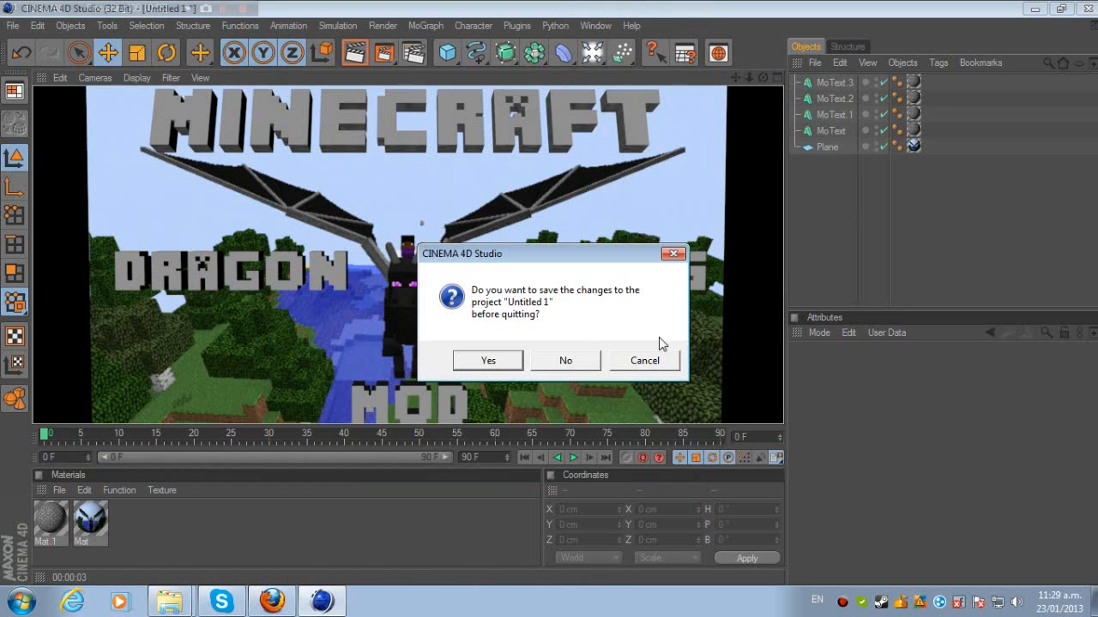
Quit CINEMA 4D without saving, then search Documents for dmm2 and open it
click(565, 360)
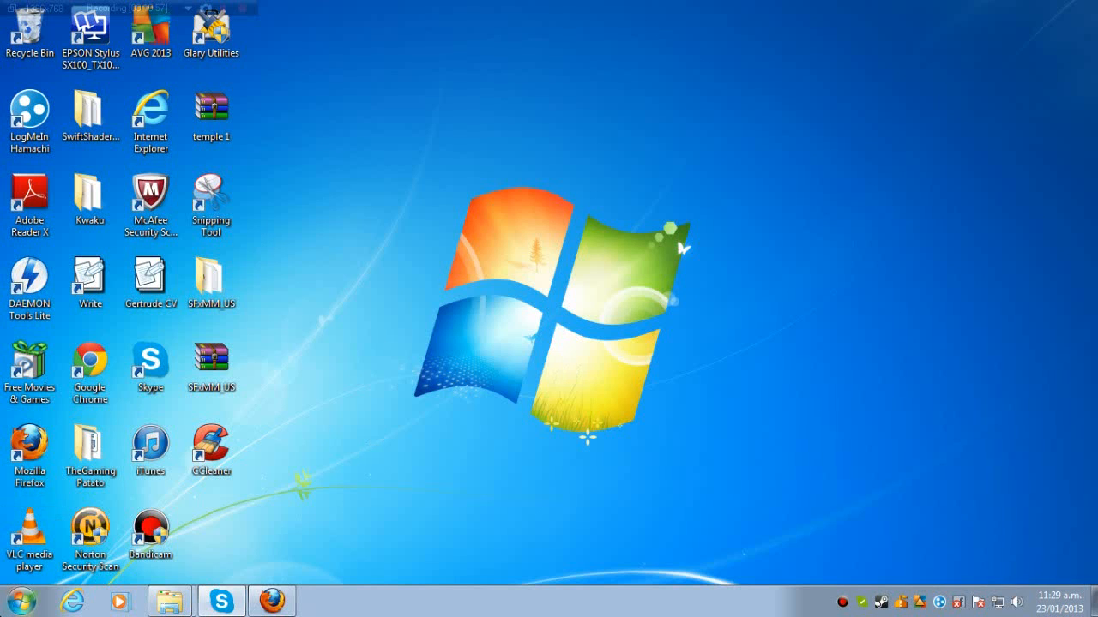
click(10, 601)
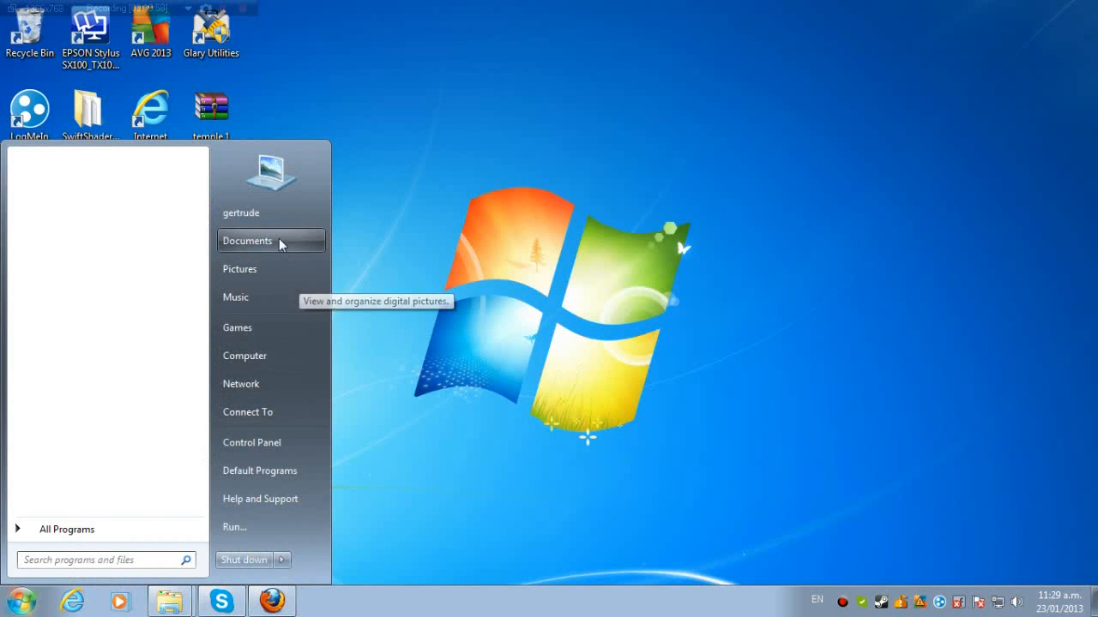
click(247, 241)
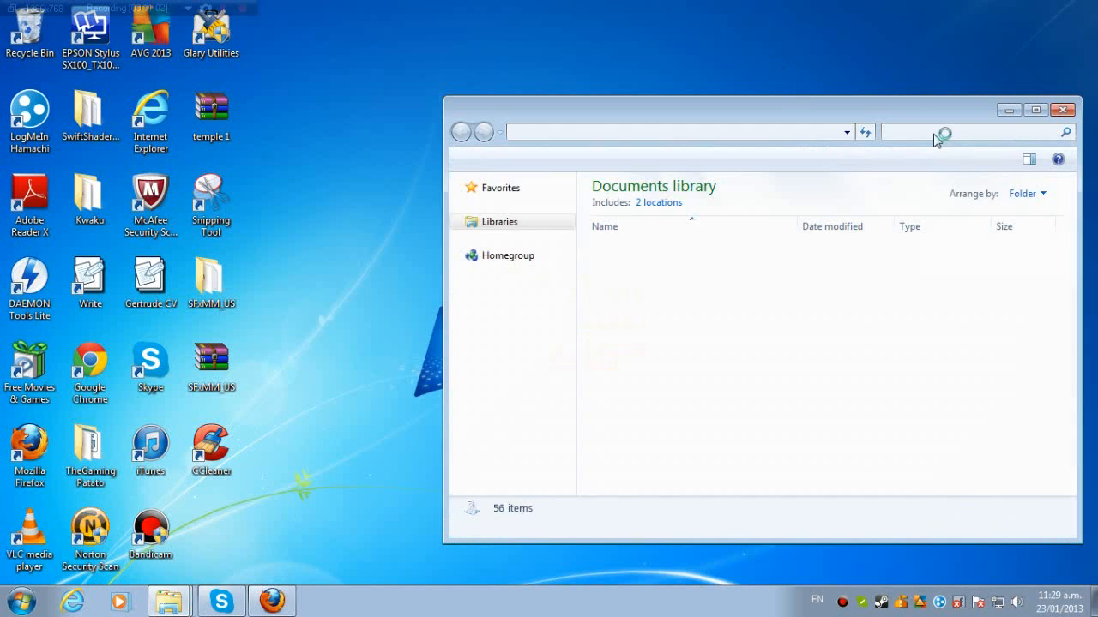
text(dmm2)
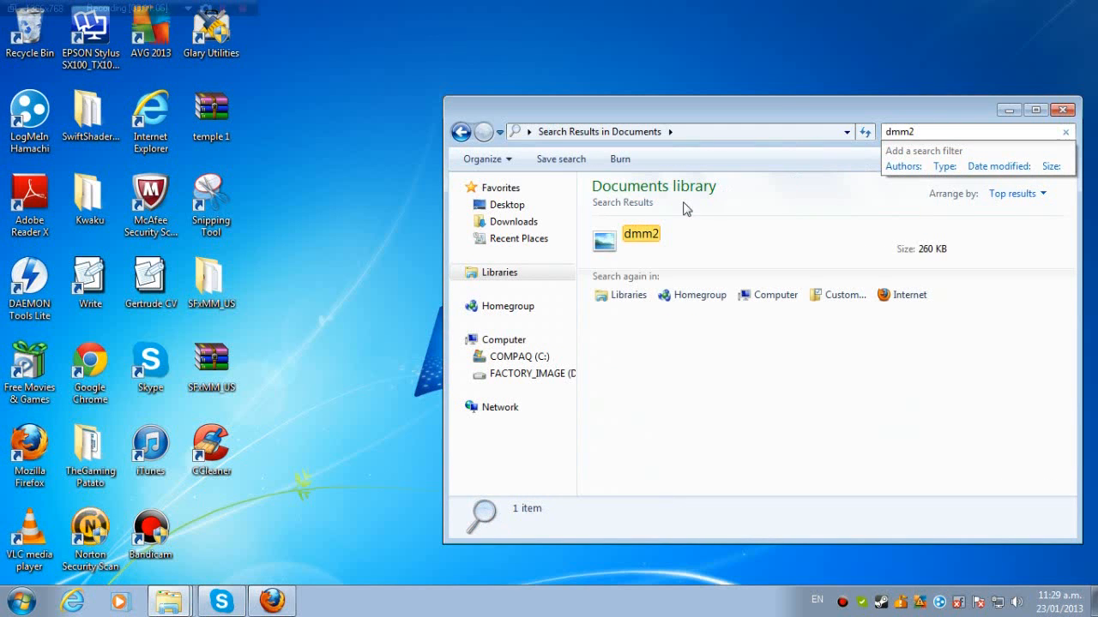
double_click(640, 234)
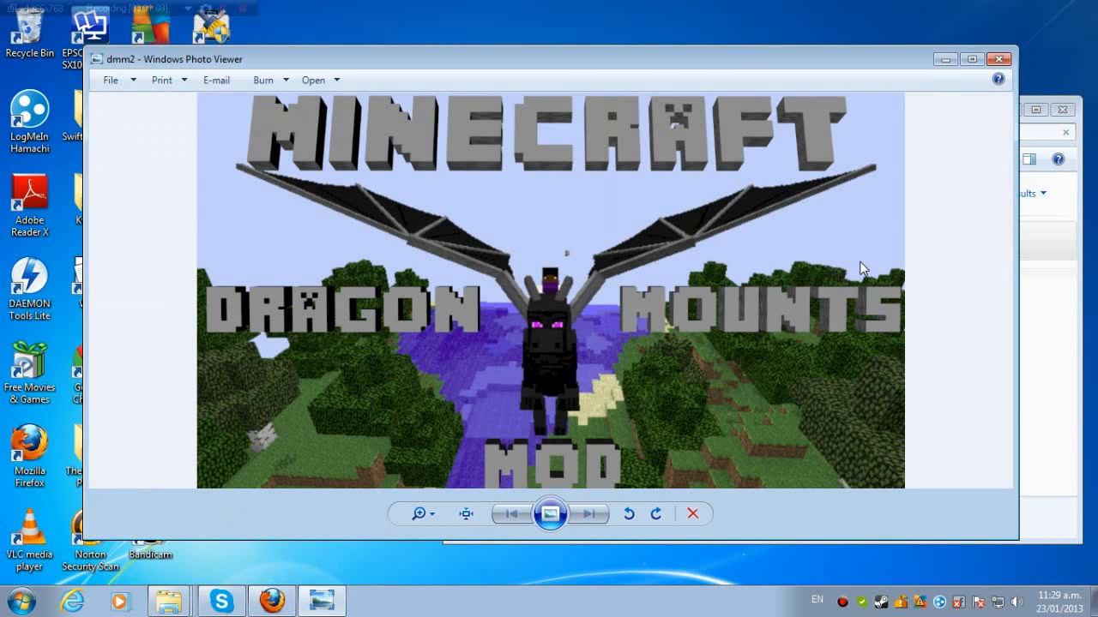
mouse_move(682, 114)
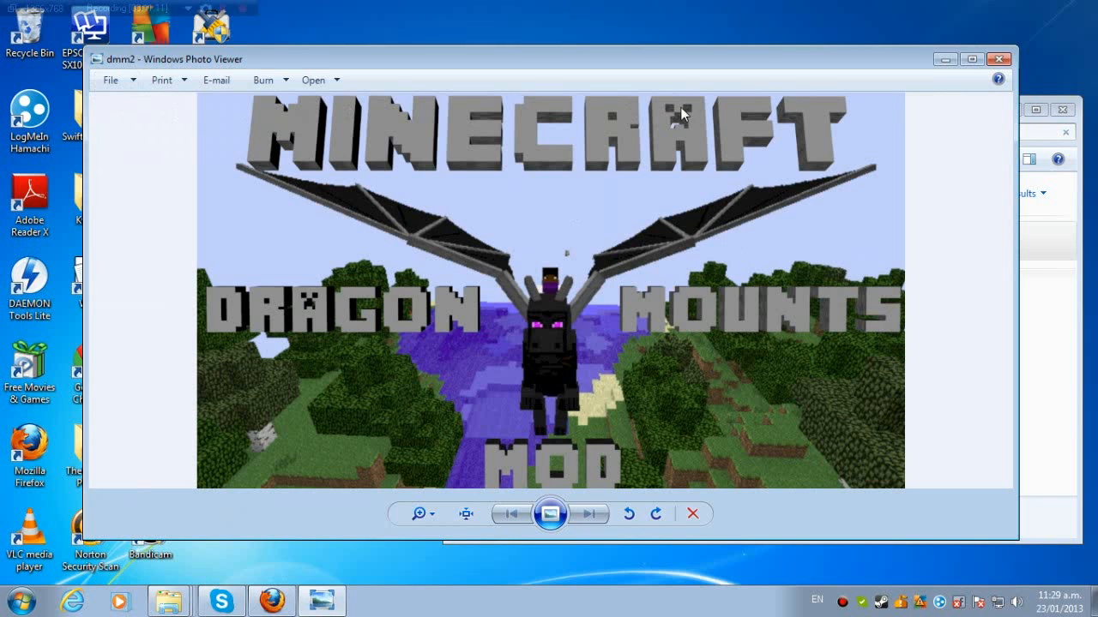
mouse_move(135, 260)
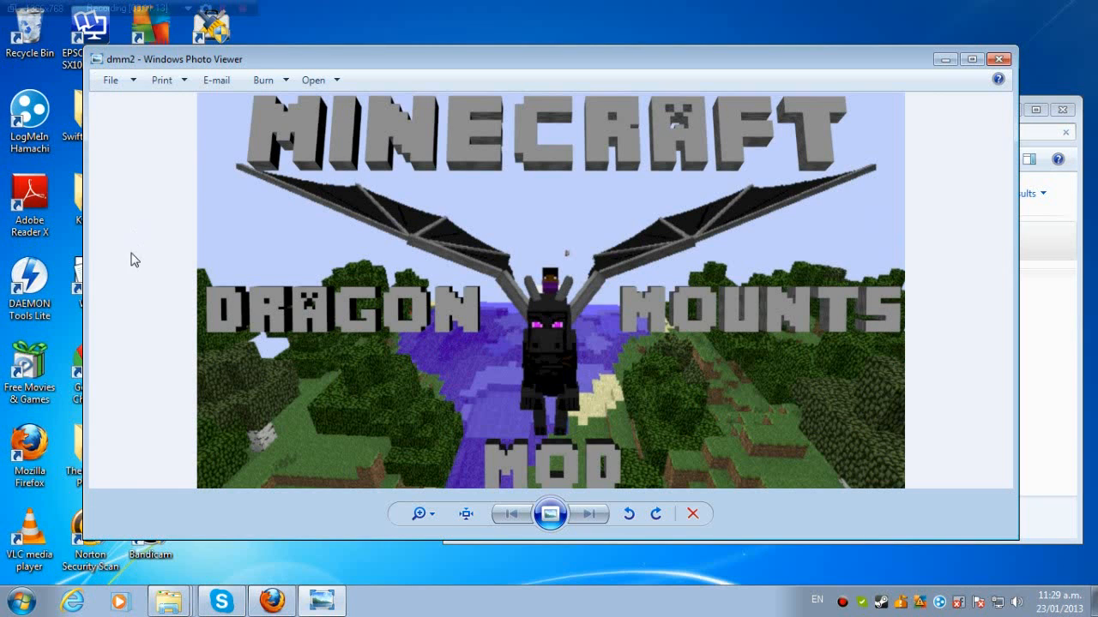
mouse_move(525, 390)
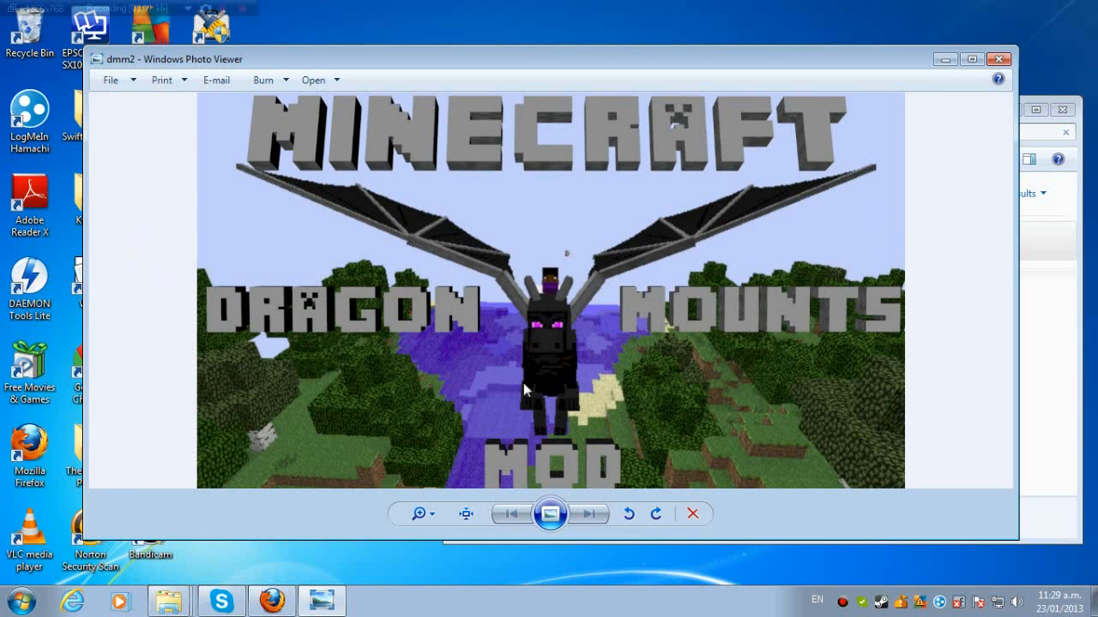
mouse_move(590, 313)
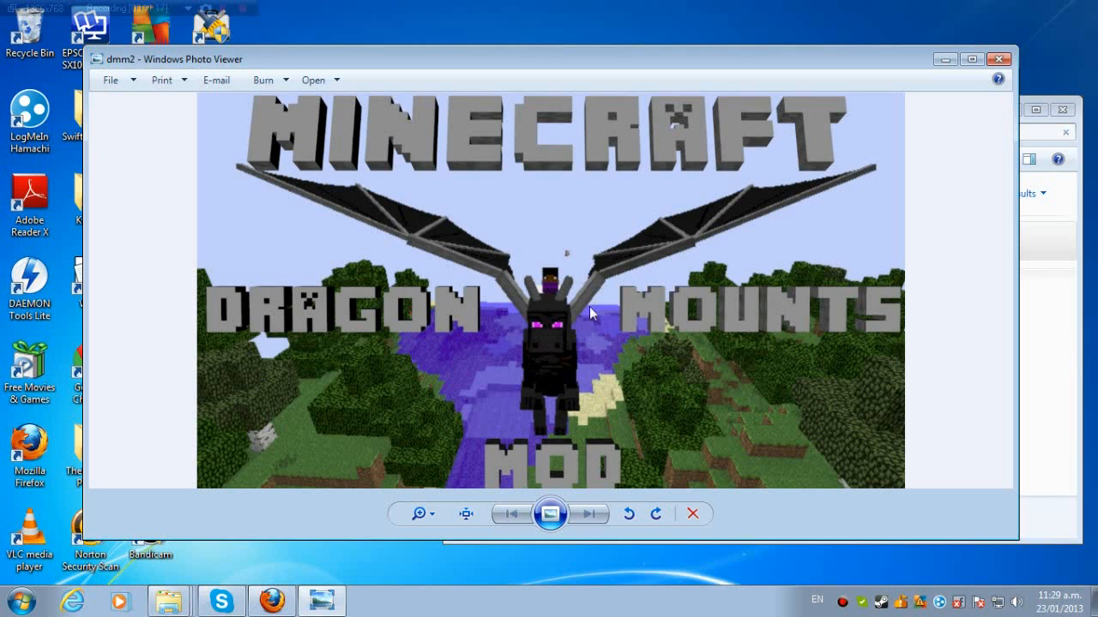
mouse_move(617, 323)
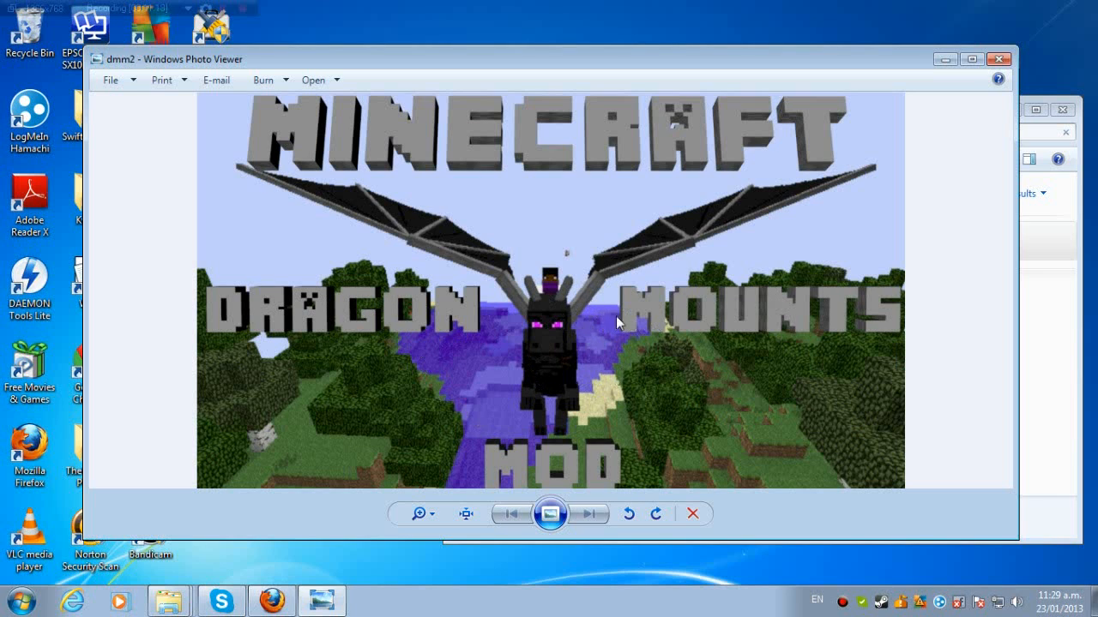
mouse_move(639, 319)
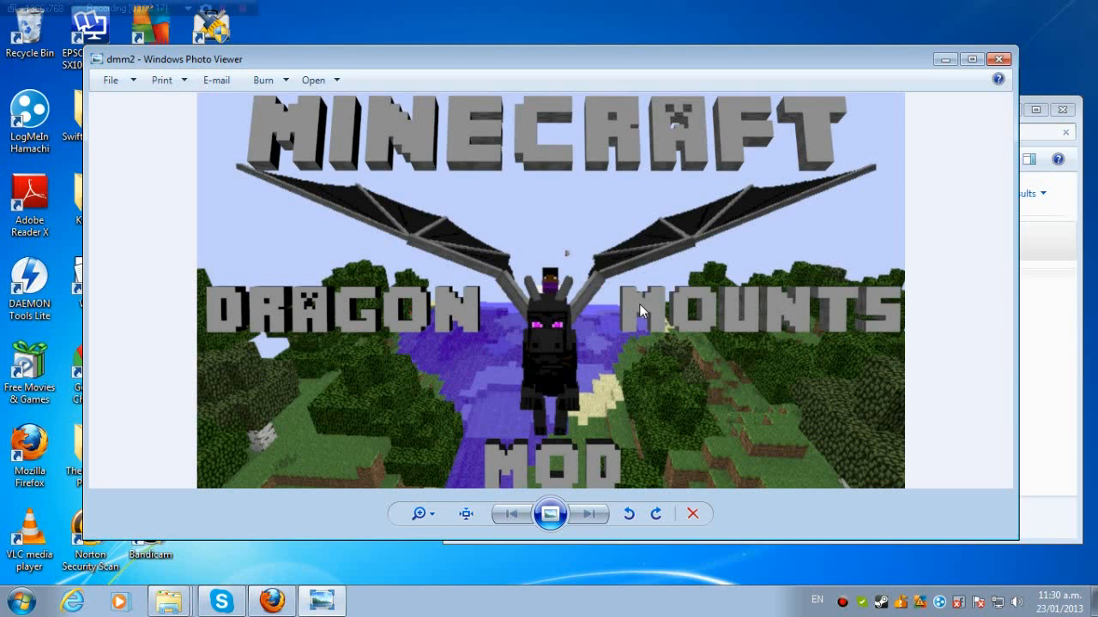
mouse_move(575, 274)
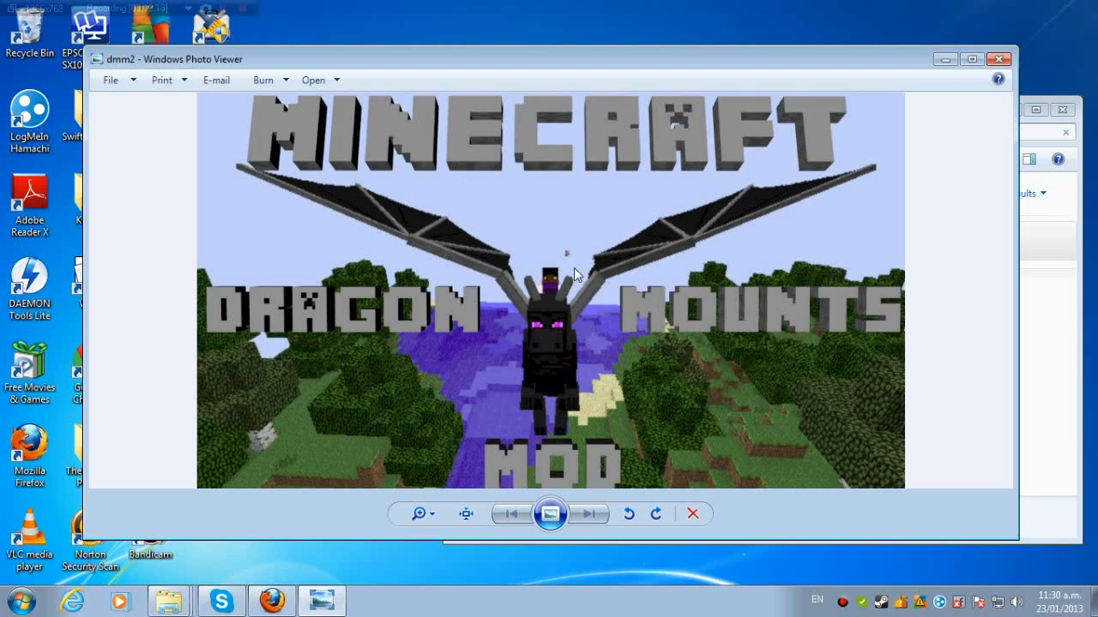
mouse_move(534, 277)
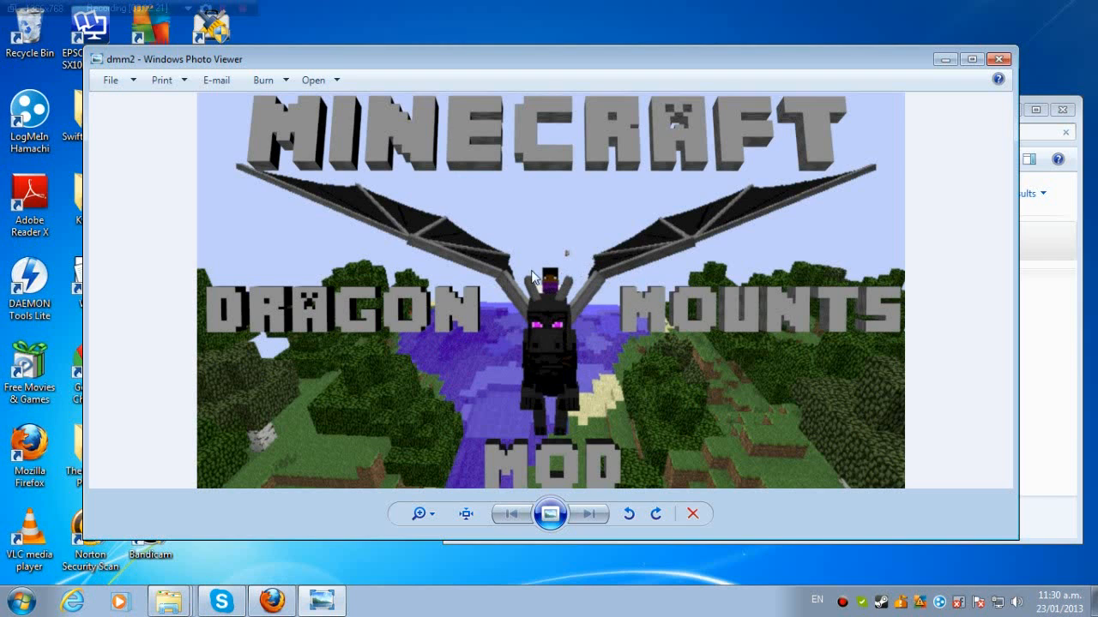
mouse_move(484, 364)
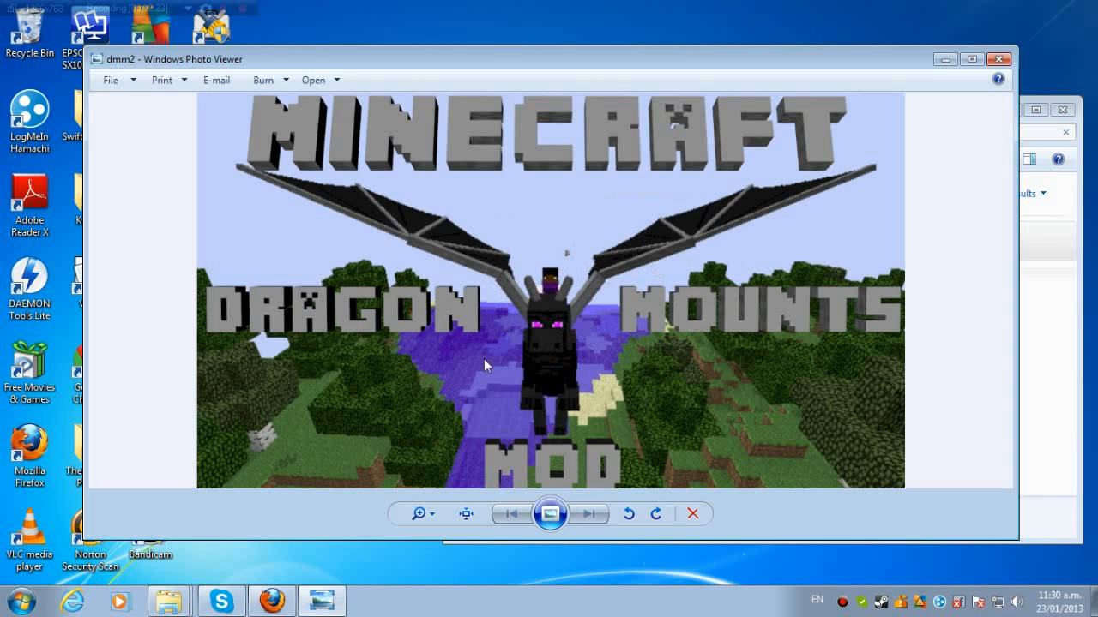
mouse_move(681, 354)
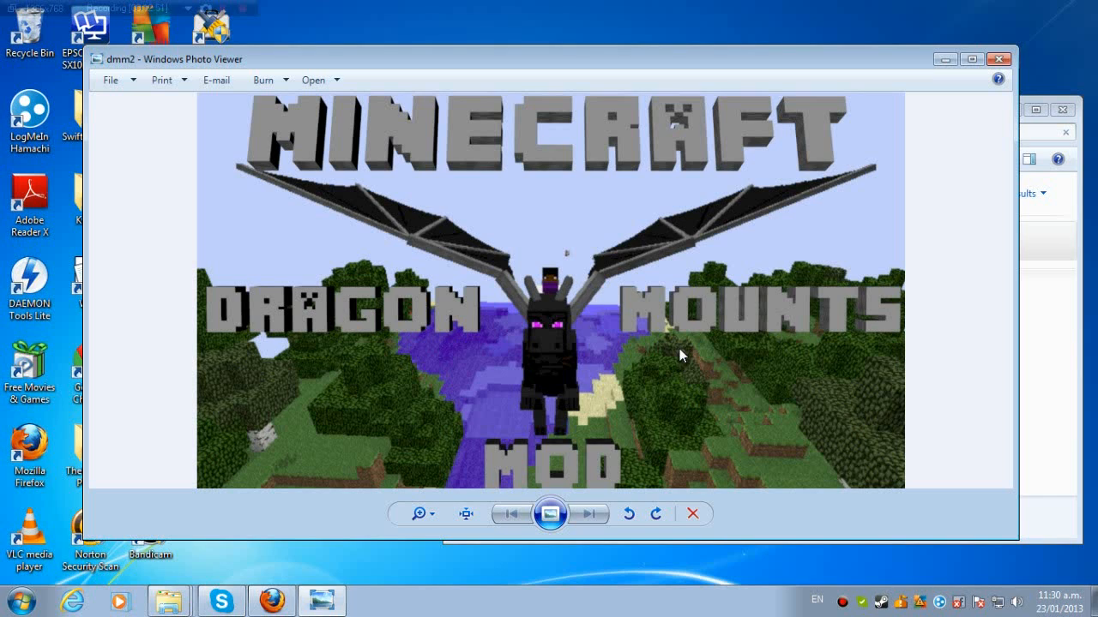
Start a full-screen slideshow of the dmm2 image
click(550, 514)
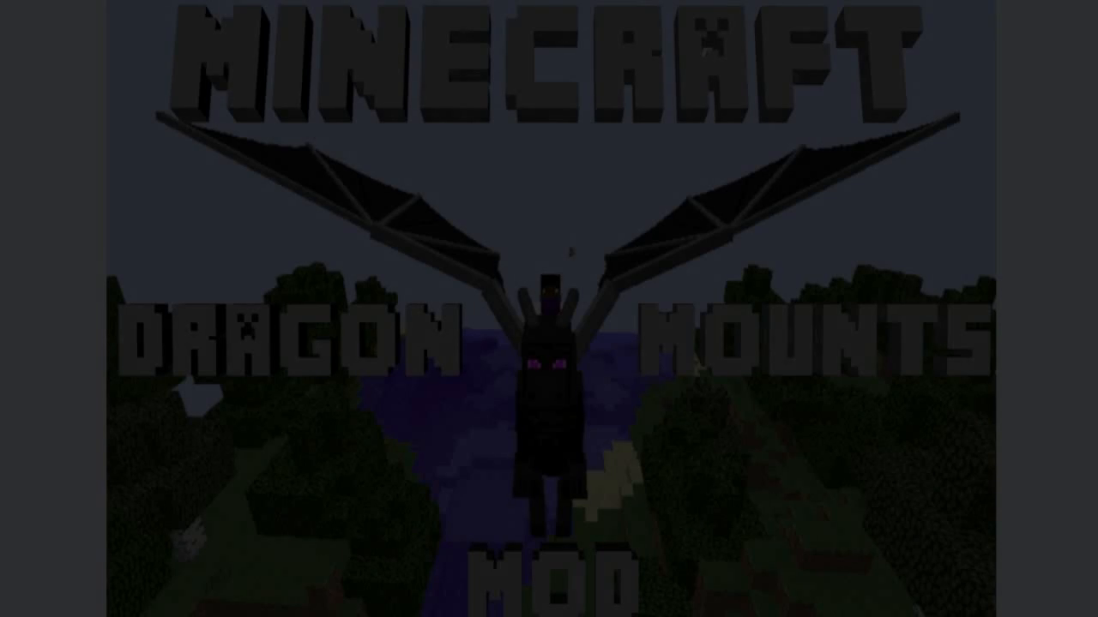